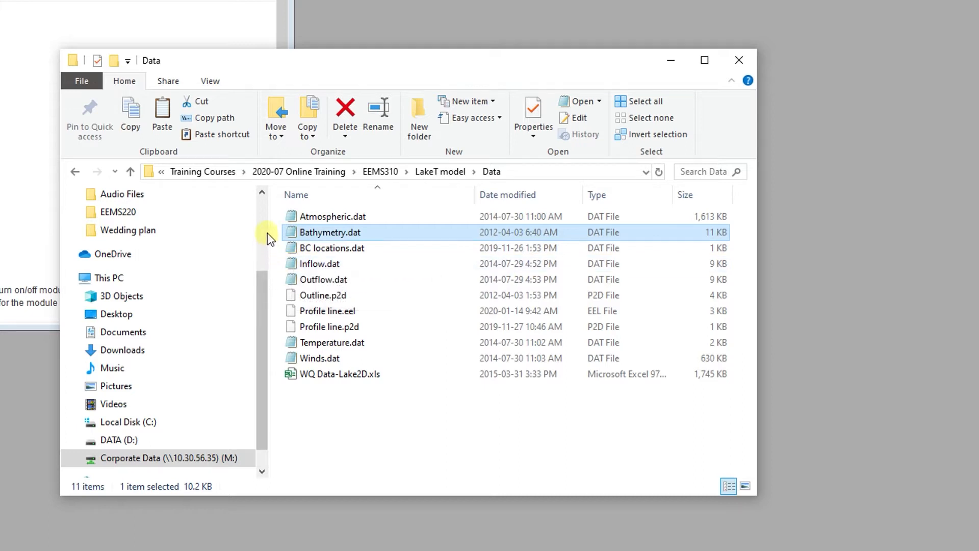
mouse_move(333, 216)
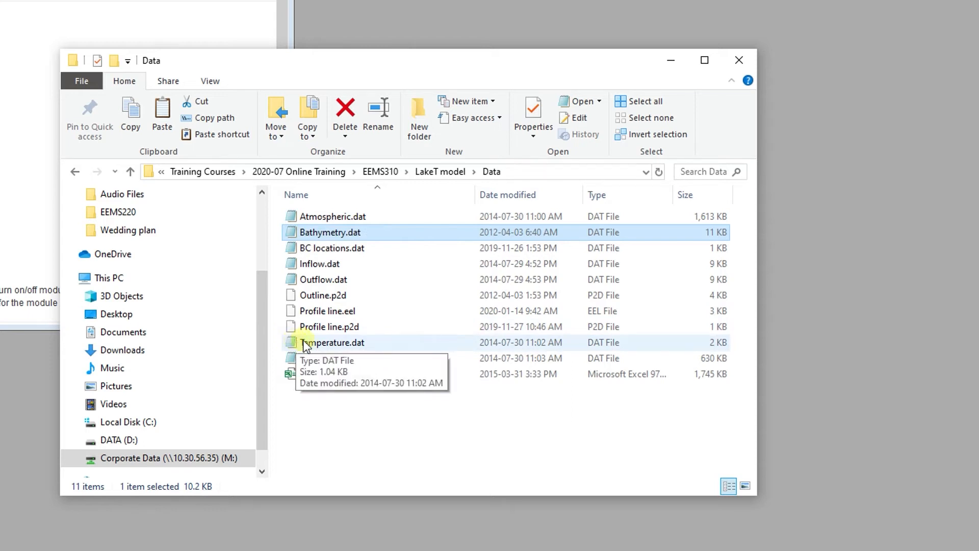
Step: After reviewing the LakeT Data folder files, launch EFDC Explorer with no model loaded
double_click(335, 342)
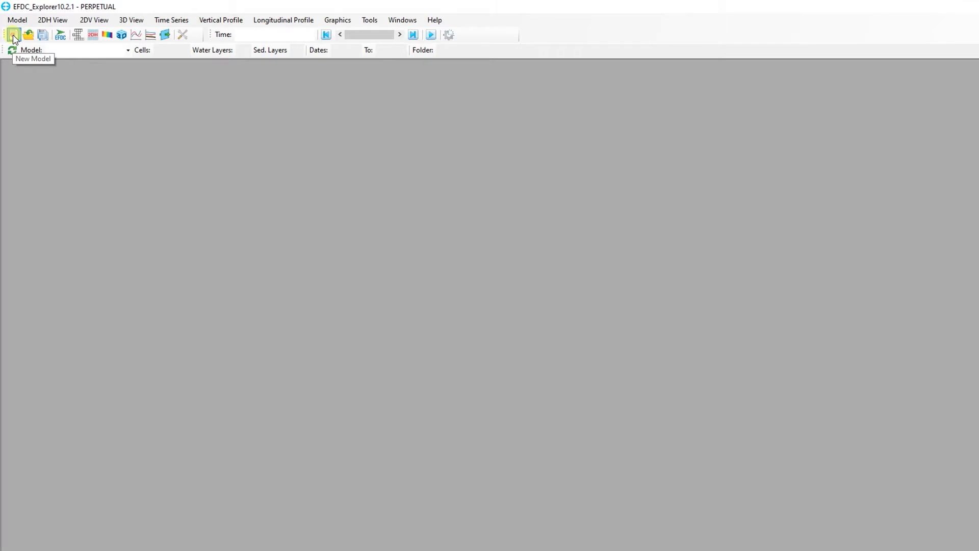
Step: Create model Run001 by importing the LakeT.cvl grid with UTM zone 17
click(13, 34)
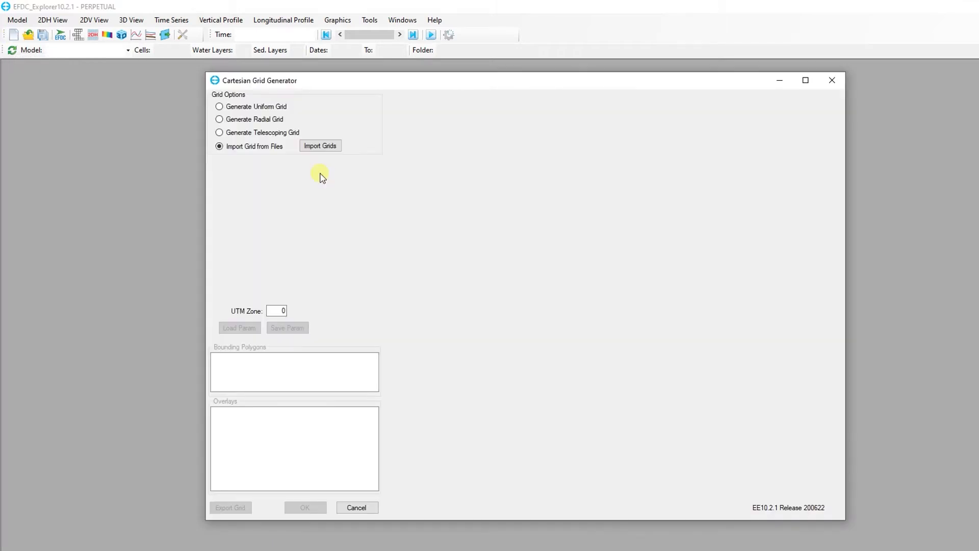
click(320, 145)
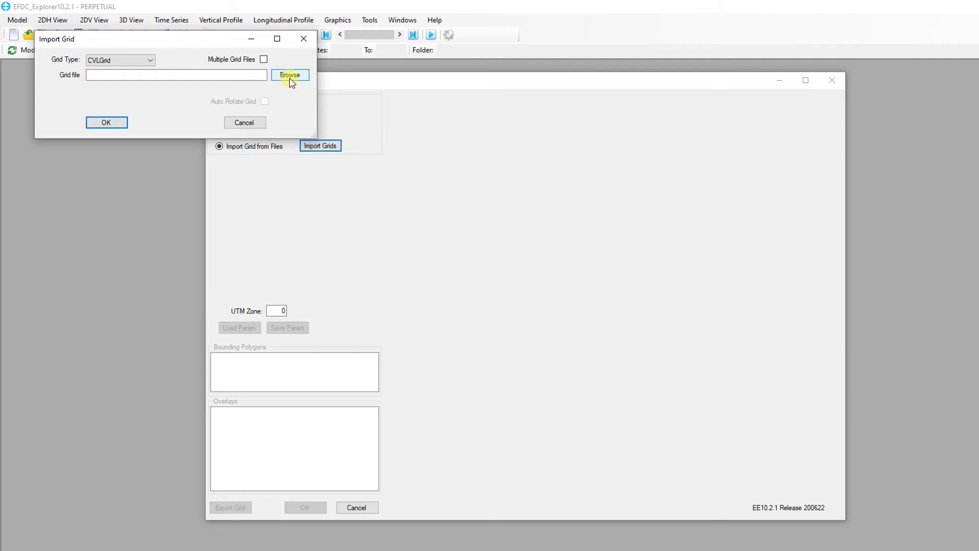
click(289, 75)
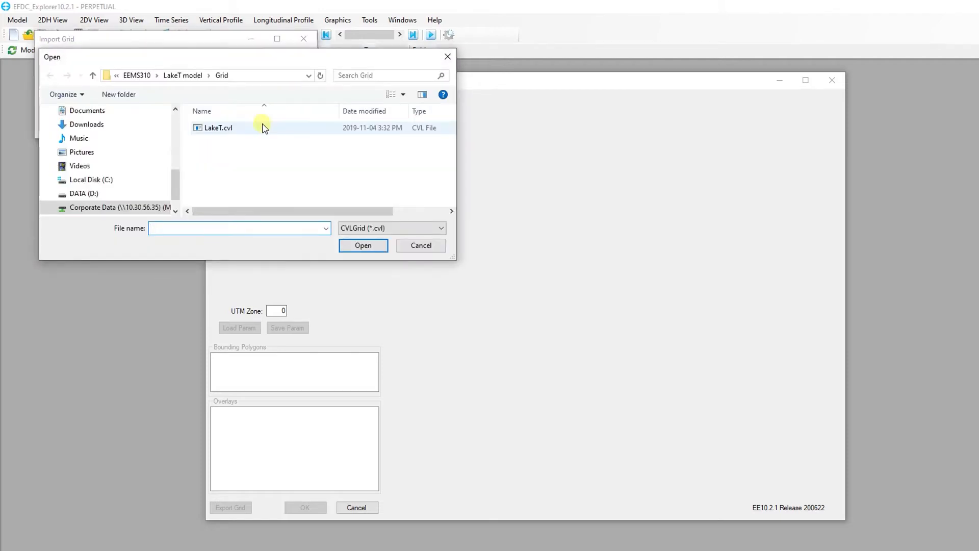
click(362, 245)
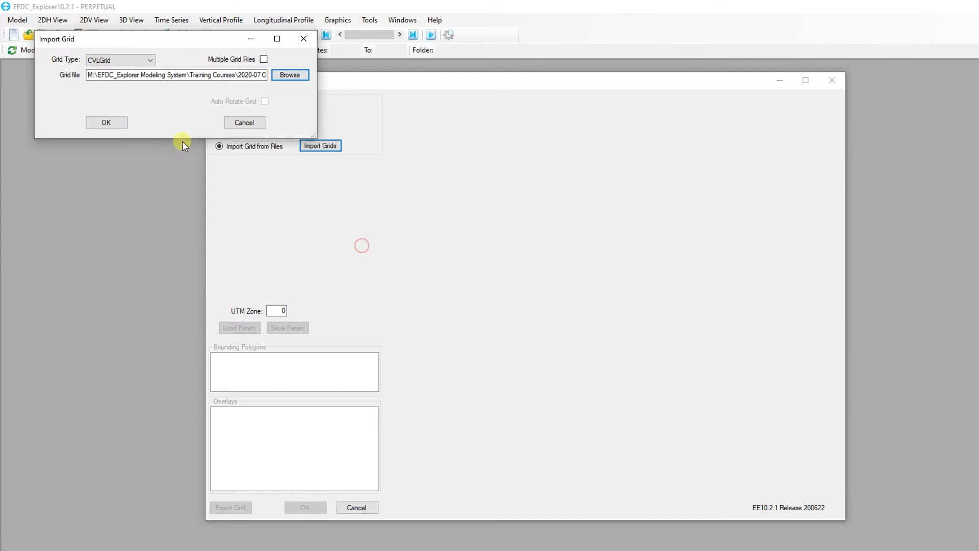
click(105, 122)
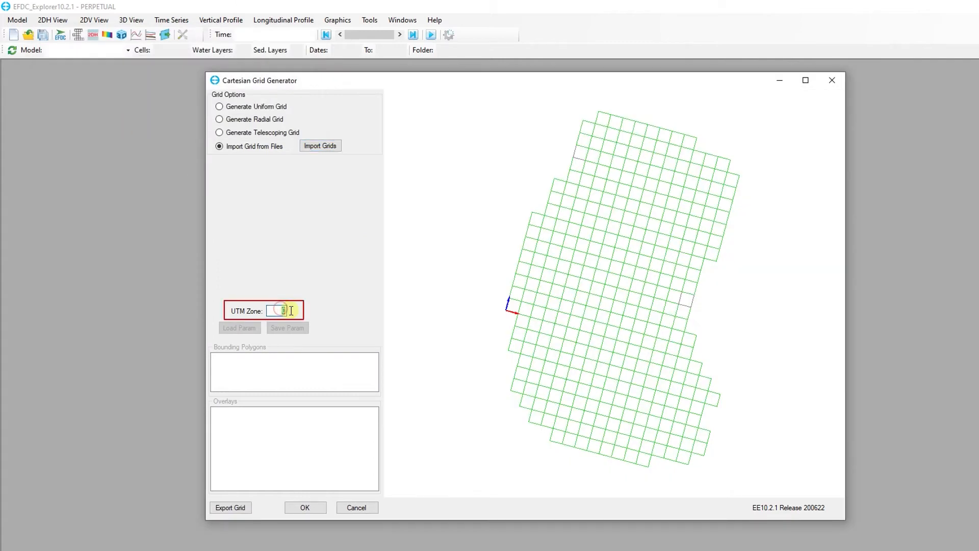
text(17)
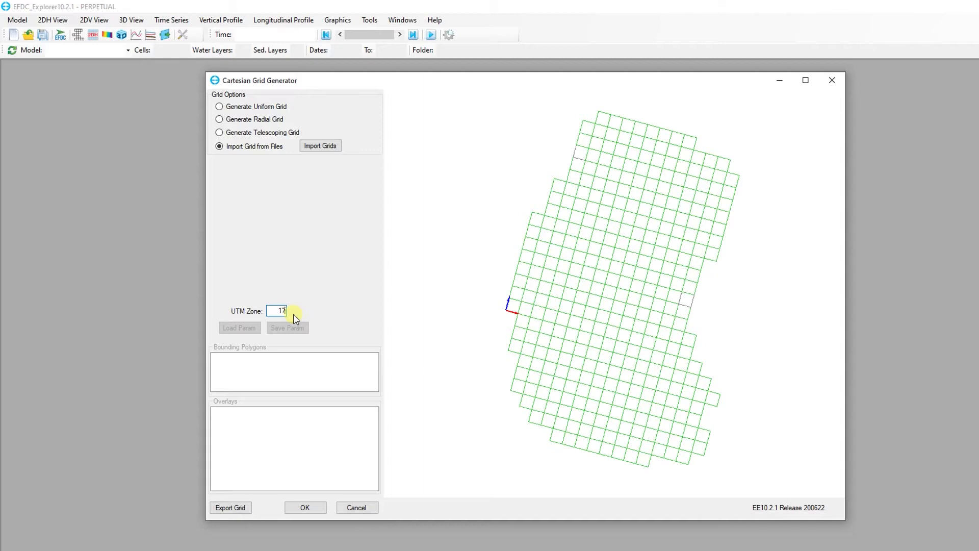
click(304, 506)
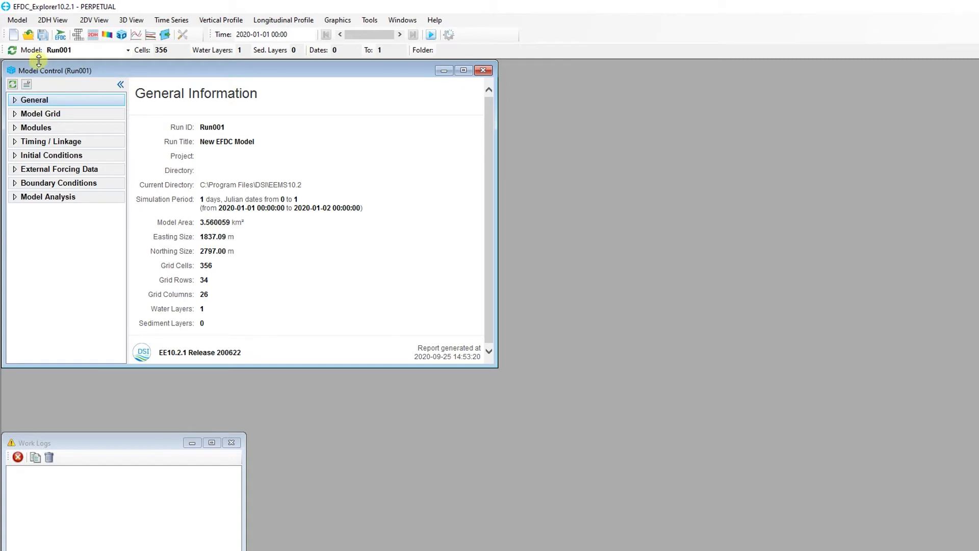
mouse_move(43, 34)
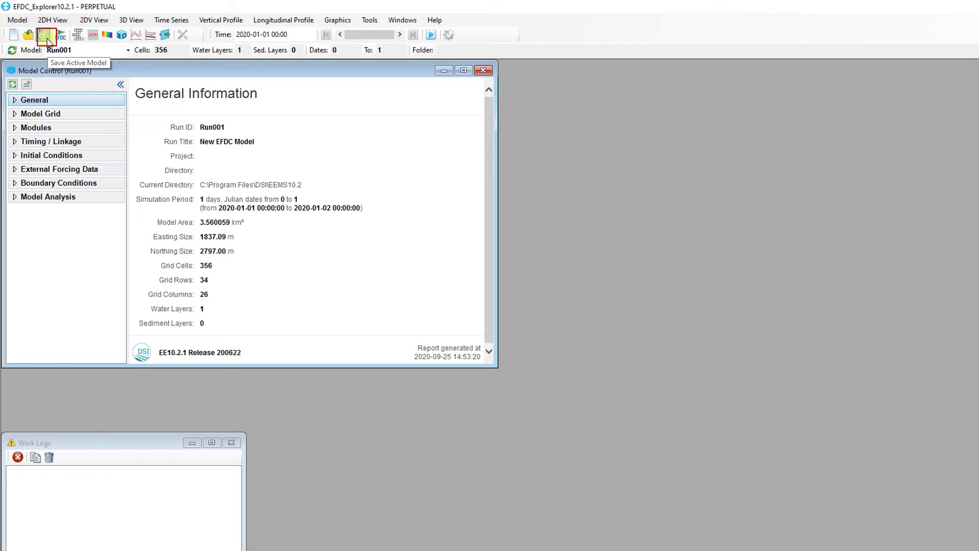
Step: Save the new model to the LakeT-Hyd folder via Model > Save Model
click(17, 19)
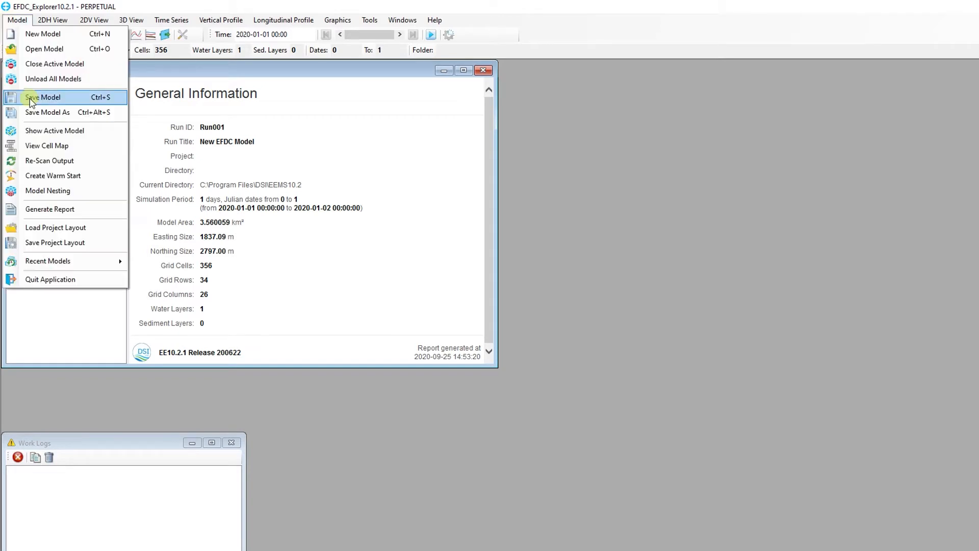
click(43, 97)
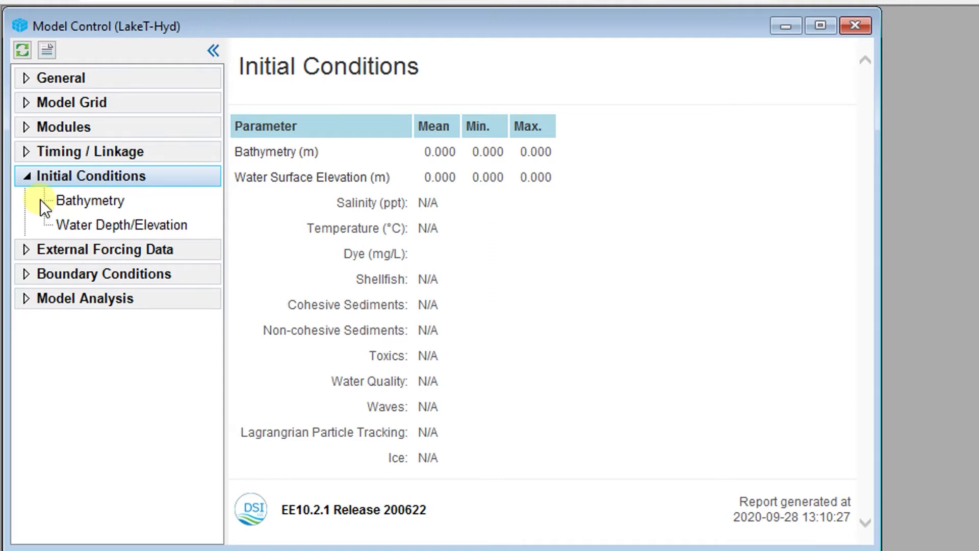
Step: Assign bottom elevations to all 356 cells from the Bathymetry.dat scatter XYZ file
click(90, 200)
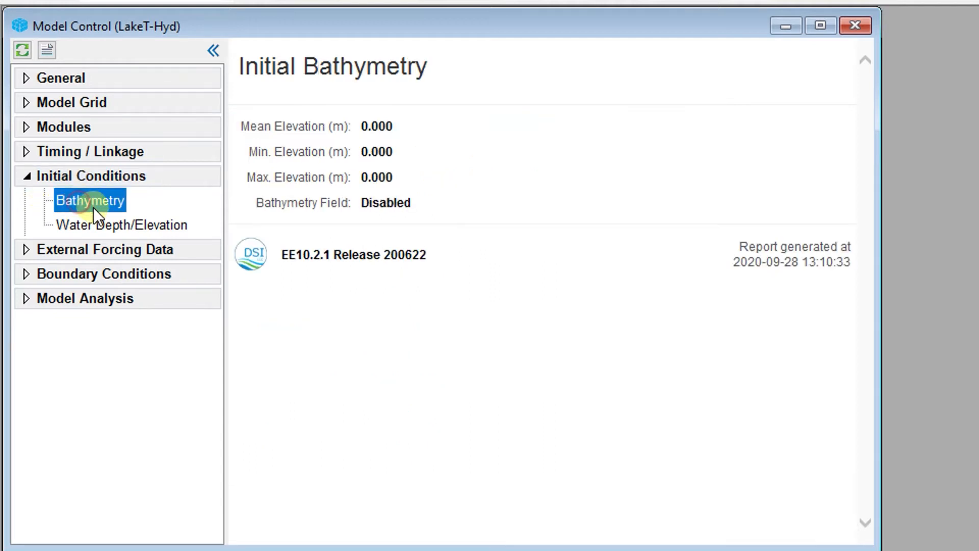
double_click(90, 201)
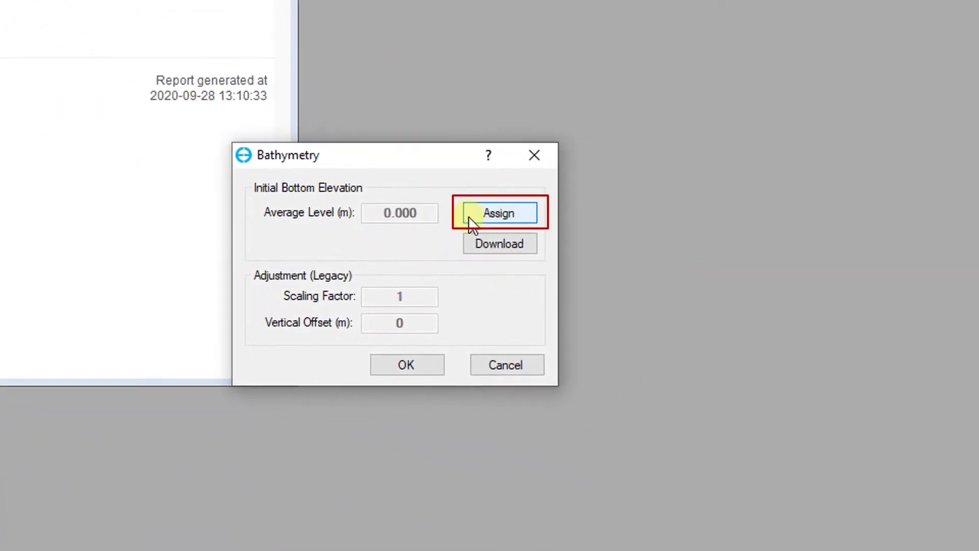
click(497, 213)
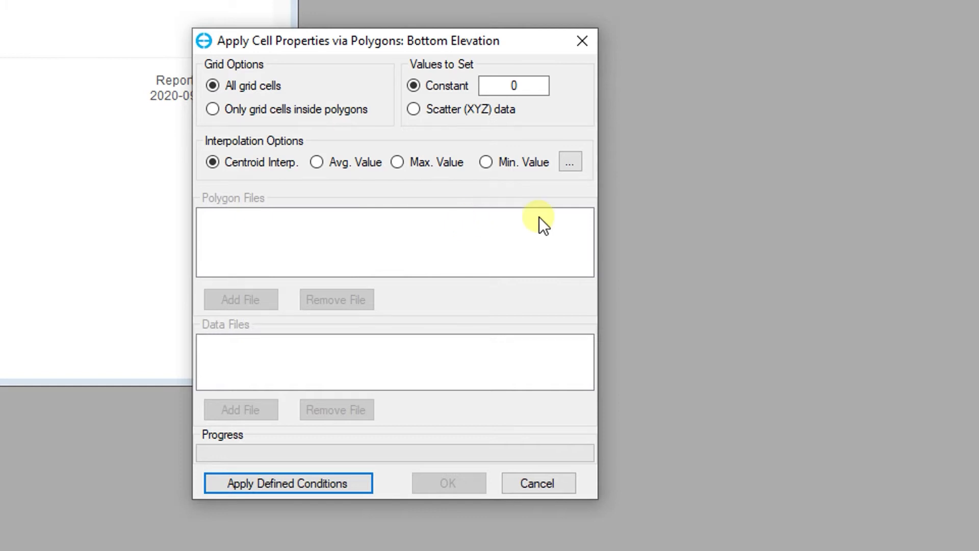
mouse_move(428, 119)
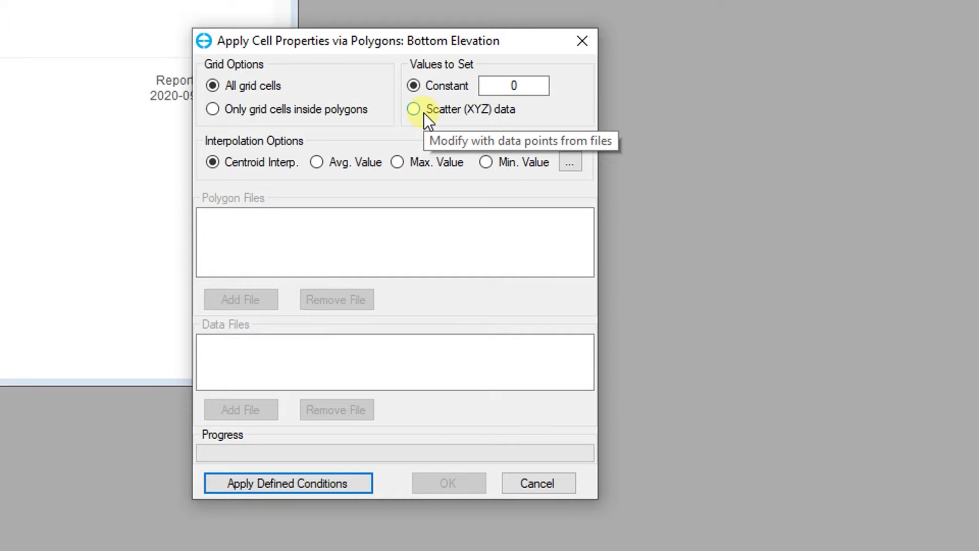
click(413, 109)
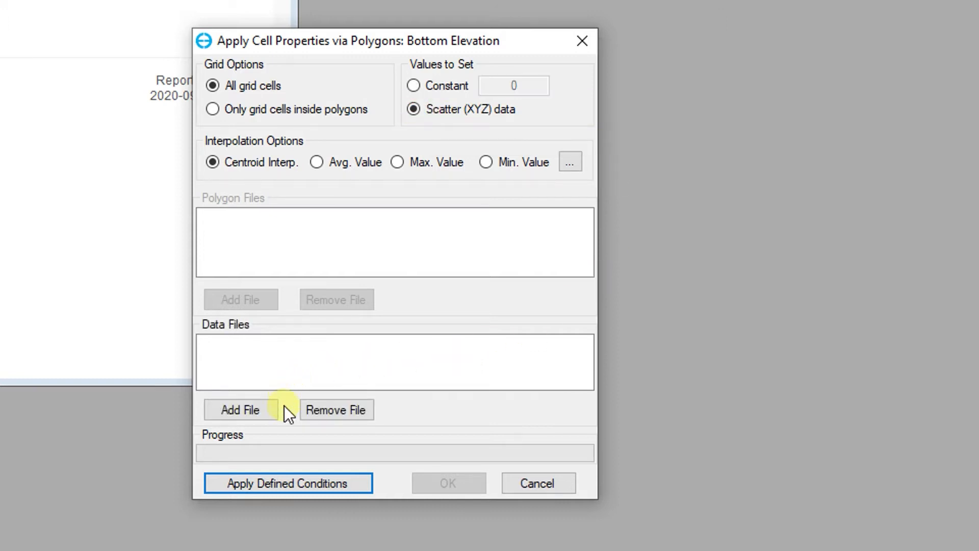
click(240, 409)
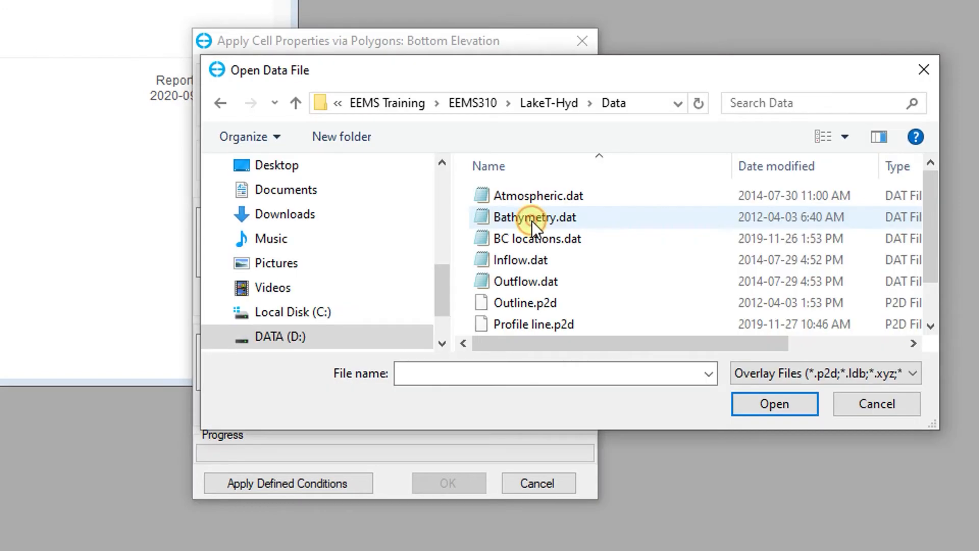
click(773, 403)
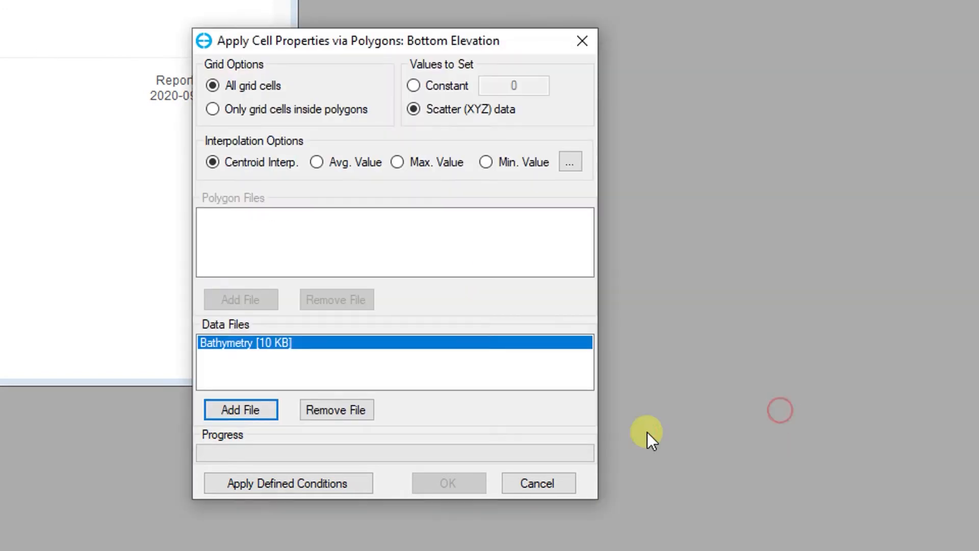
click(287, 483)
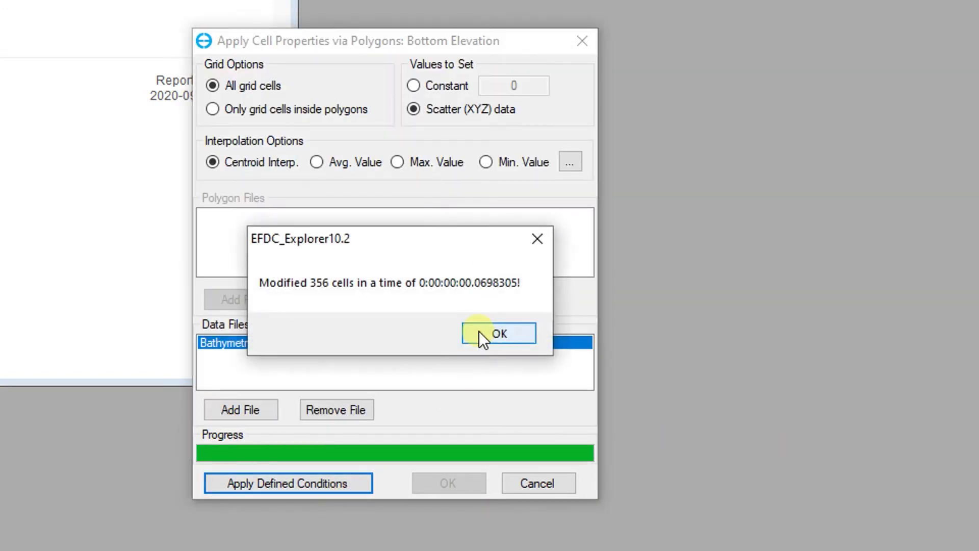
click(498, 333)
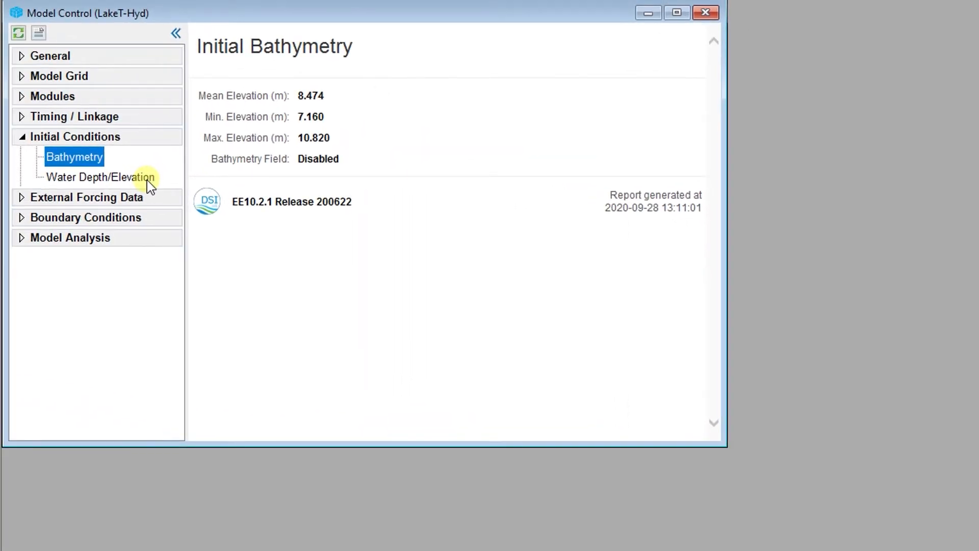
Step: Apply a constant 11.5 m initial water surface elevation to every cell
click(100, 177)
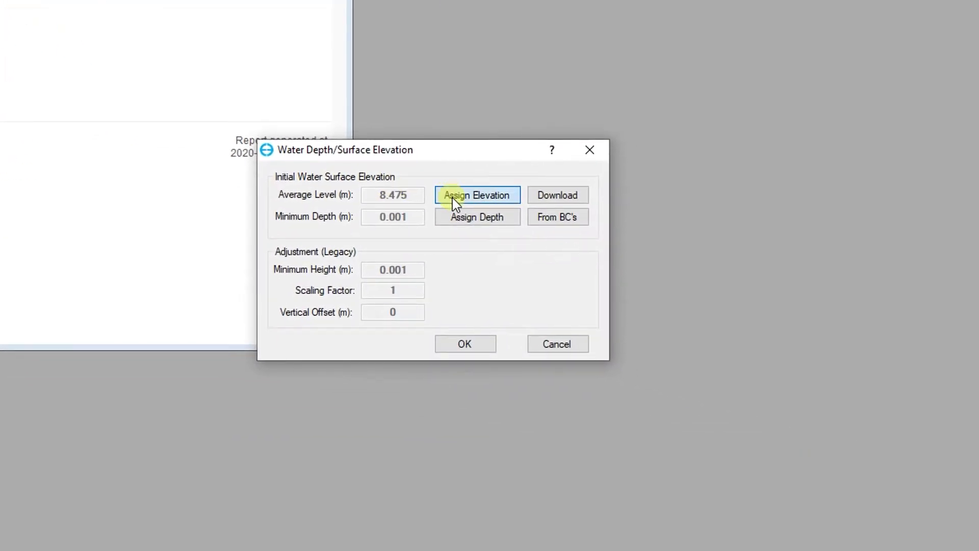
click(476, 195)
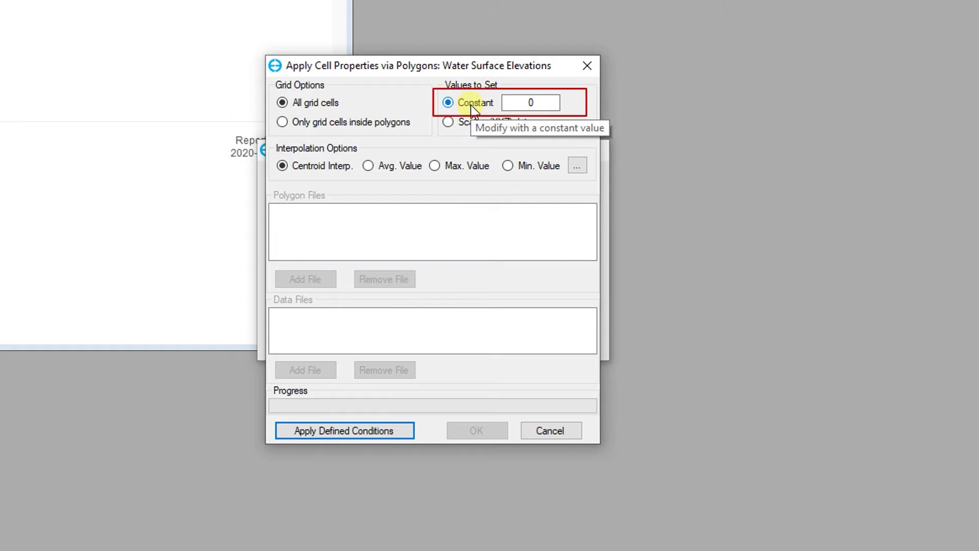
click(530, 102)
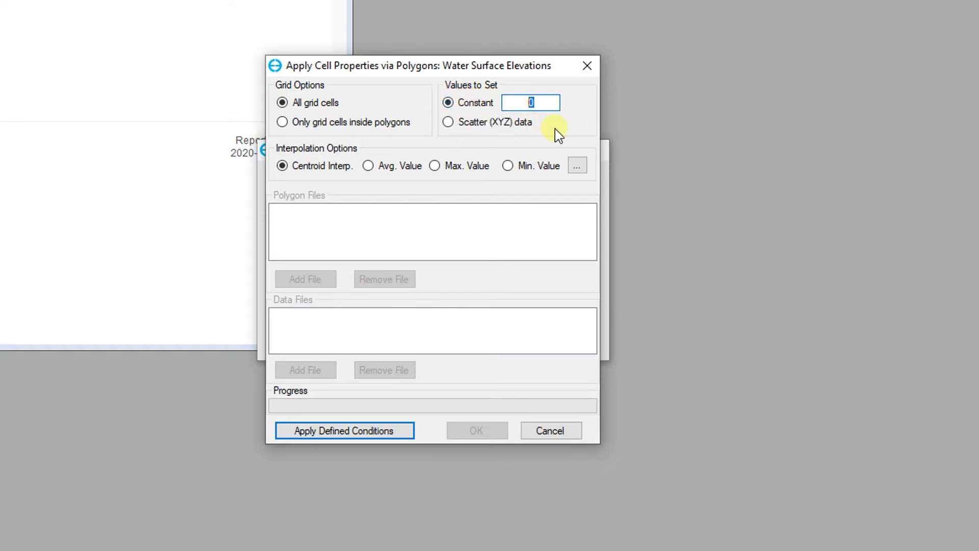
text(11.5)
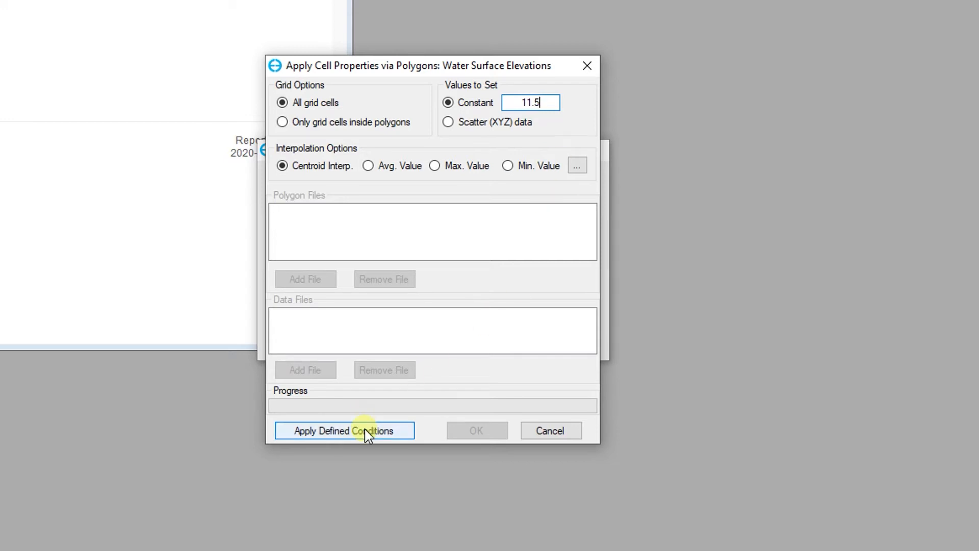
click(344, 431)
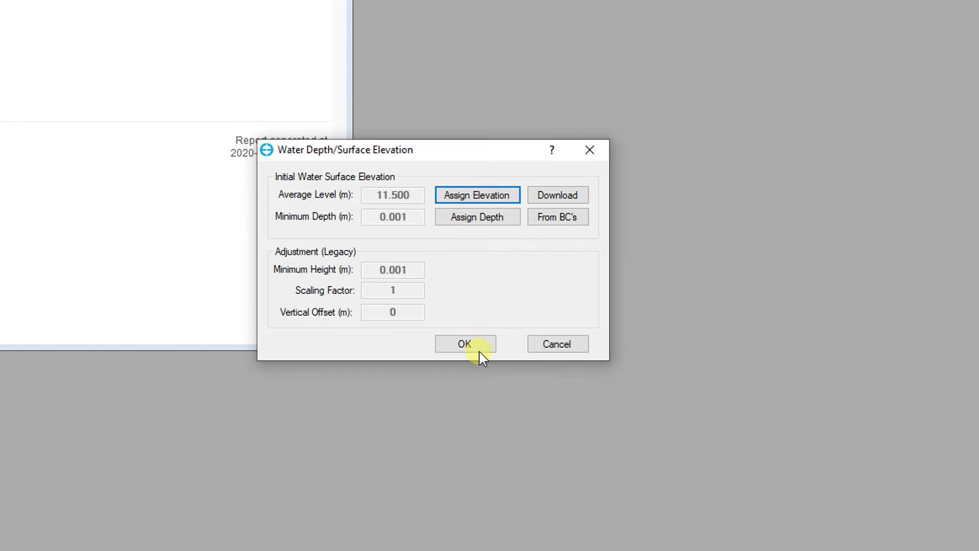
click(464, 343)
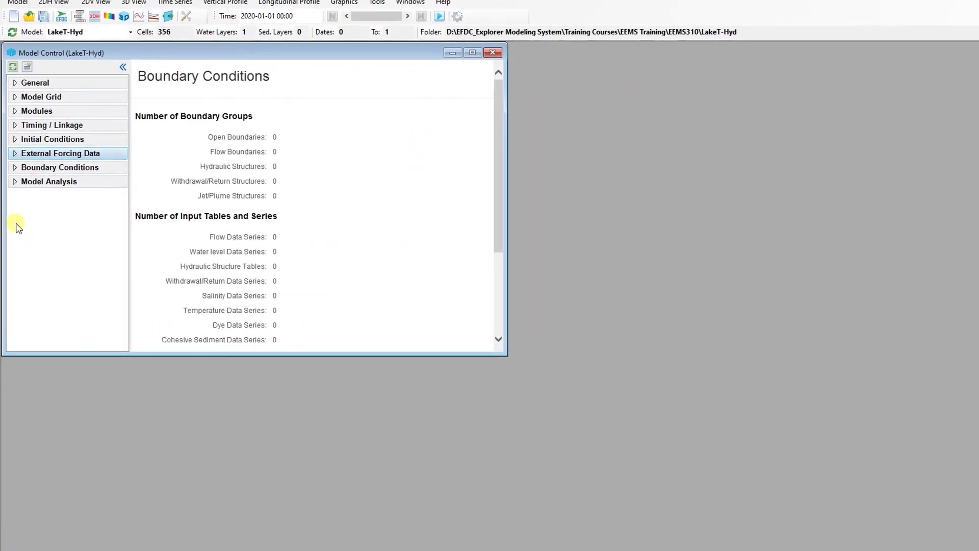
Step: Under External Forcing Data, add a new data series for Flow
click(472, 52)
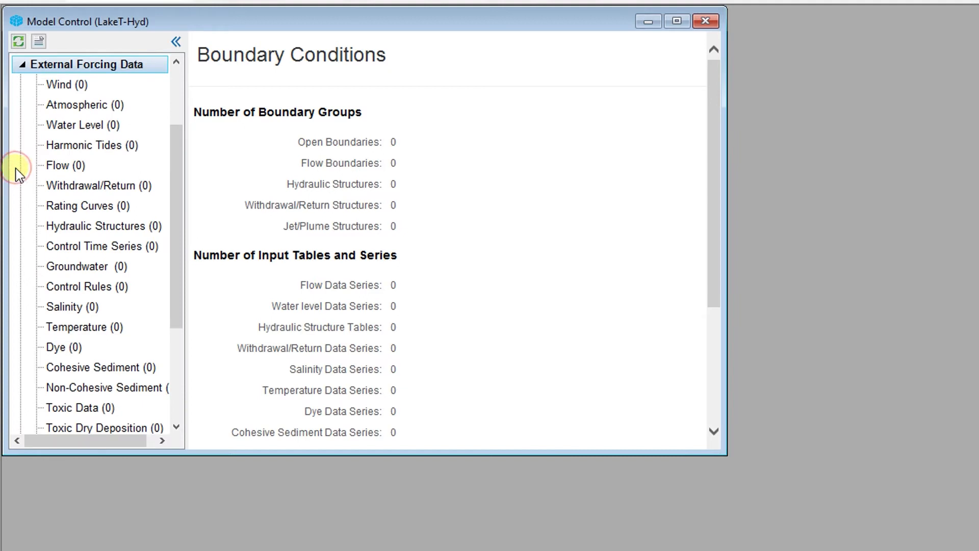
click(64, 165)
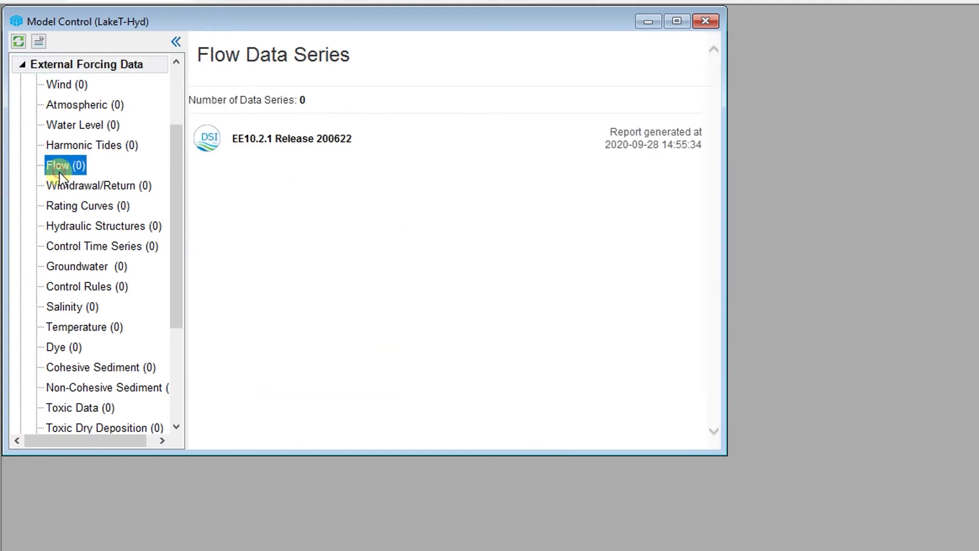
right_click(64, 165)
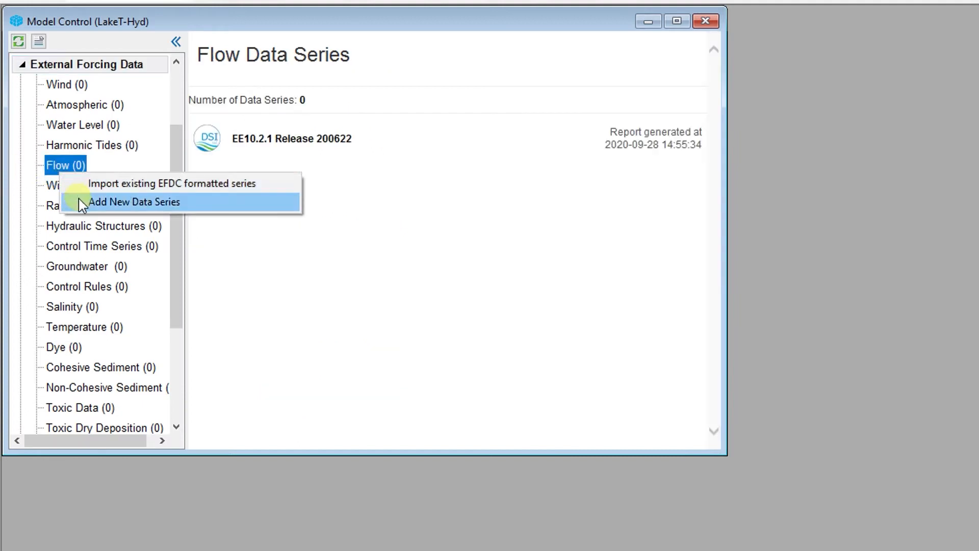
click(134, 202)
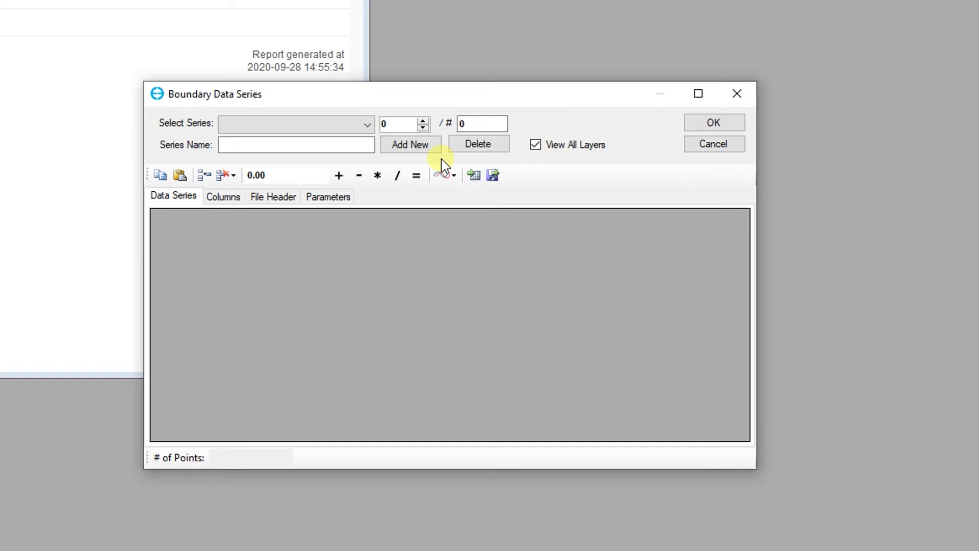
Step: Import Inflow.dat into a new flow series, skipping one header row, divided across all layers
click(410, 144)
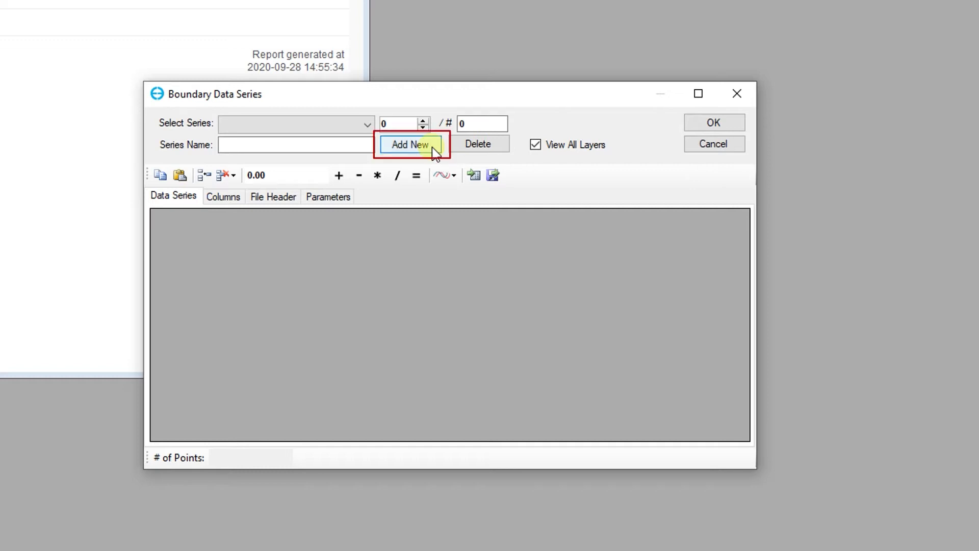
click(409, 145)
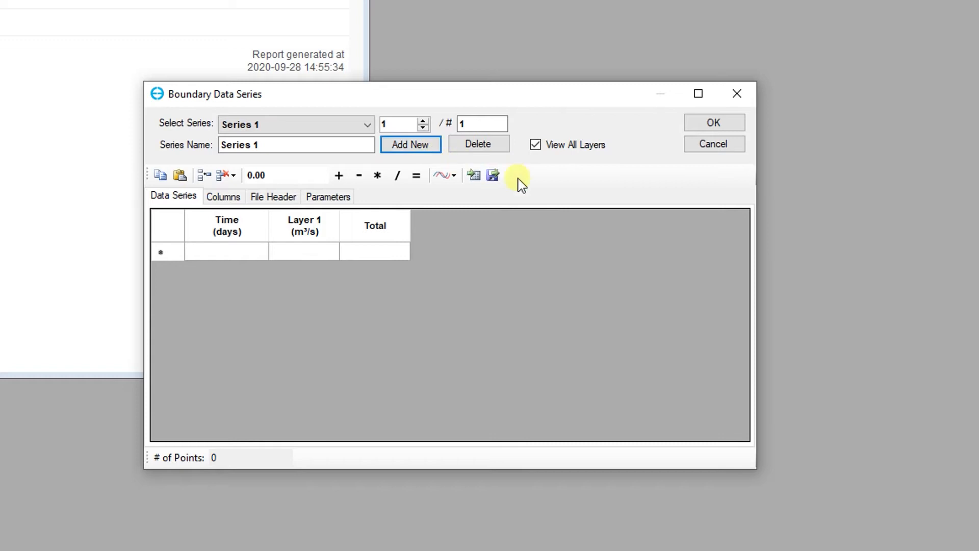
mouse_move(473, 175)
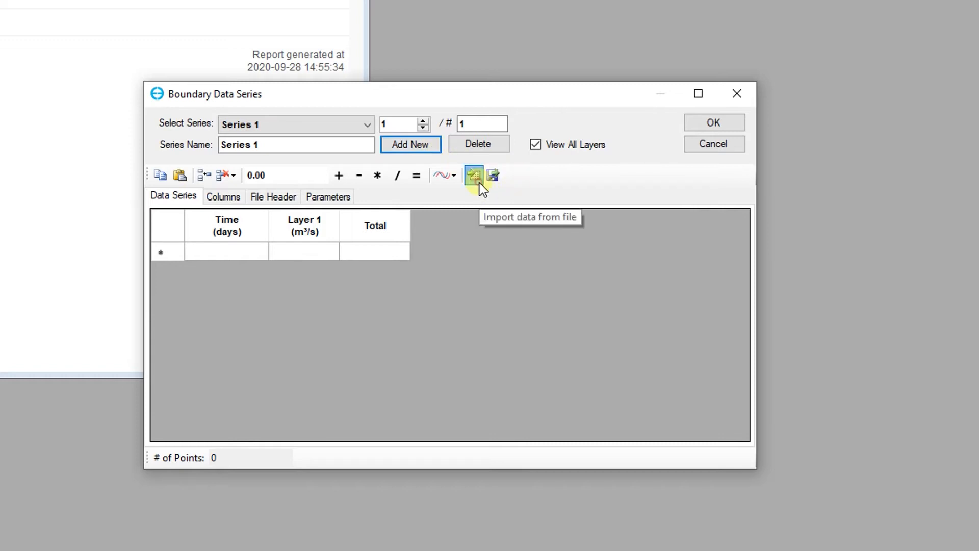
click(473, 175)
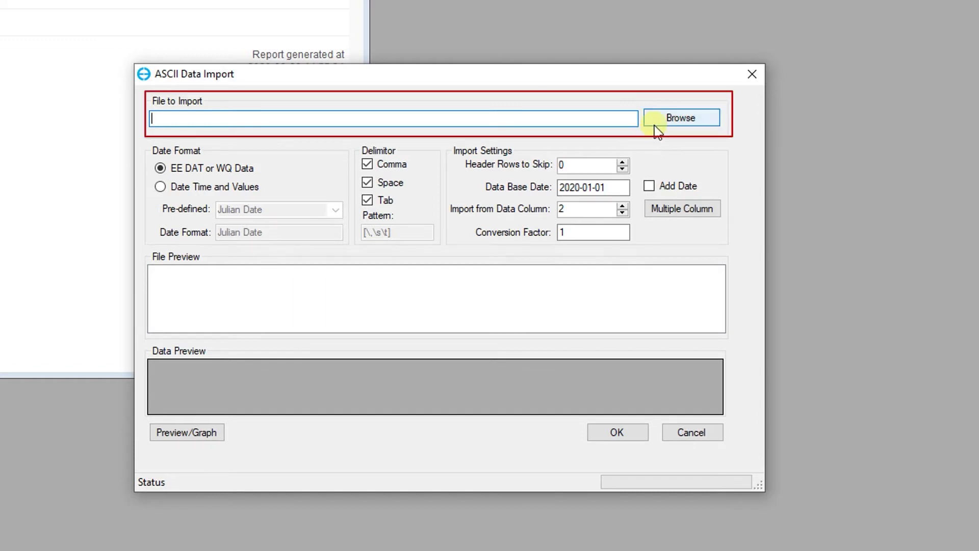
click(682, 118)
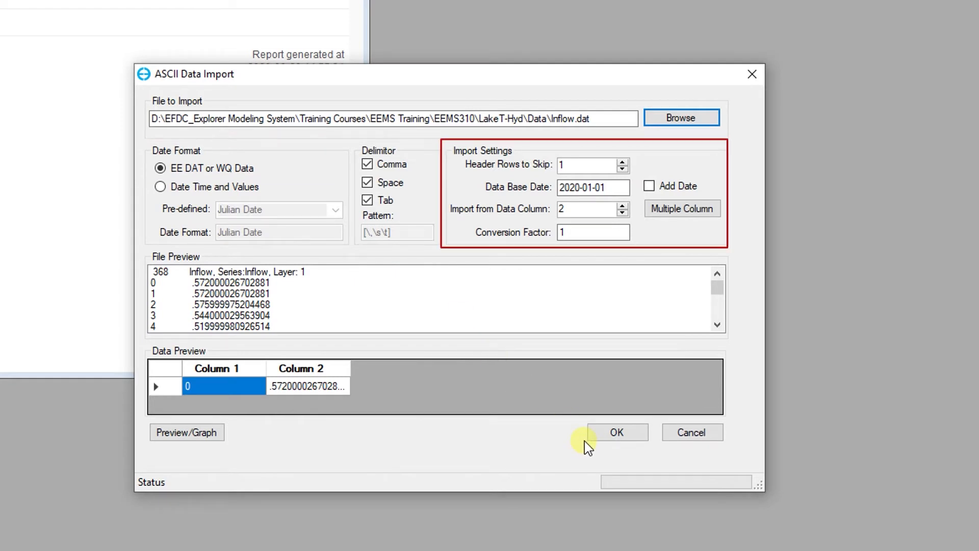
click(616, 432)
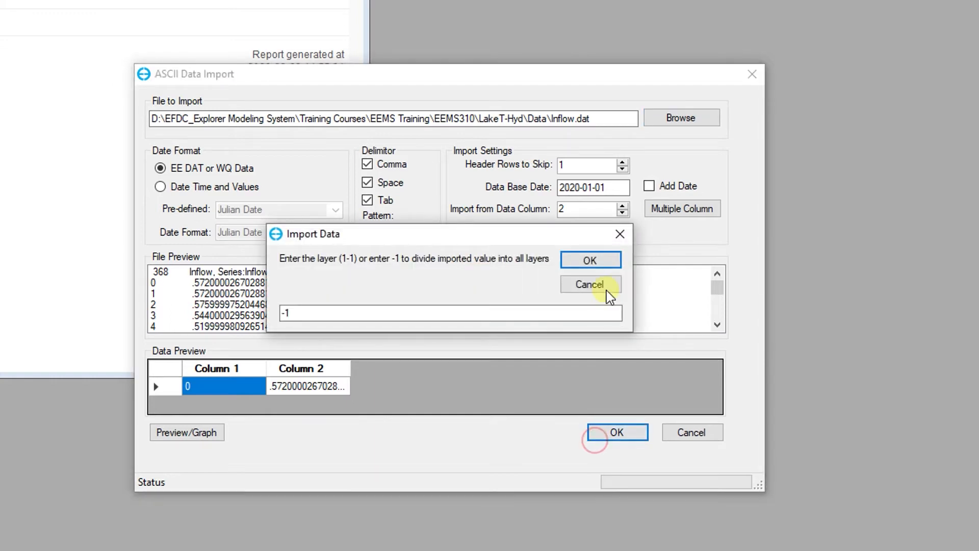
click(590, 259)
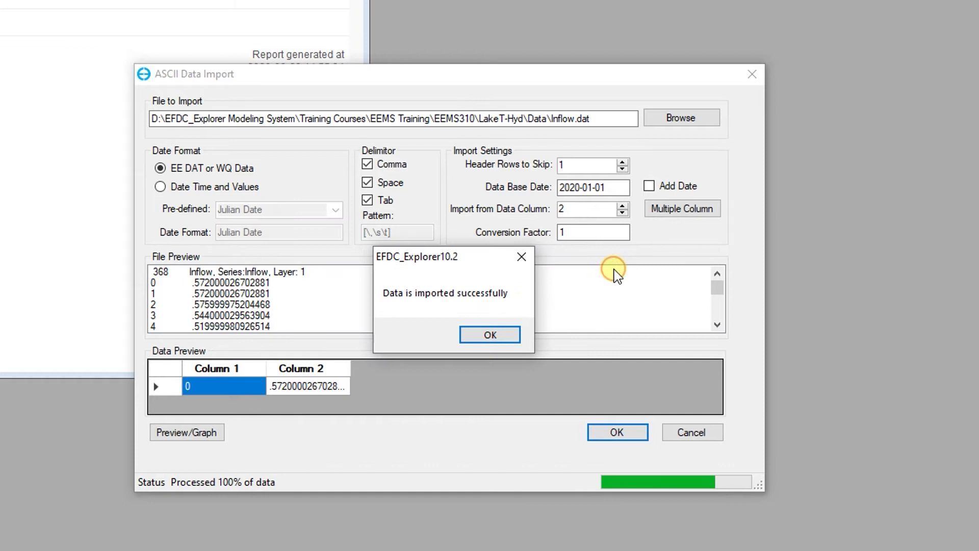
click(489, 334)
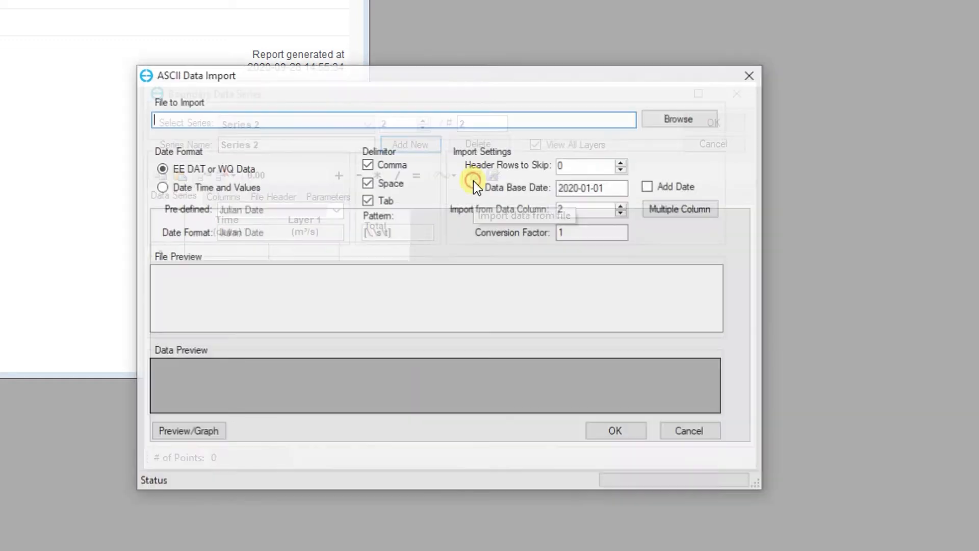
Step: Import Outflow.dat as the Outflow series across all layers and close the series editor
click(677, 119)
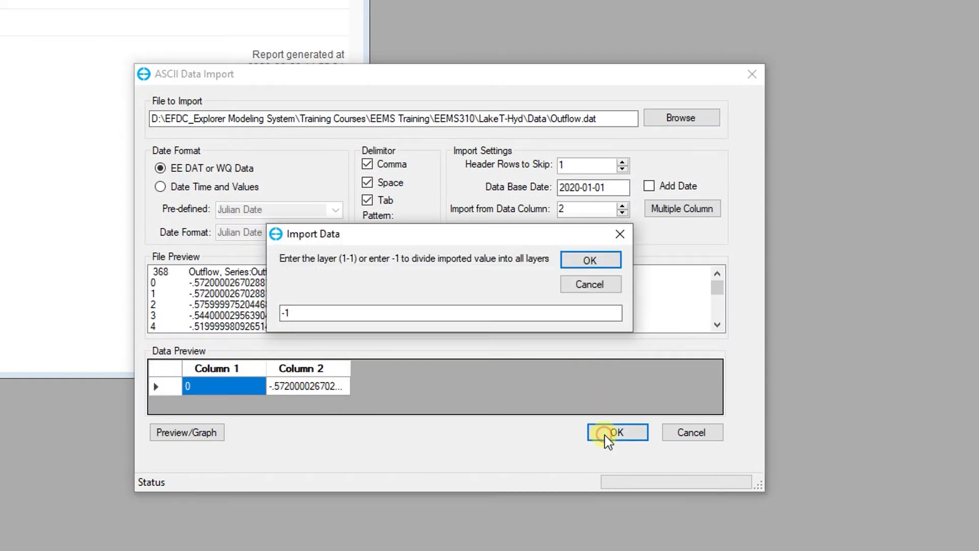
click(589, 259)
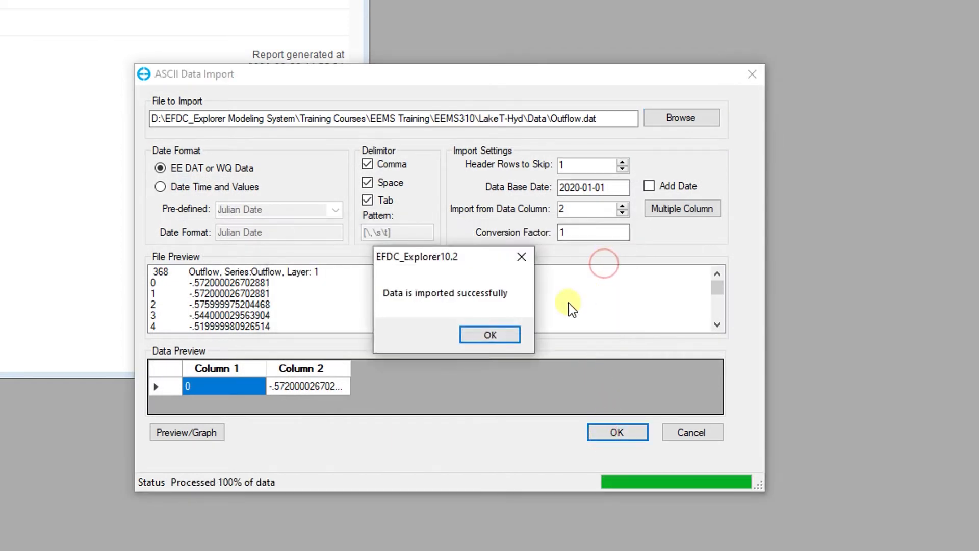
click(489, 334)
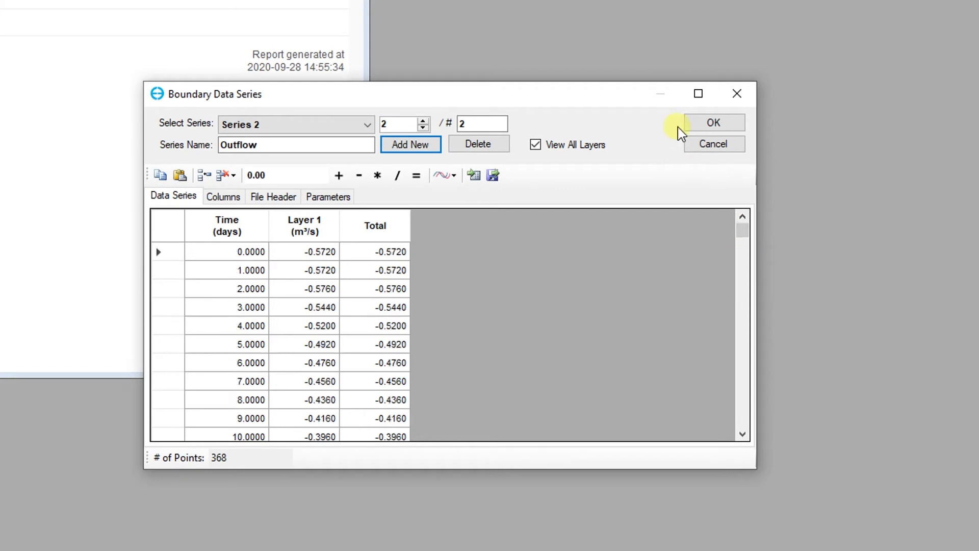
click(713, 122)
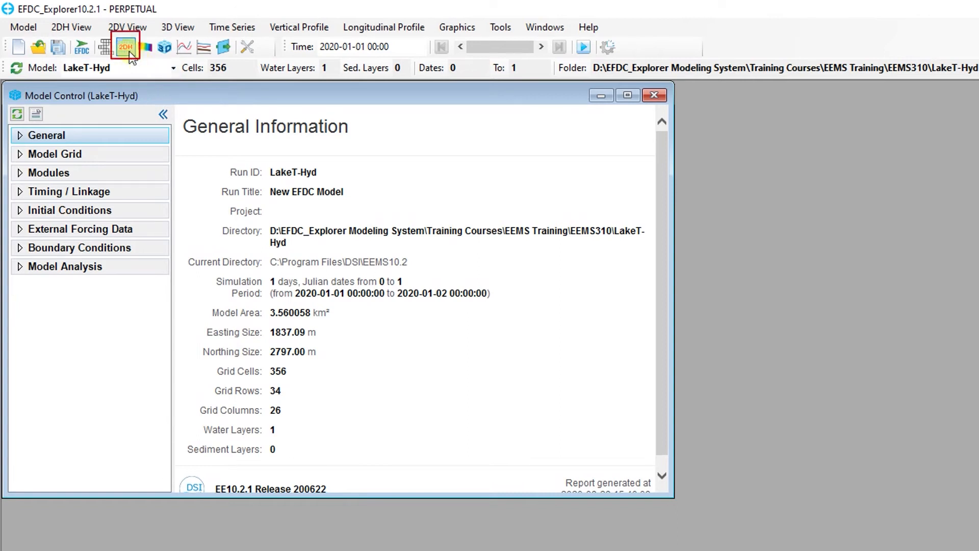
Step: In a 2DH view, add an Inflow boundary group on cell I 22, J 11
click(125, 47)
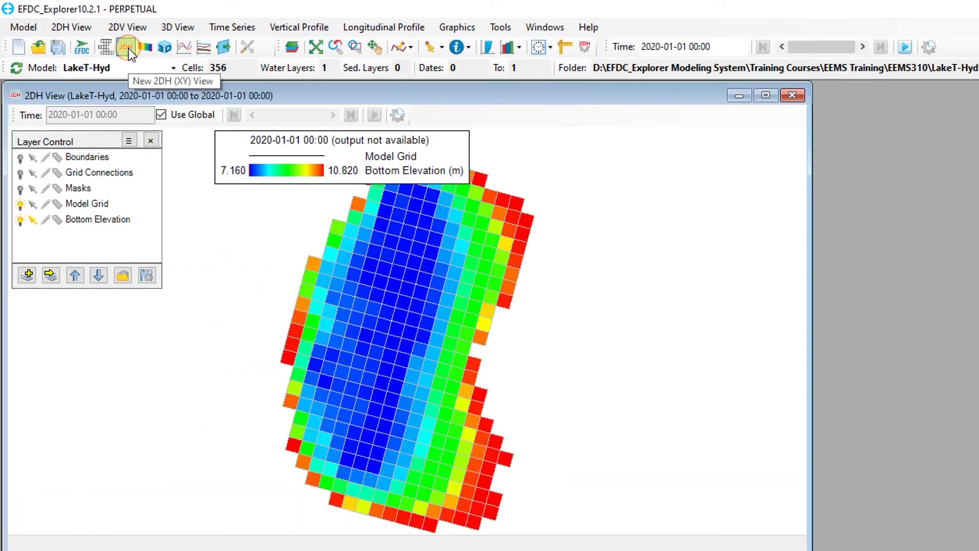
click(86, 156)
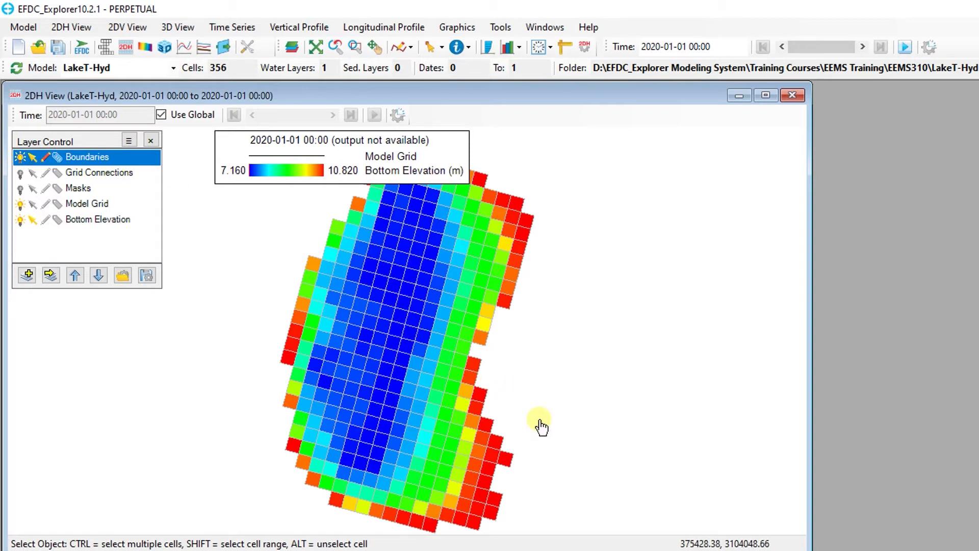
click(504, 462)
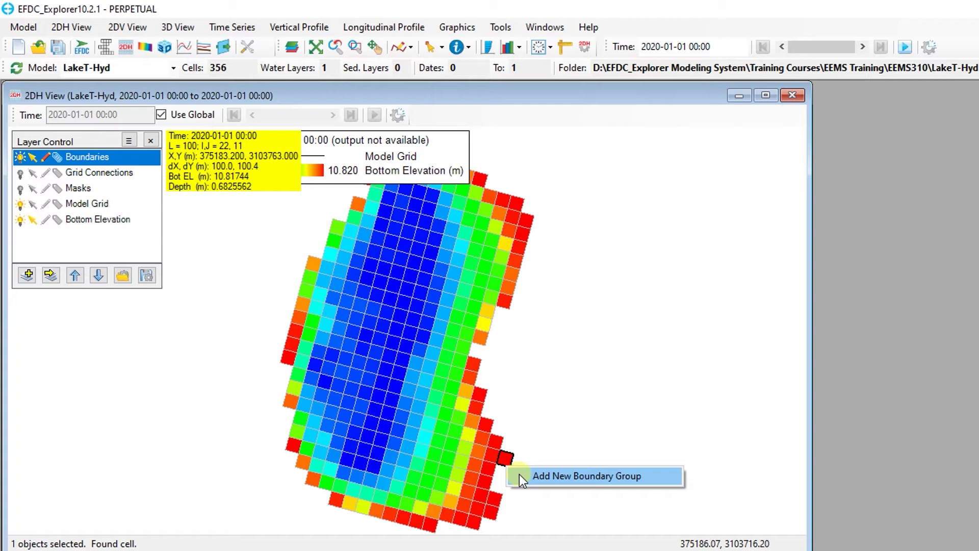
click(587, 475)
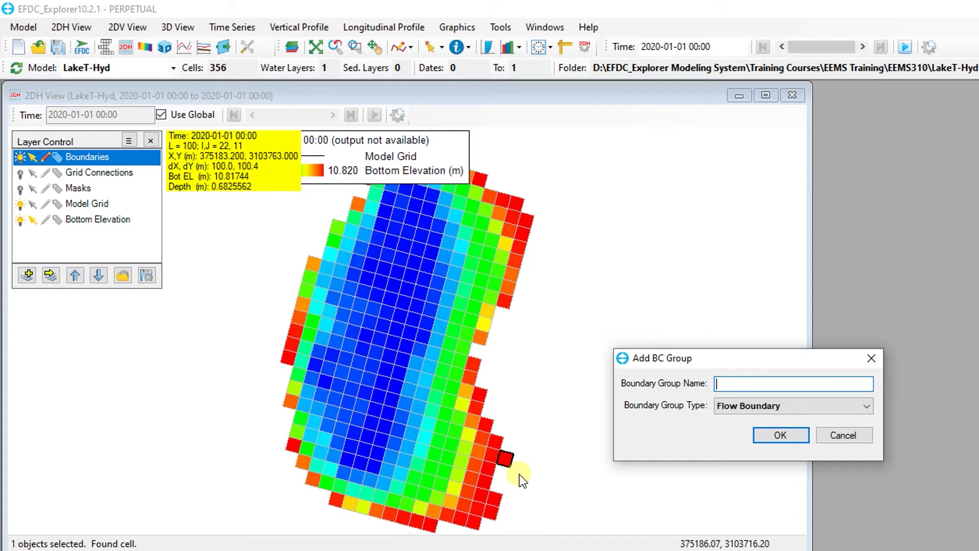
text(Inflow)
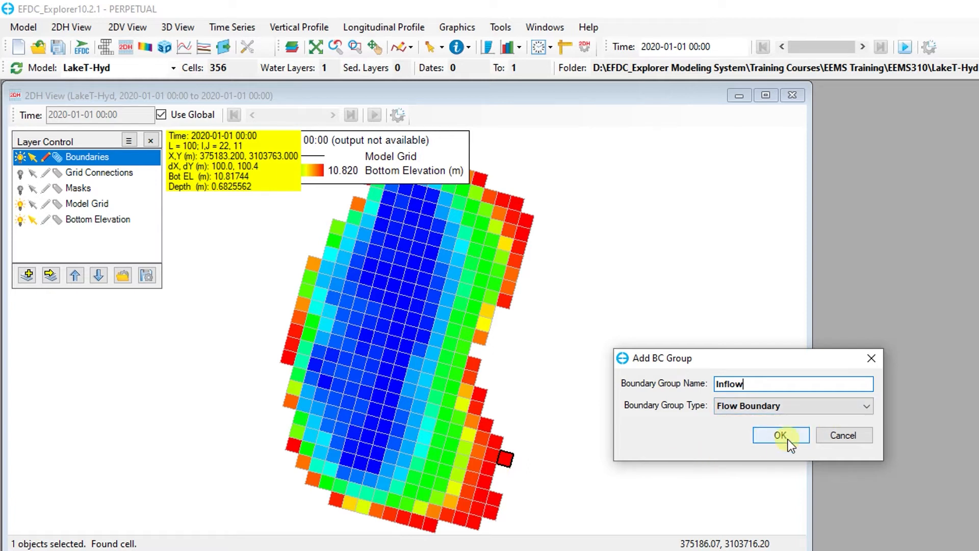
click(780, 435)
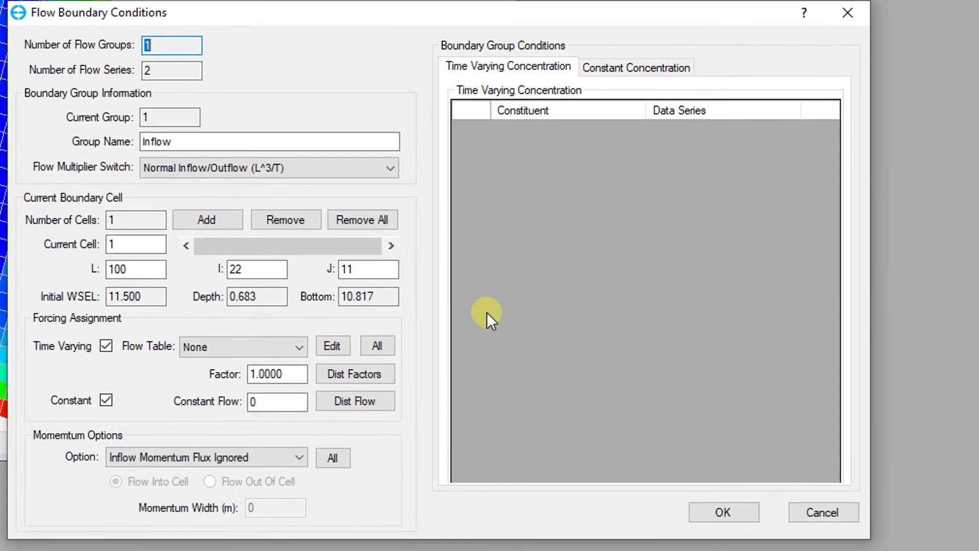
mouse_move(417, 397)
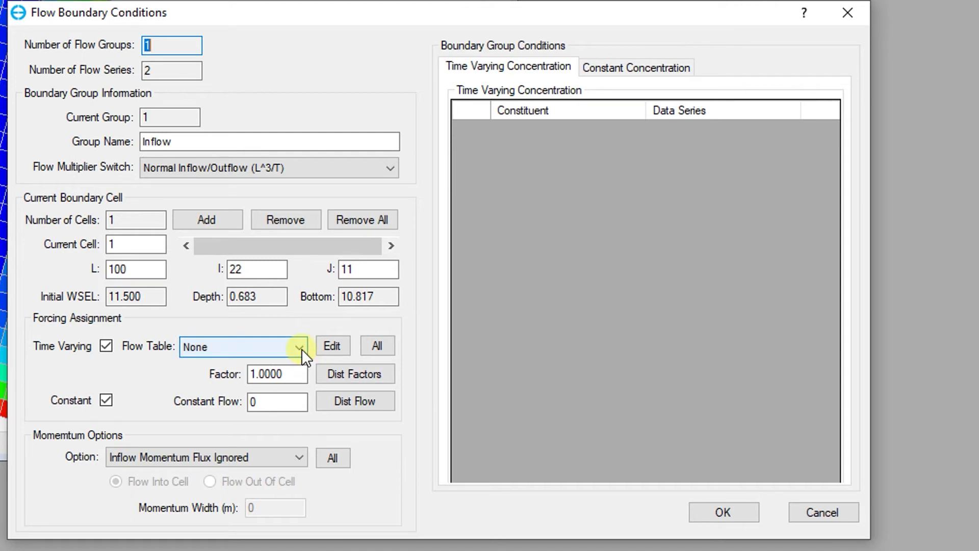
Step: Set the Inflow boundary's Flow Table to the Inflow series and close the settings
click(299, 345)
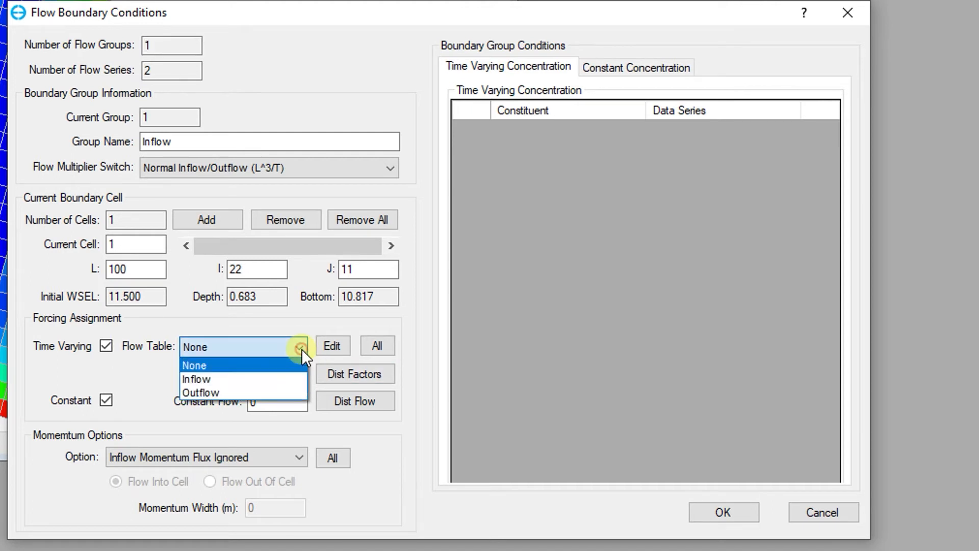
mouse_move(297, 379)
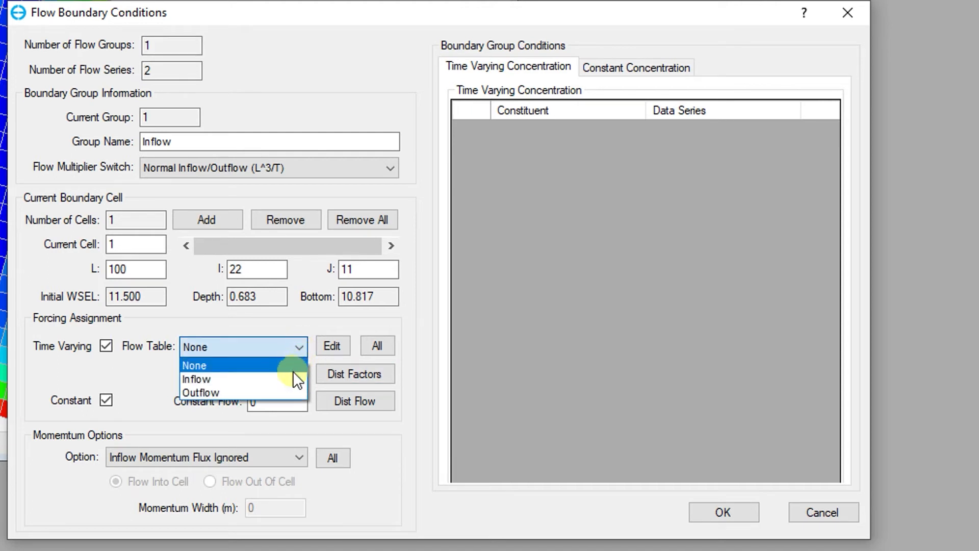
click(196, 378)
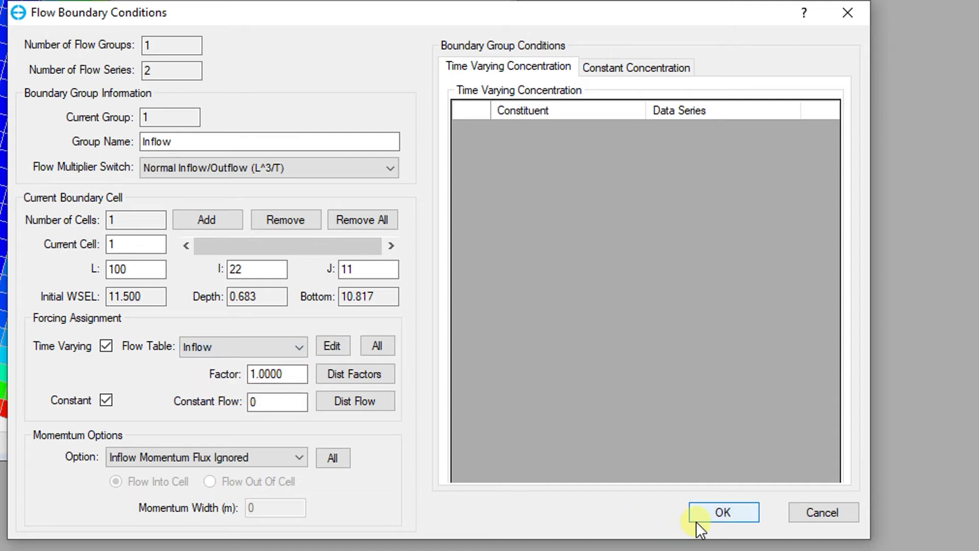
click(722, 512)
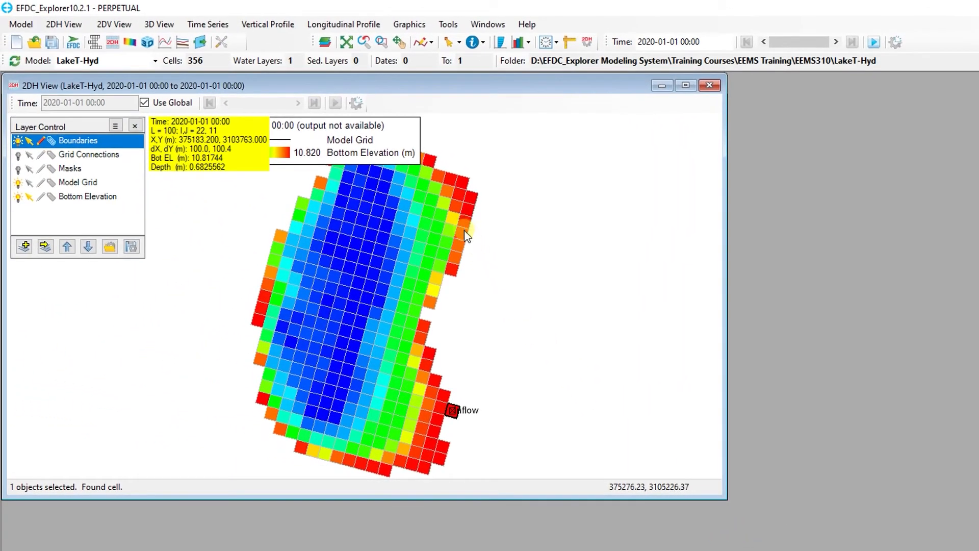
Step: Create boundary group 'Outflow' on cell I 19, J 25 using the Outflow flow table
right_click(465, 240)
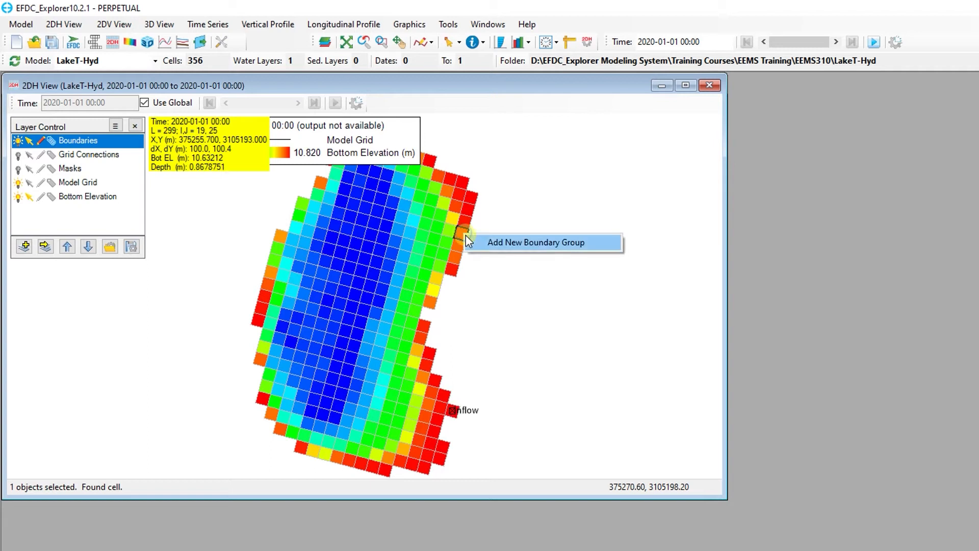
click(535, 242)
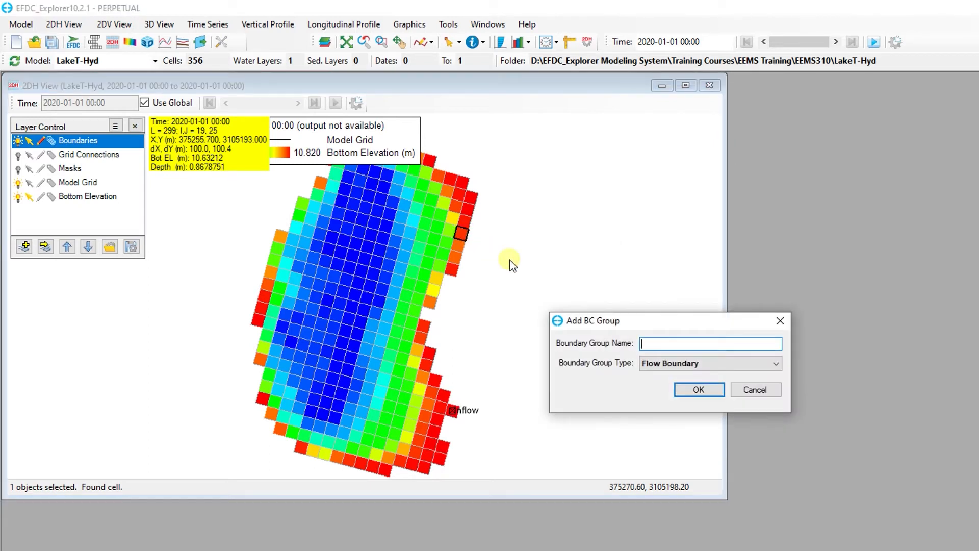
text(Outflow)
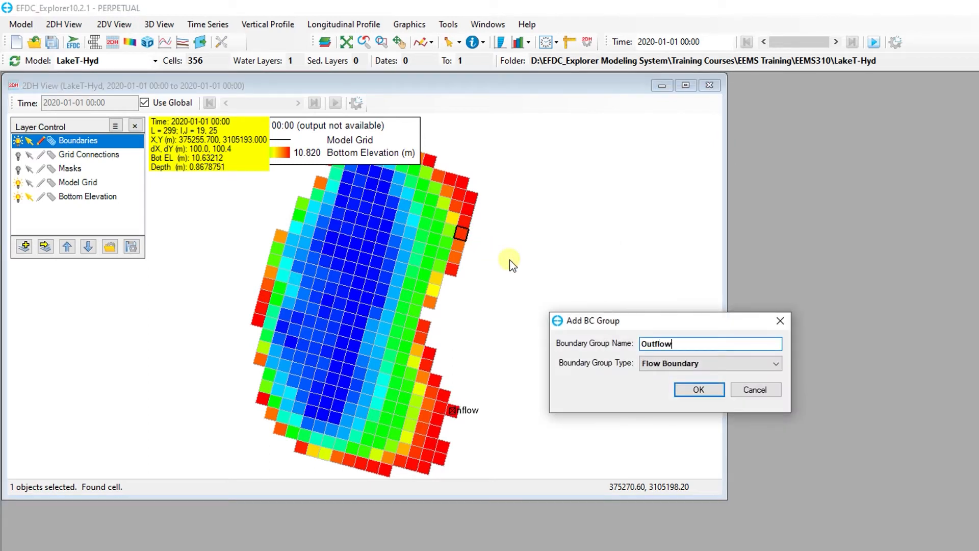
click(698, 389)
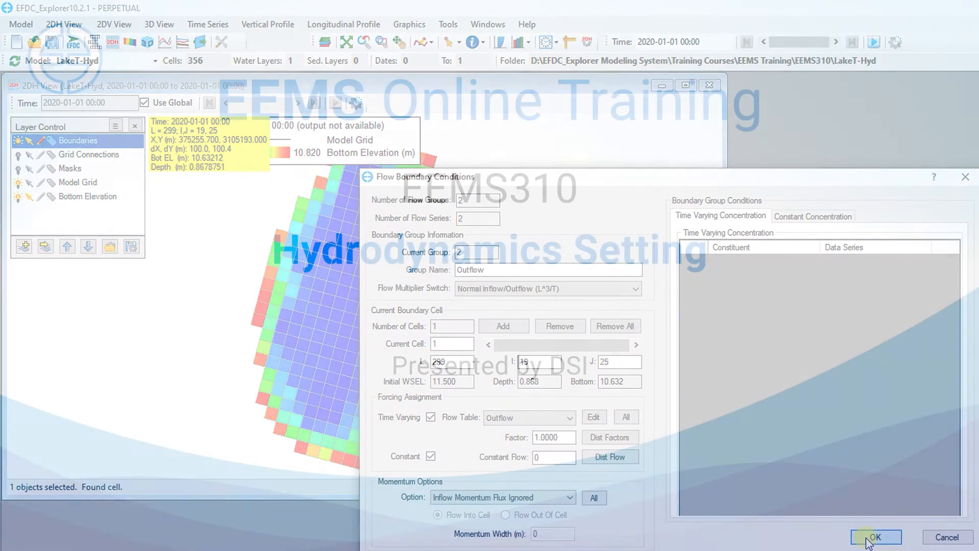
click(875, 537)
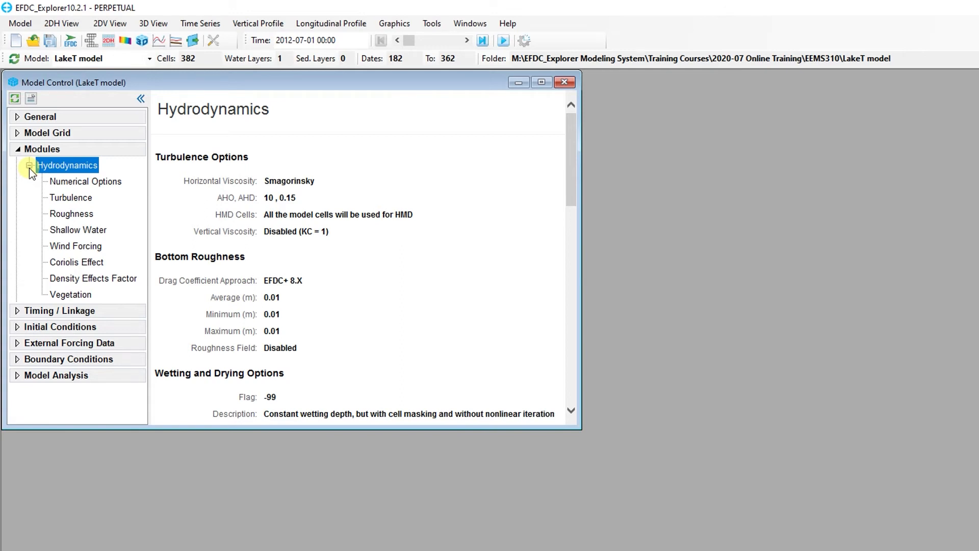
Step: Step through the Turbulence, Shallow Water, Coriolis, Density Effects and Vegetation reports
click(70, 197)
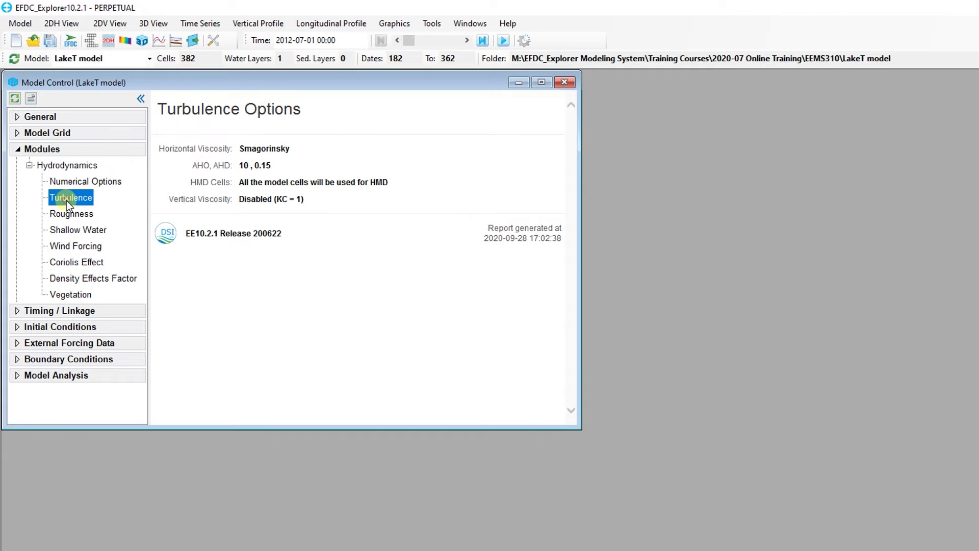
click(78, 230)
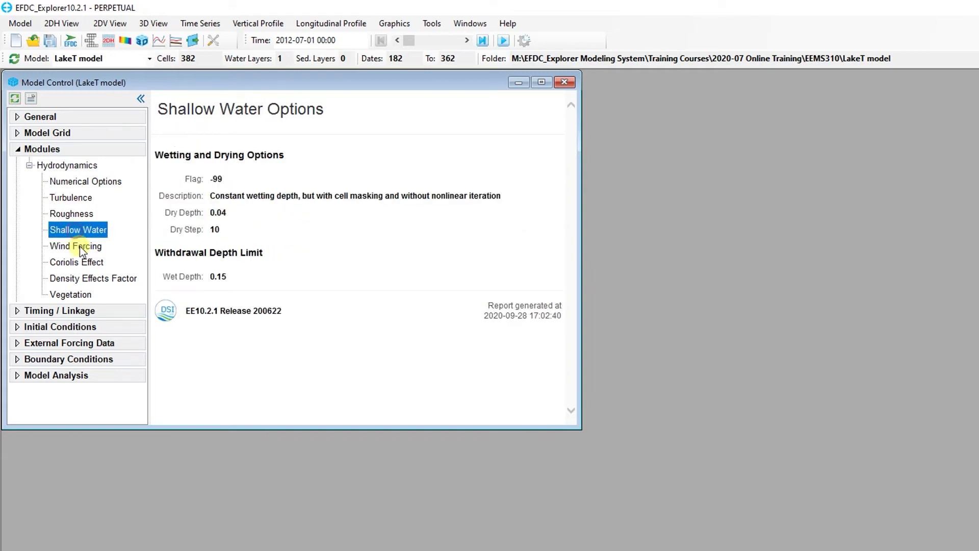
click(76, 262)
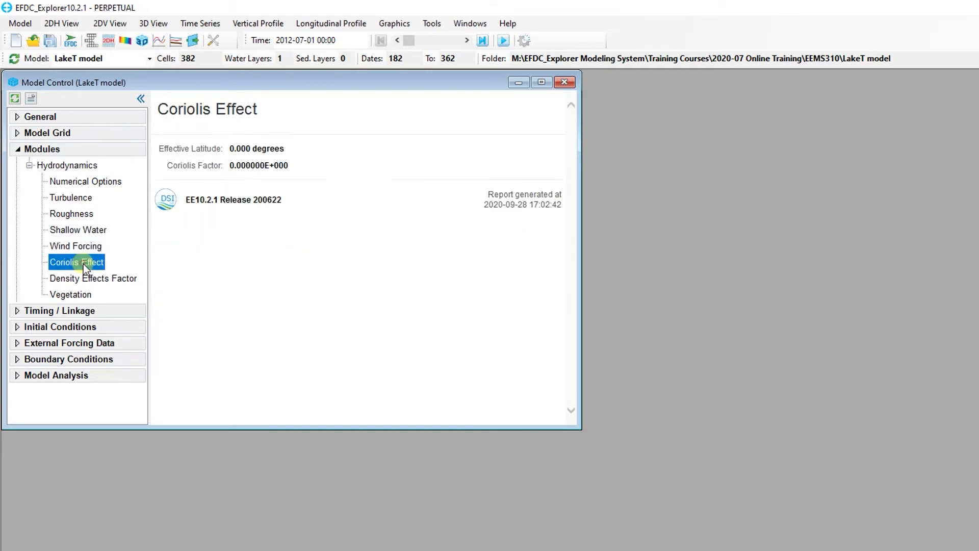
click(93, 278)
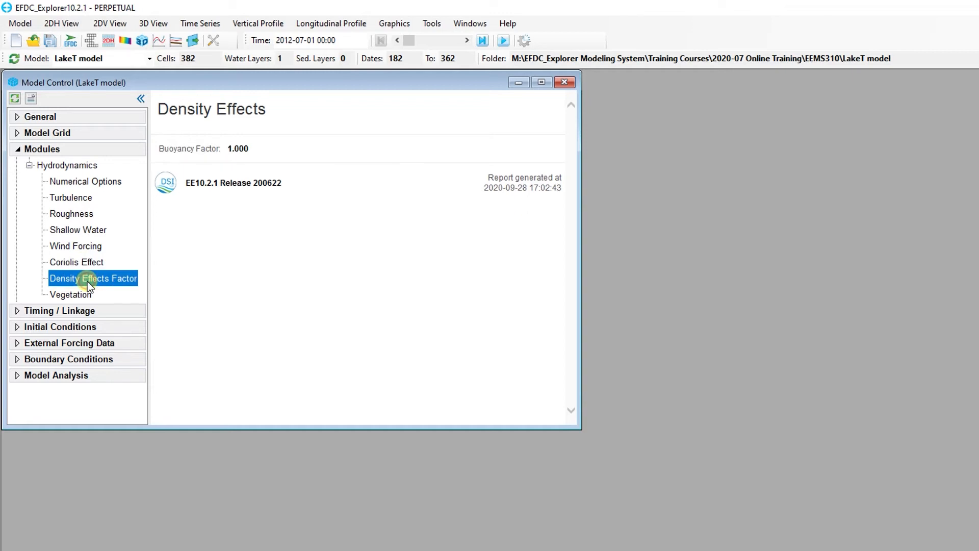
click(70, 294)
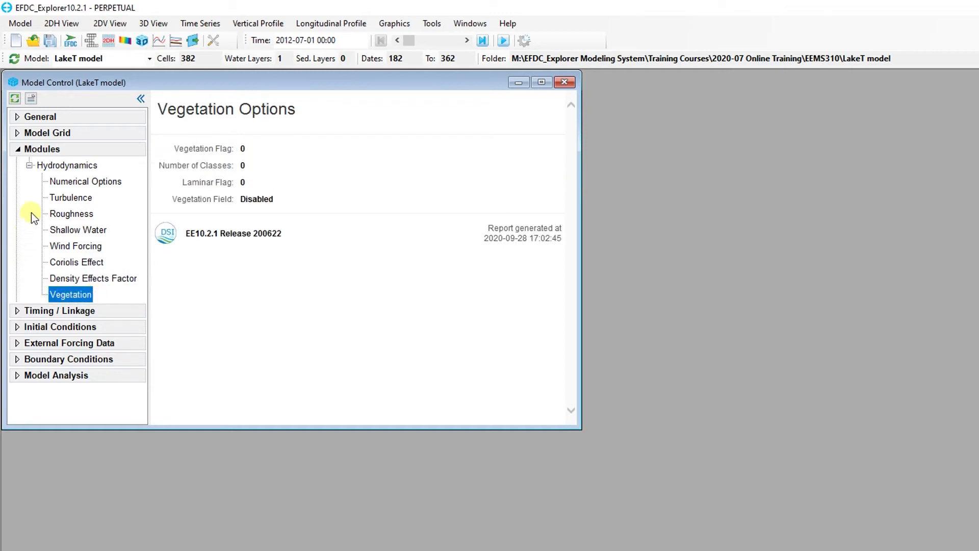
click(71, 198)
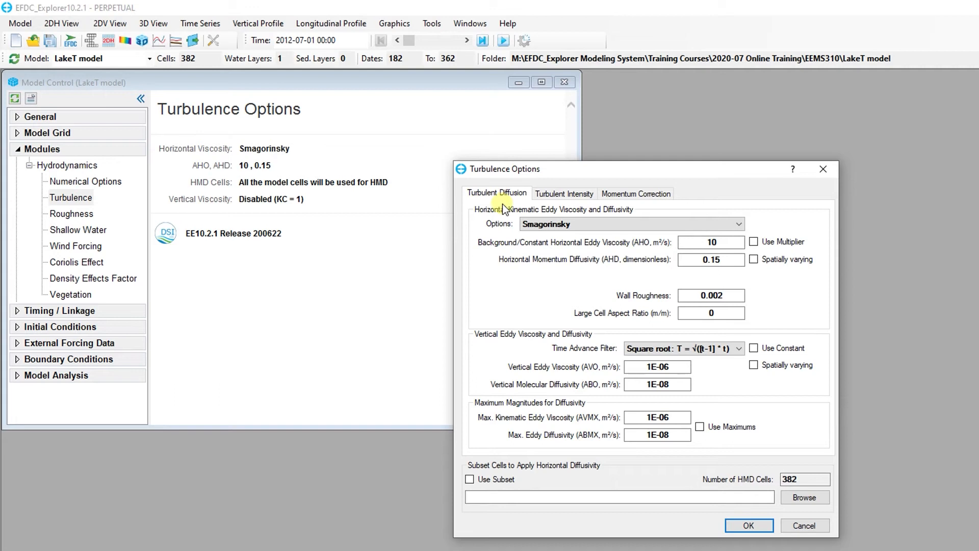
Step: View the Turbulent Intensity tab and the Bottom Roughness options, closing both unchanged
click(562, 192)
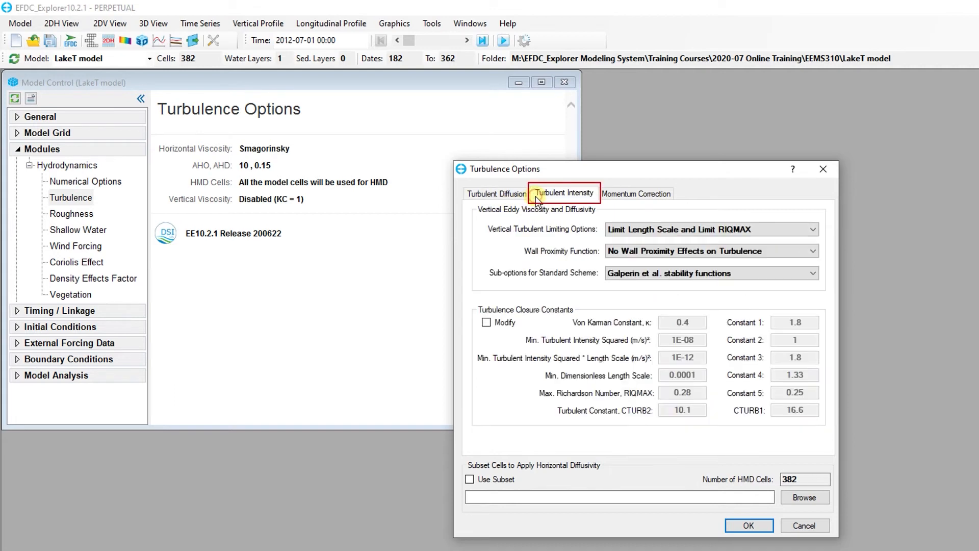
click(748, 525)
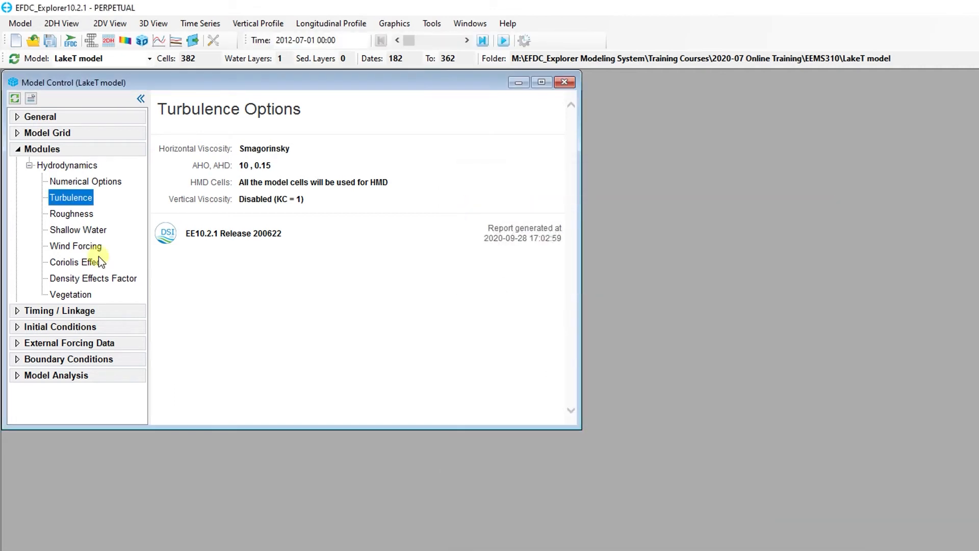
click(70, 213)
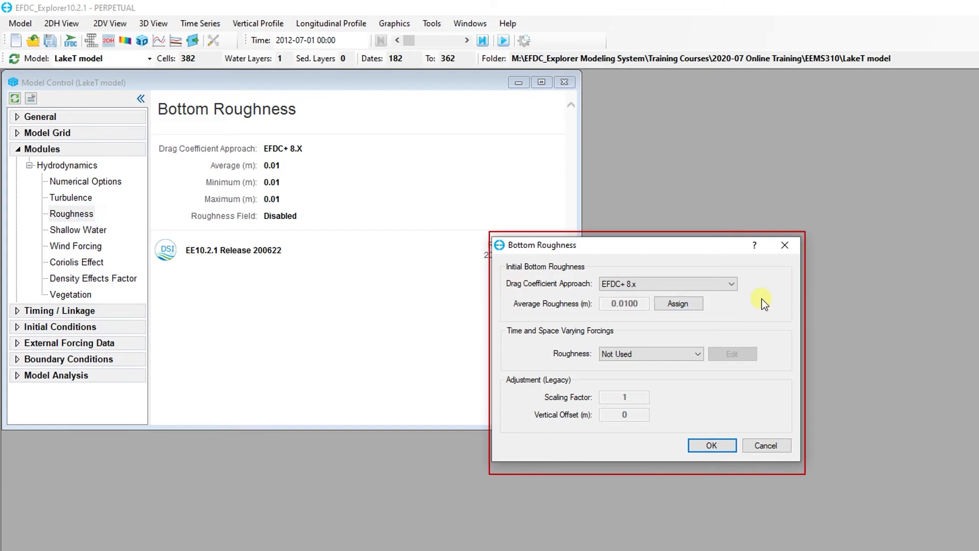
click(710, 444)
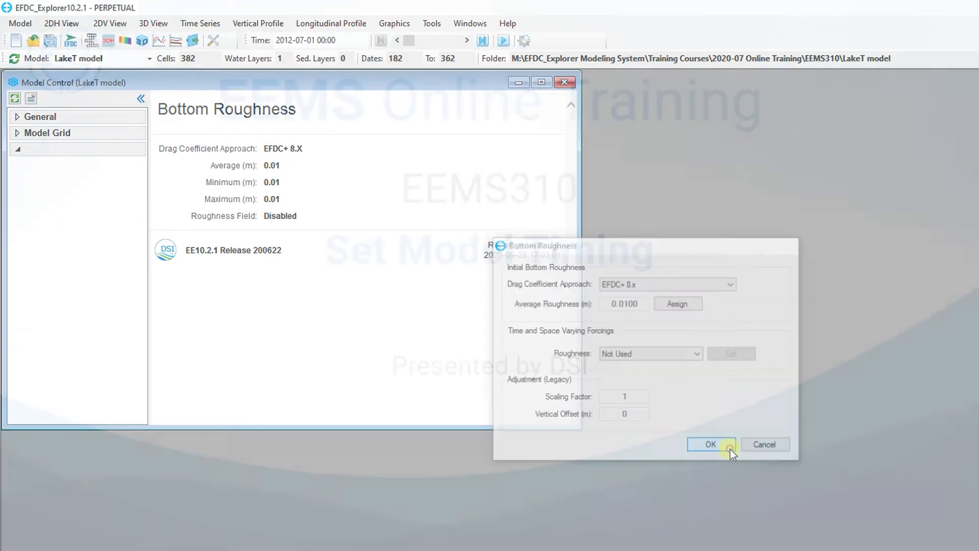
click(709, 444)
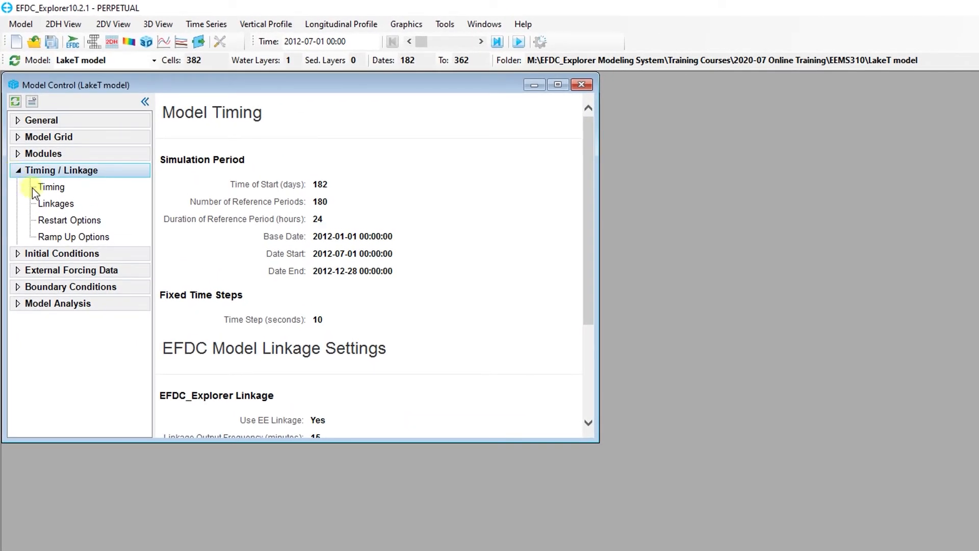
Step: Open and close the Timing, Linkages and Ramp Up options without changes
click(51, 187)
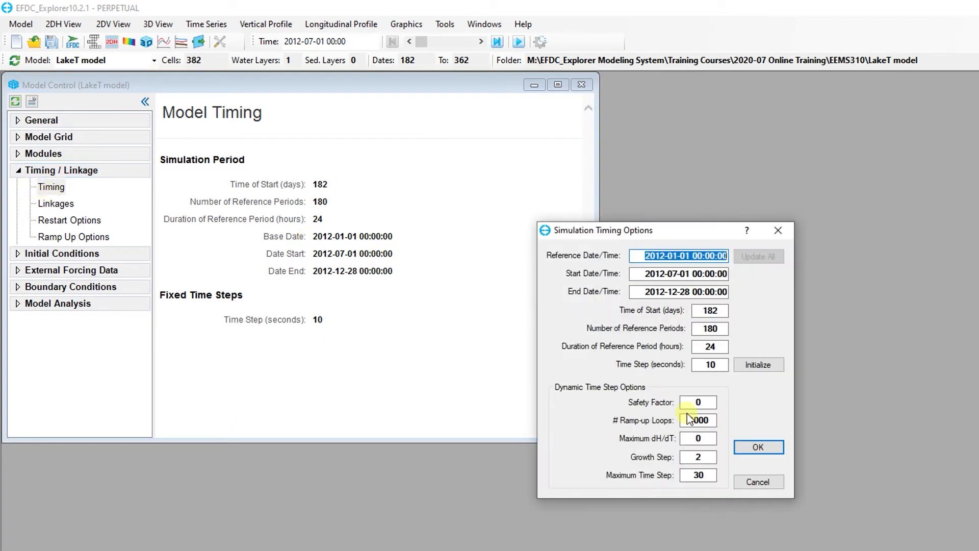
click(757, 447)
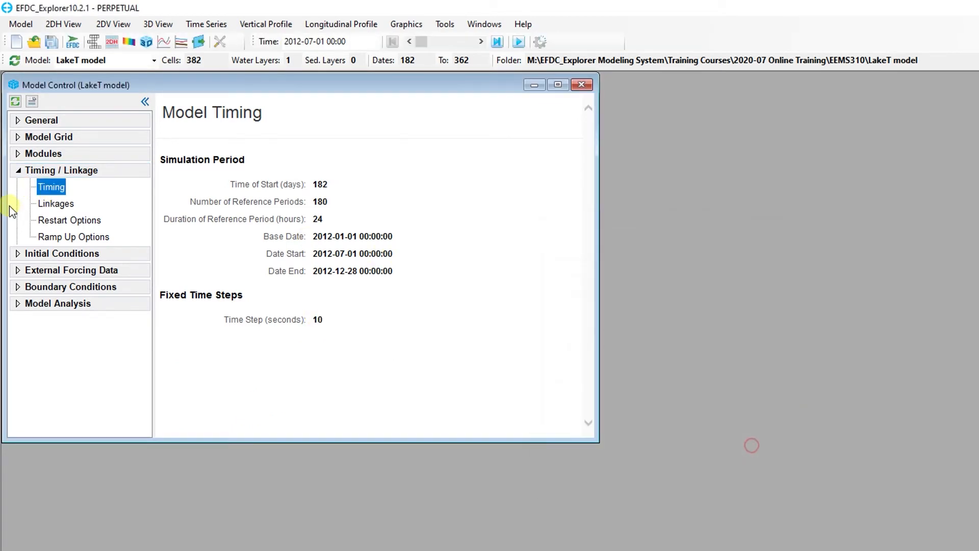
click(56, 203)
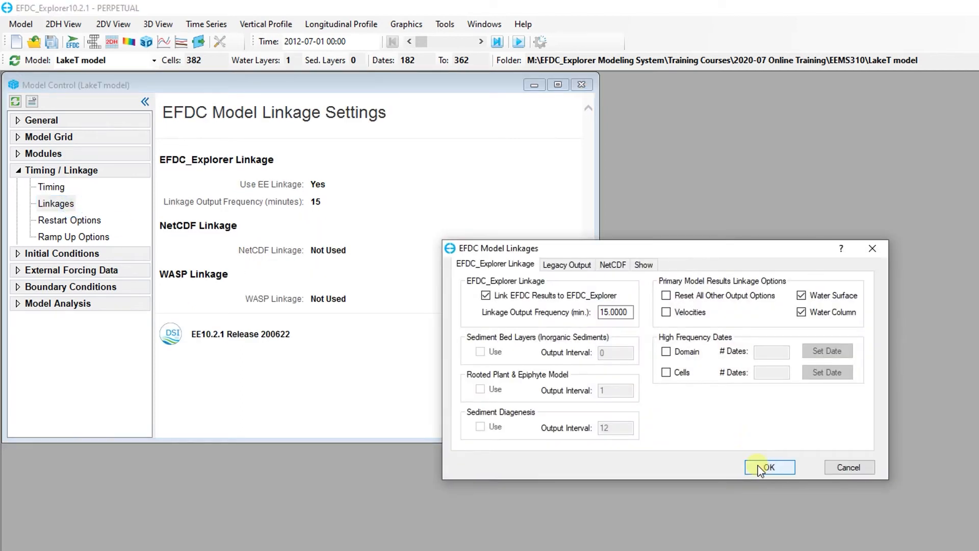
click(769, 467)
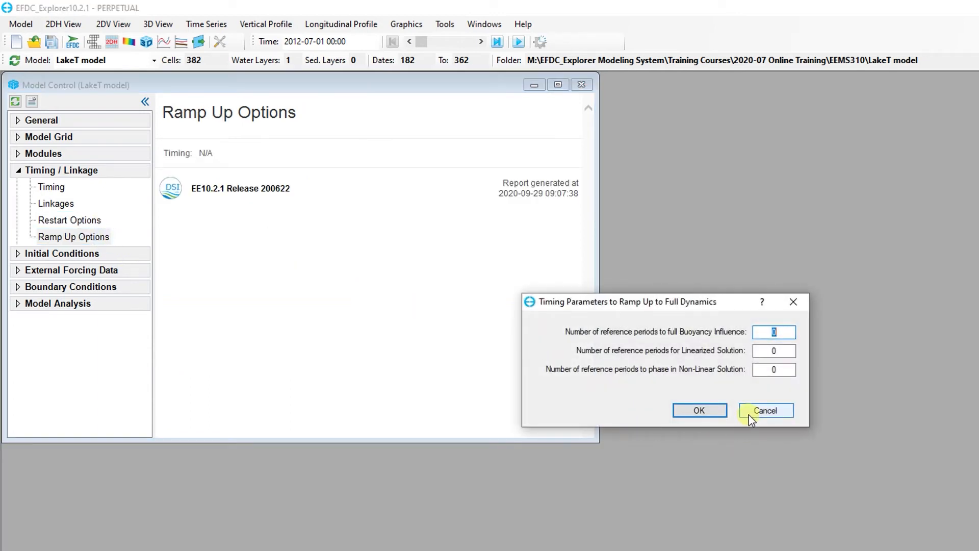
click(765, 410)
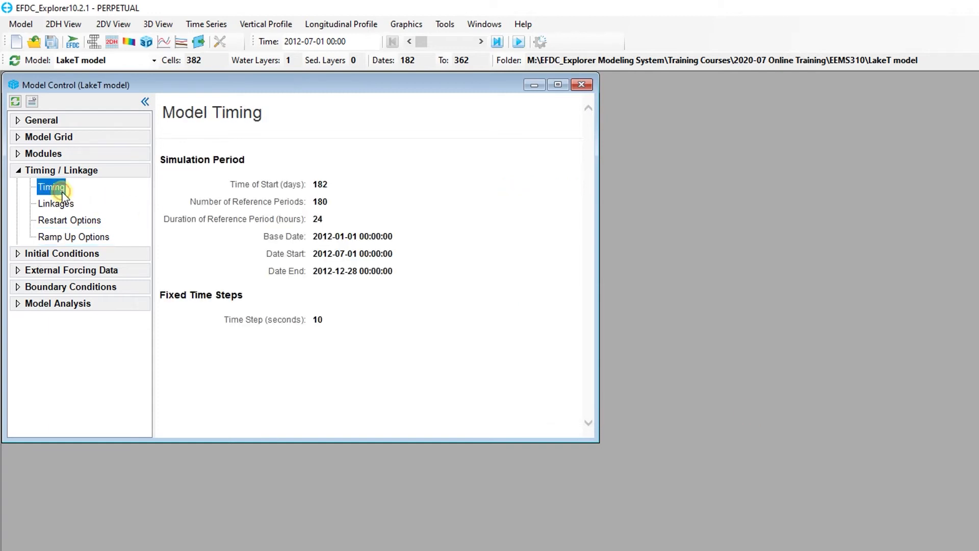
Step: Reopen Simulation Timing, inspect the end date field, and close it
double_click(50, 187)
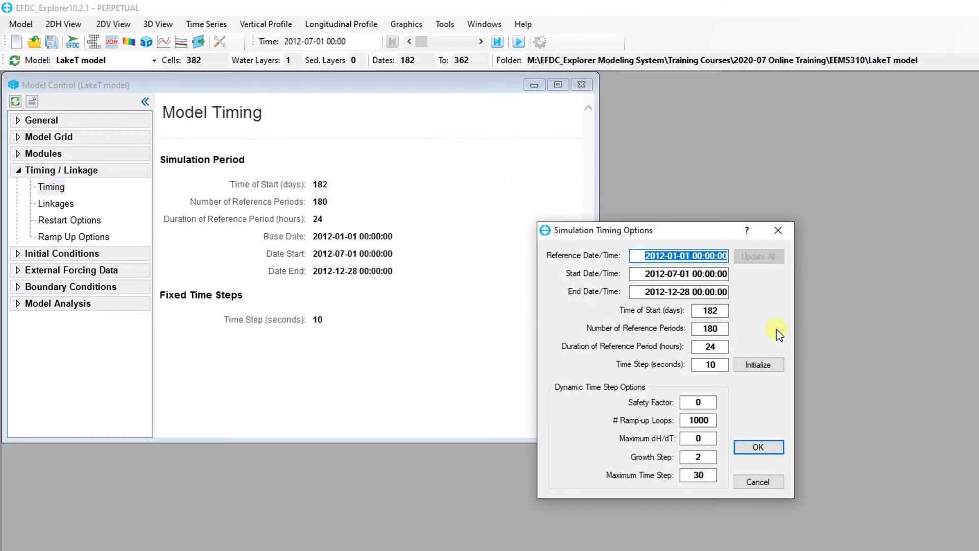
mouse_move(785, 333)
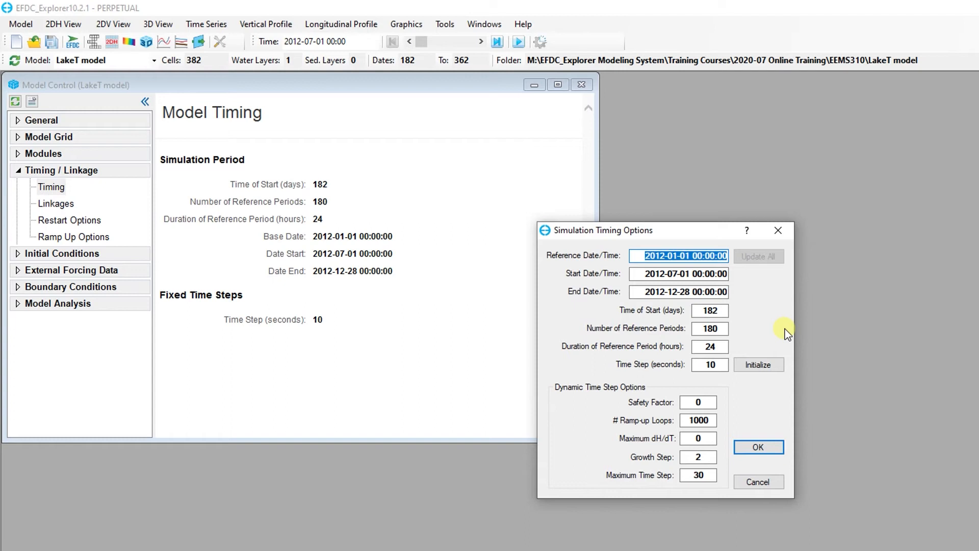
click(679, 273)
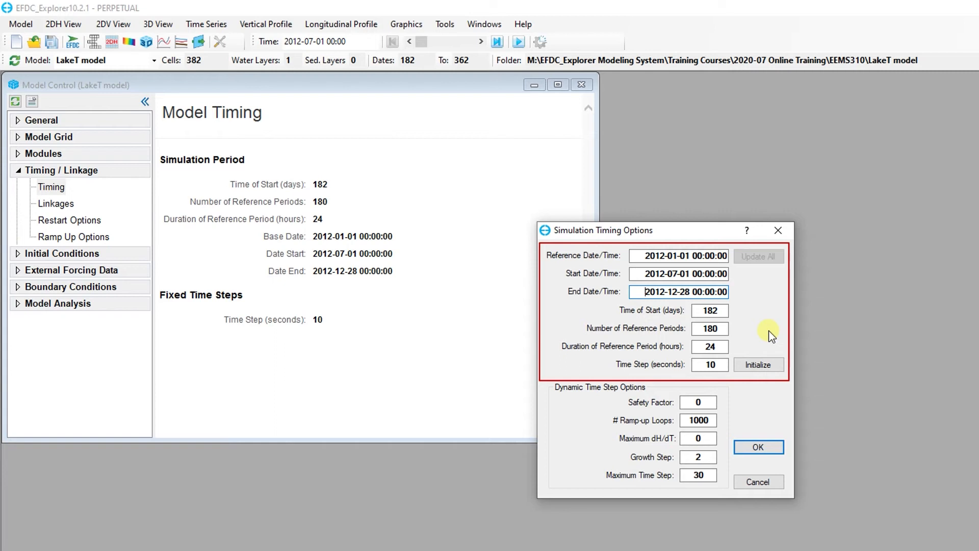
mouse_move(801, 392)
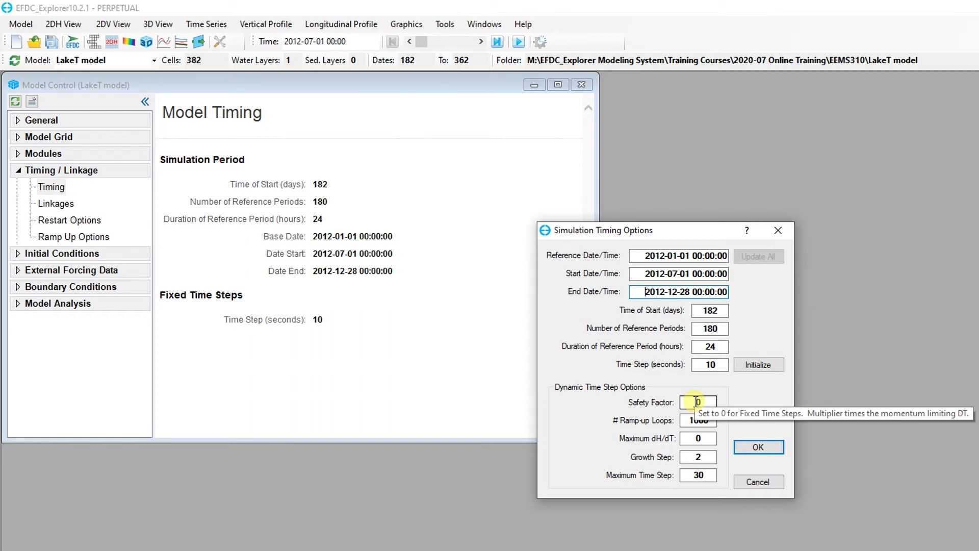
mouse_move(733, 400)
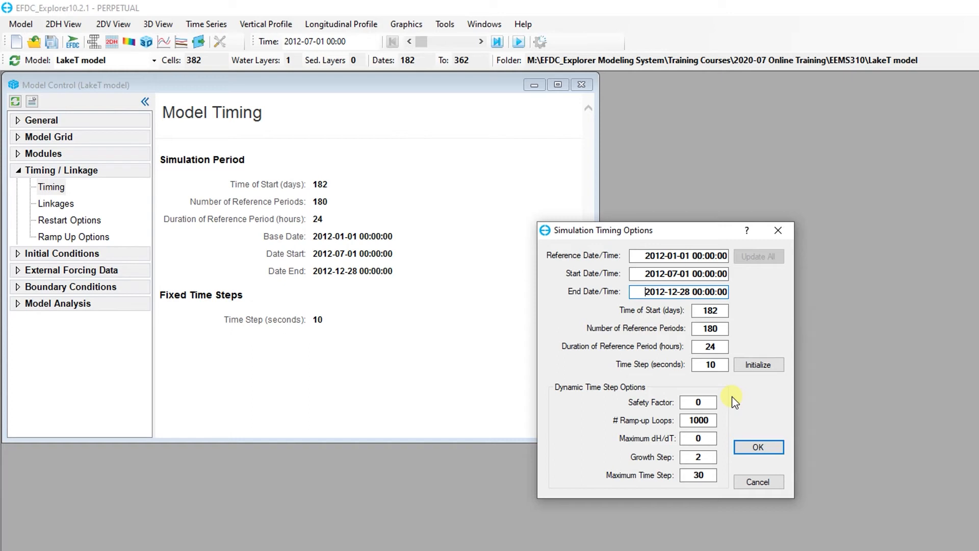
mouse_move(726, 460)
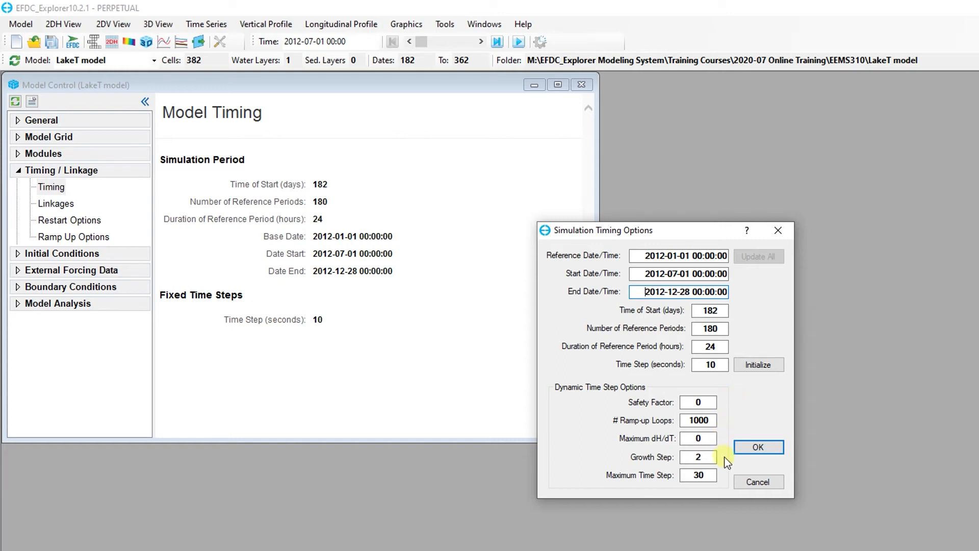
click(757, 447)
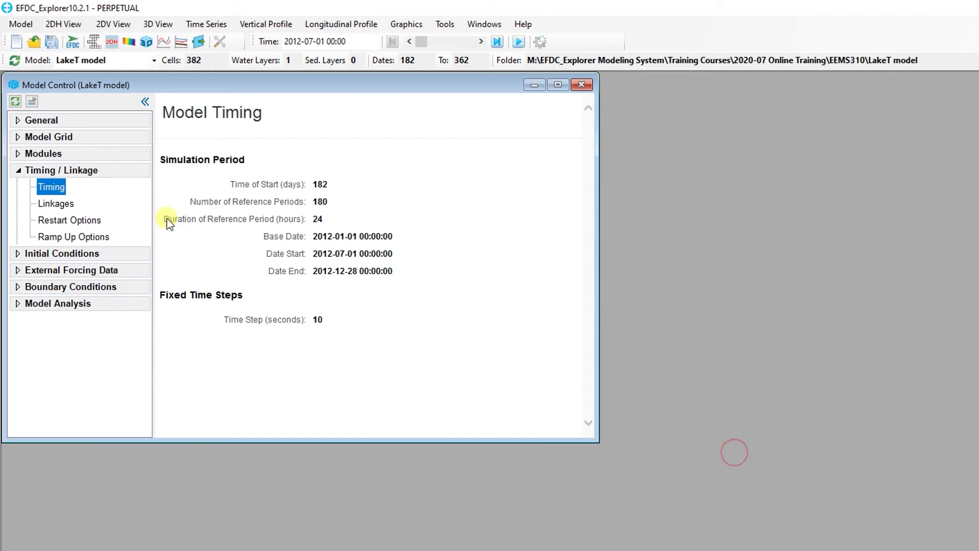
mouse_move(65, 205)
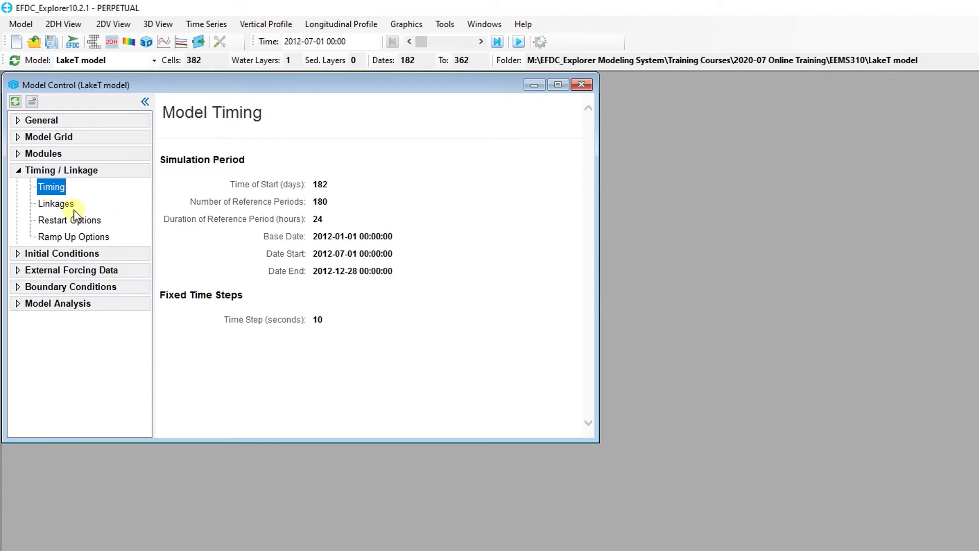
Step: Set Linkage Output Frequency to 60 minutes in the Linkages options
click(55, 203)
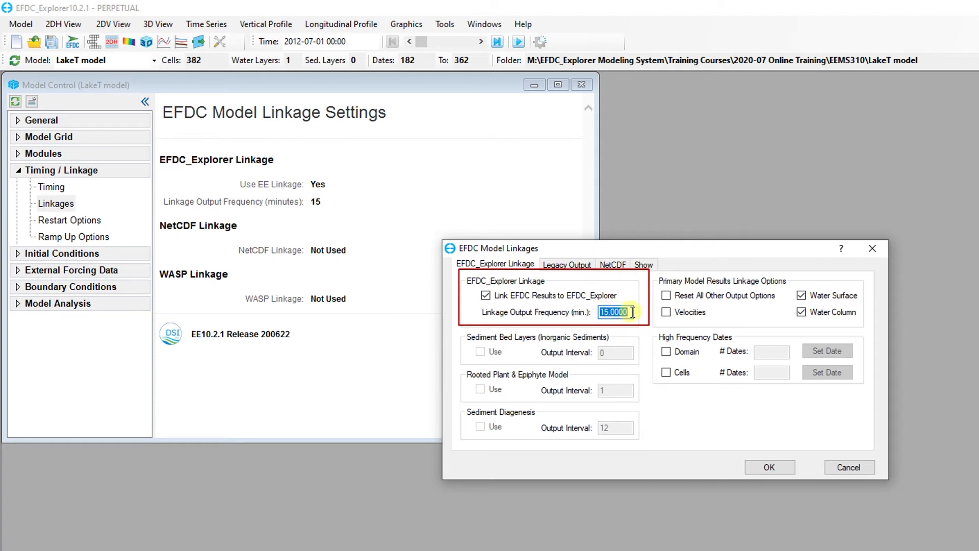
text(60)
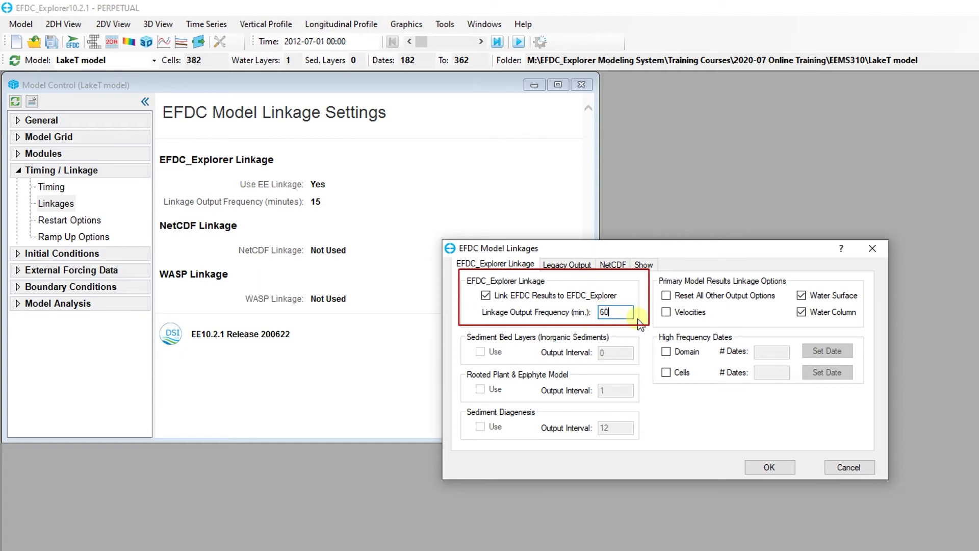
click(768, 466)
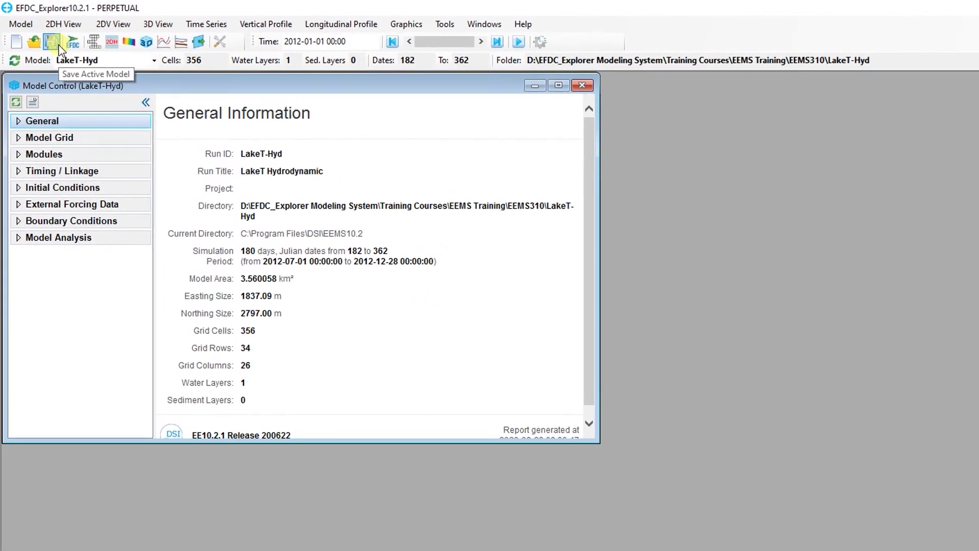
Step: Save the active model as a Full Write into the LakeT-Hyd directory
click(51, 41)
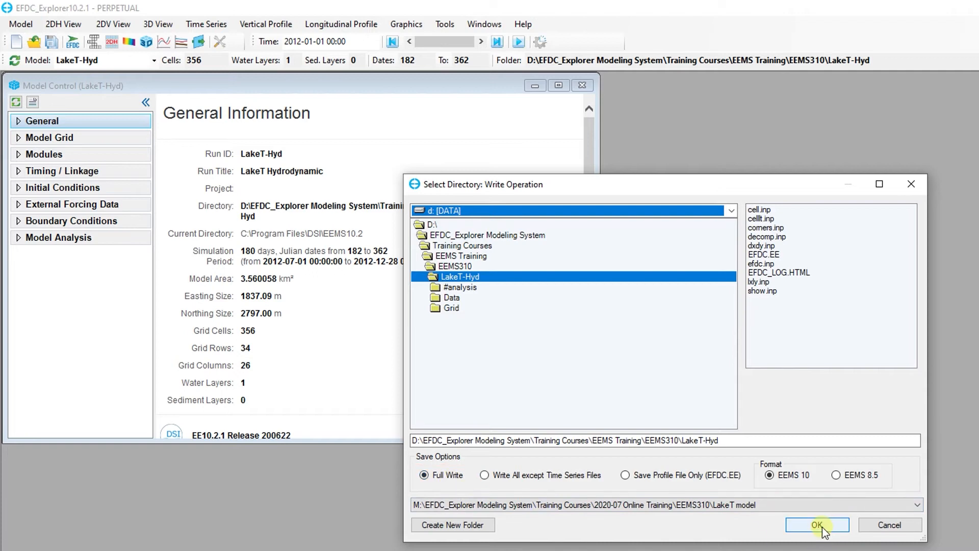
click(817, 525)
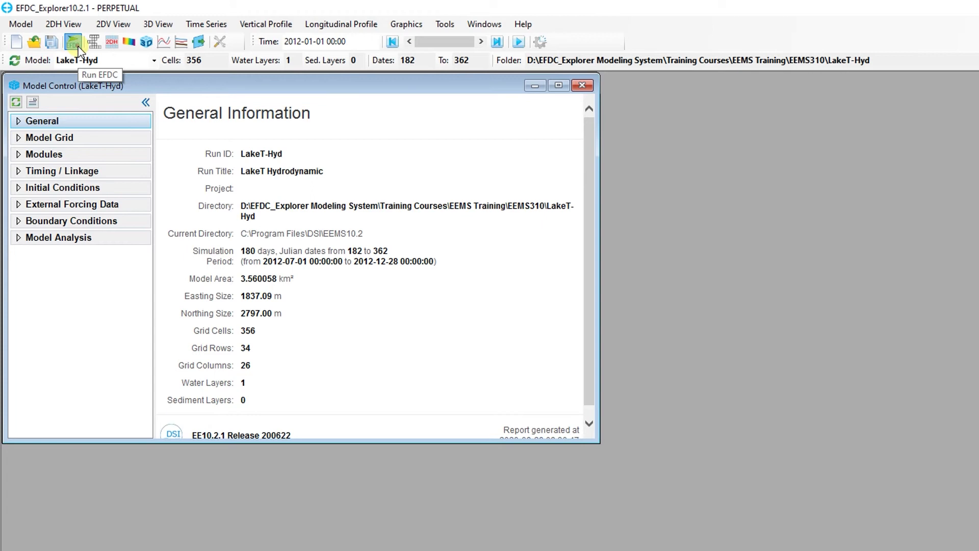
Step: Choose EFDCPlus_MPI_10.2_200622_SPx64.exe as the engine in EFDC+ Run Options
click(73, 41)
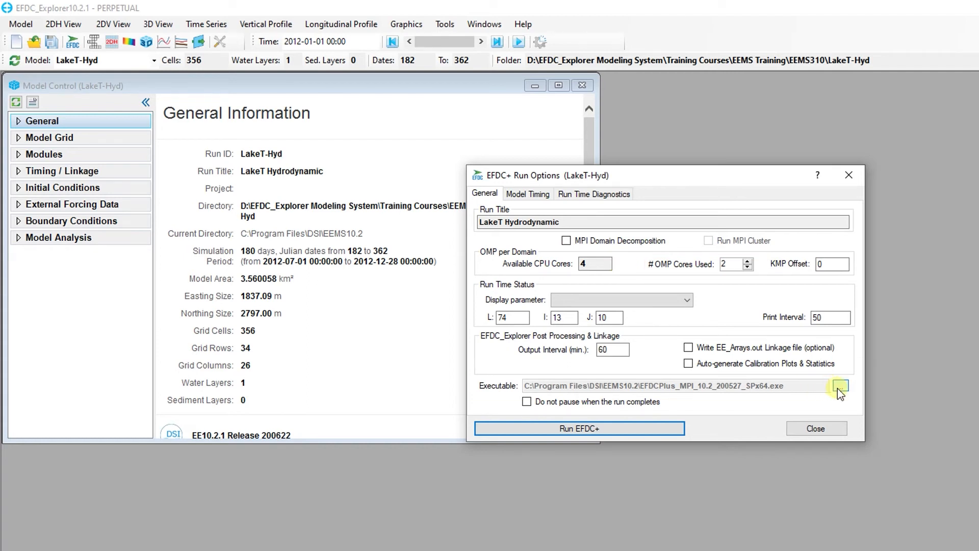
click(838, 386)
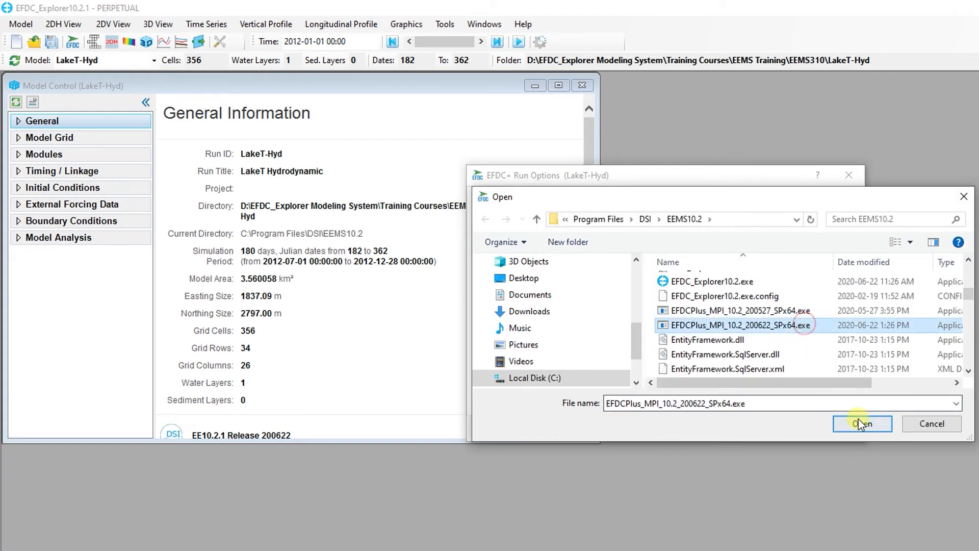
click(862, 423)
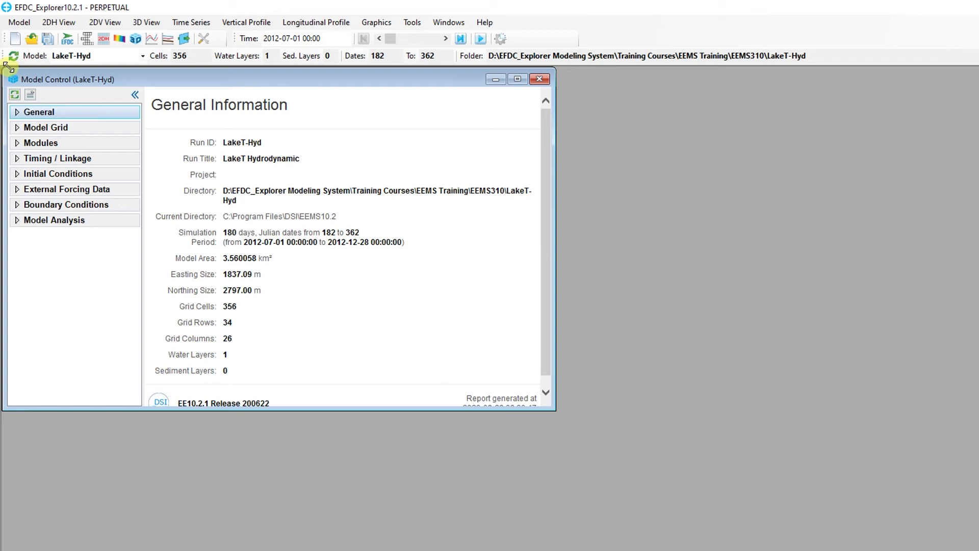
mouse_move(11, 63)
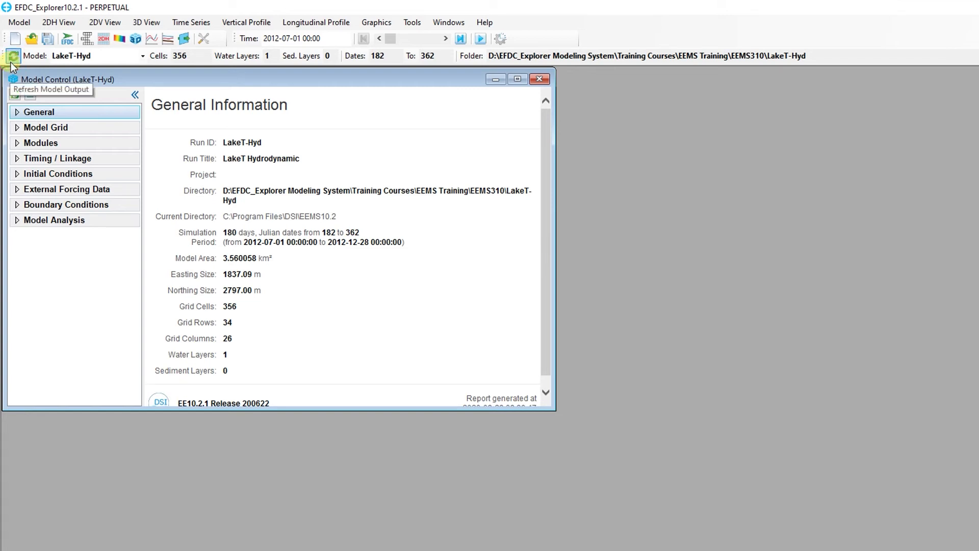
mouse_move(119, 70)
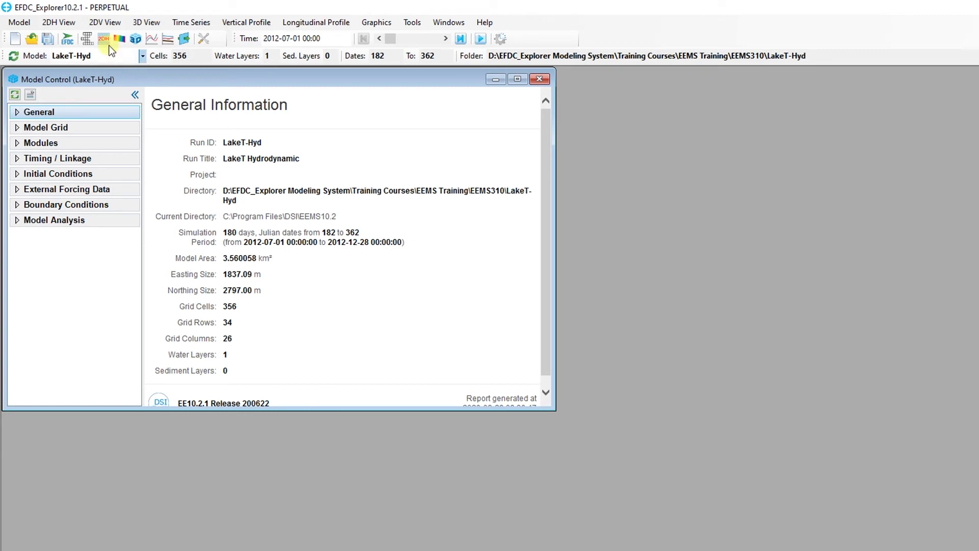
click(105, 39)
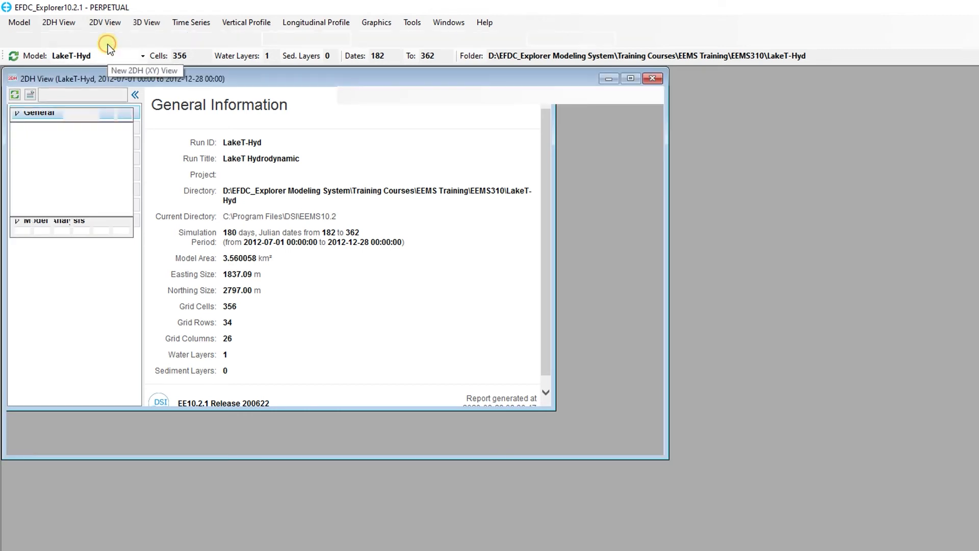
click(104, 38)
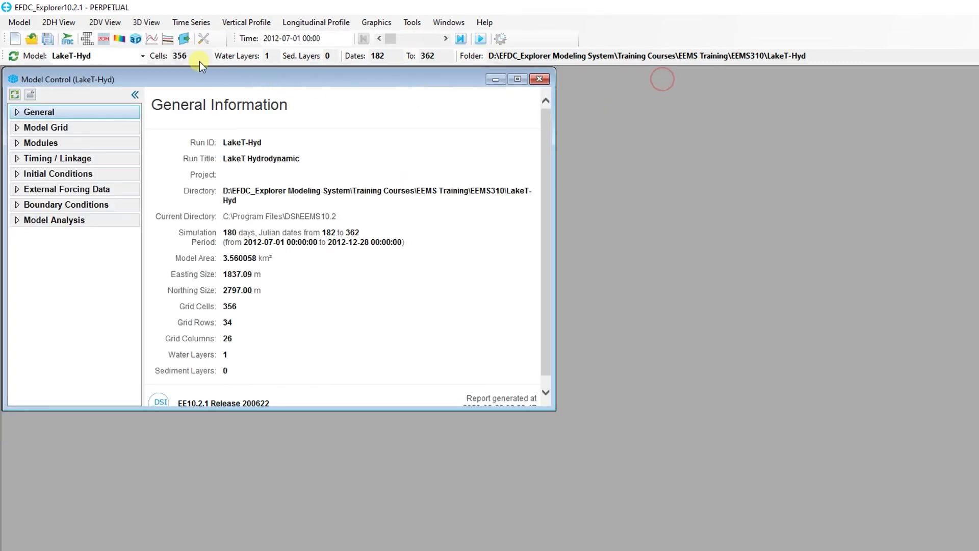
mouse_move(150, 39)
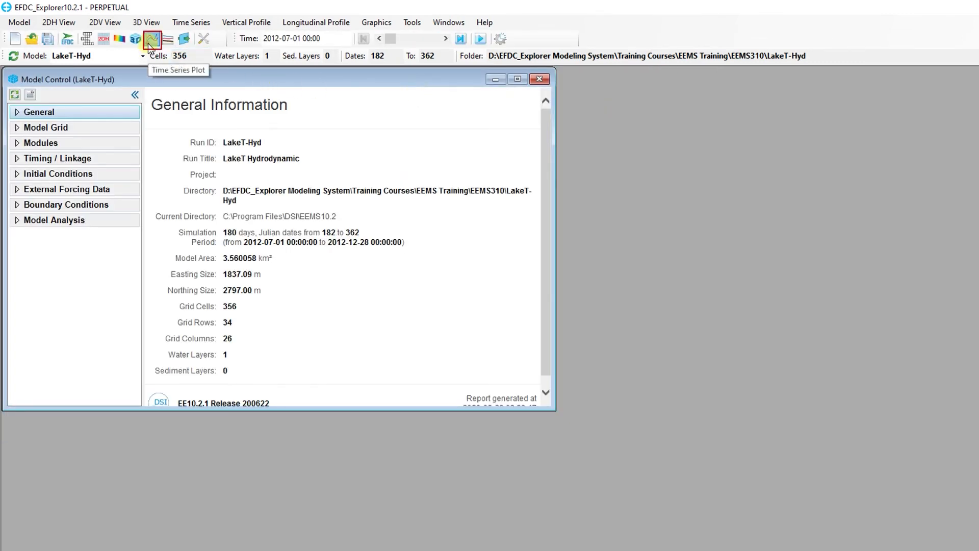
click(150, 39)
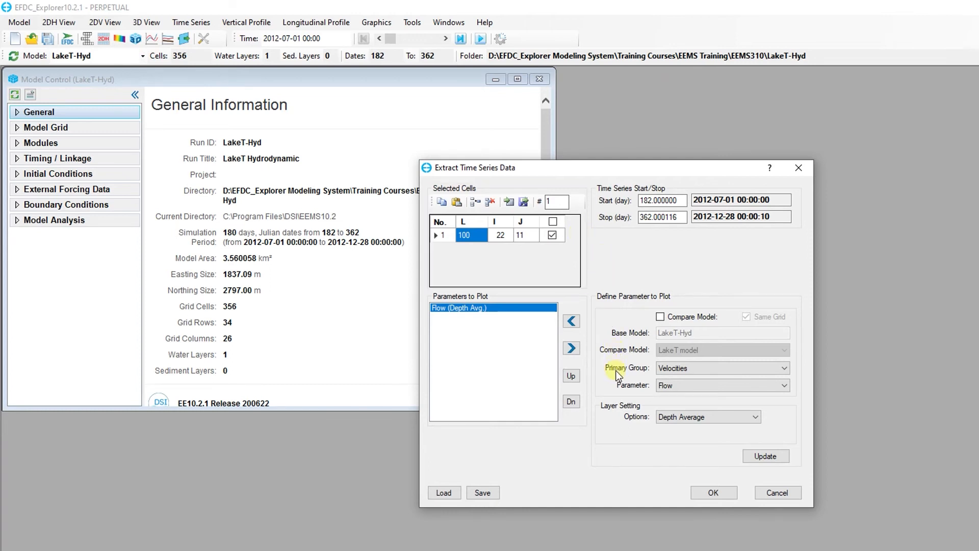
click(712, 492)
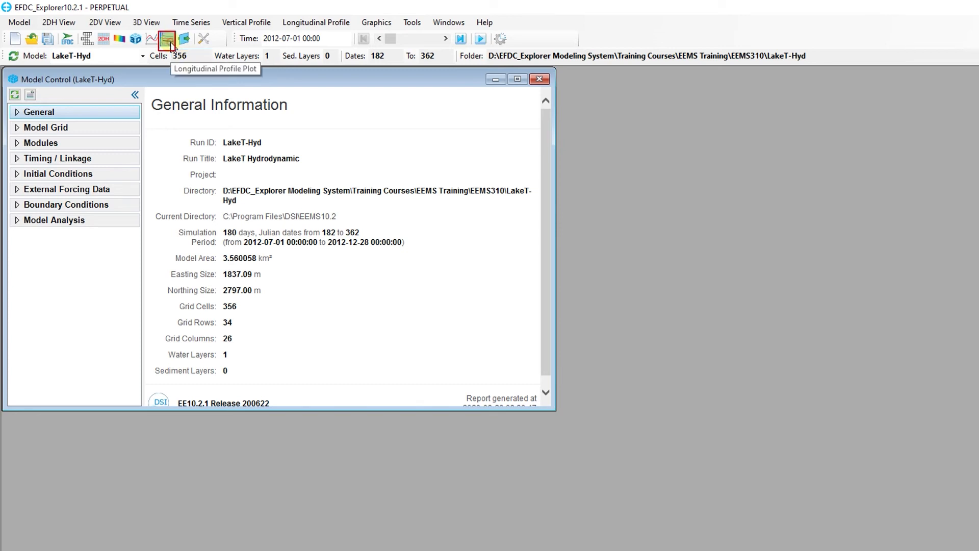
click(166, 39)
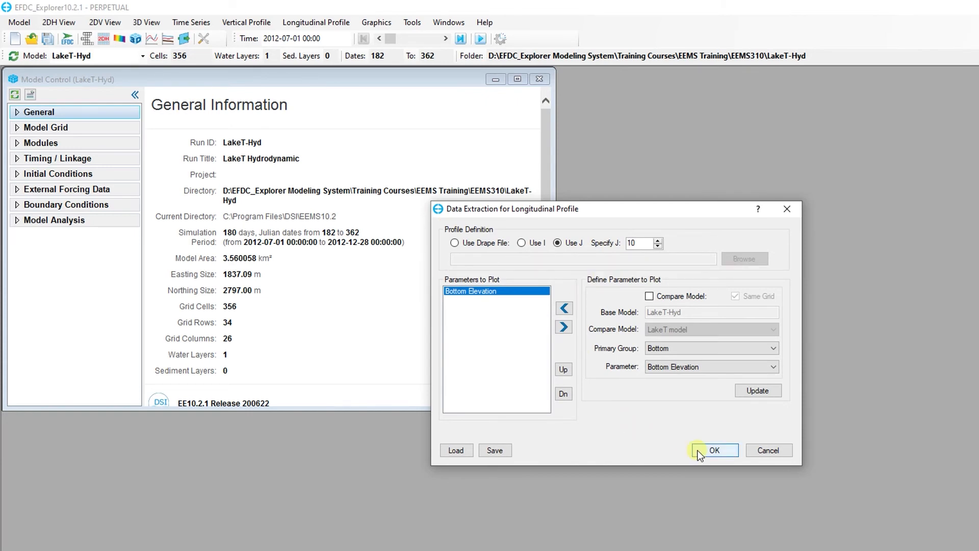
click(713, 450)
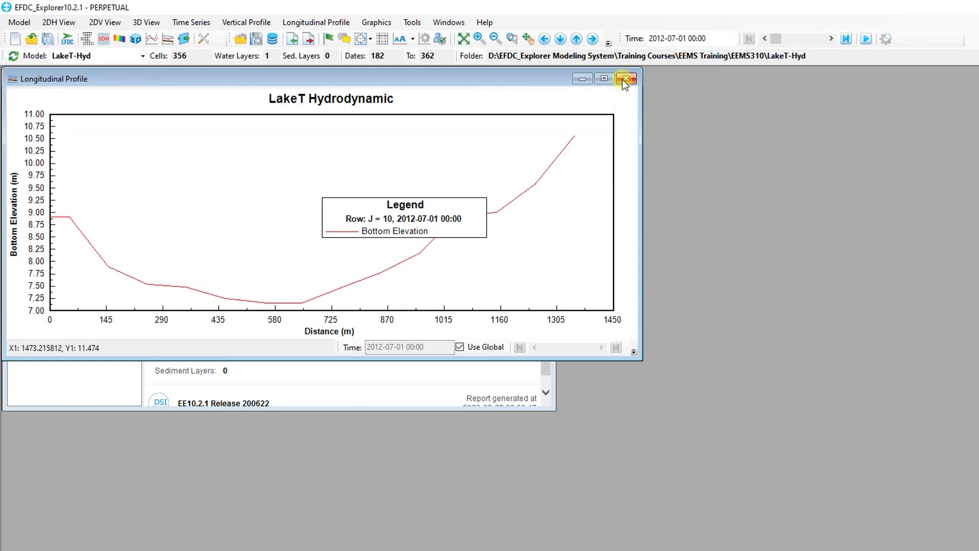
click(626, 78)
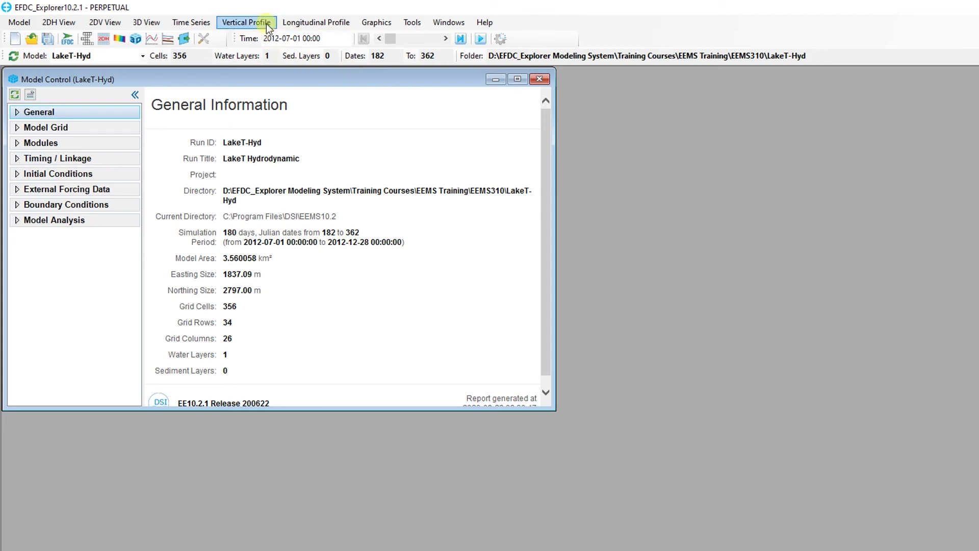
click(246, 22)
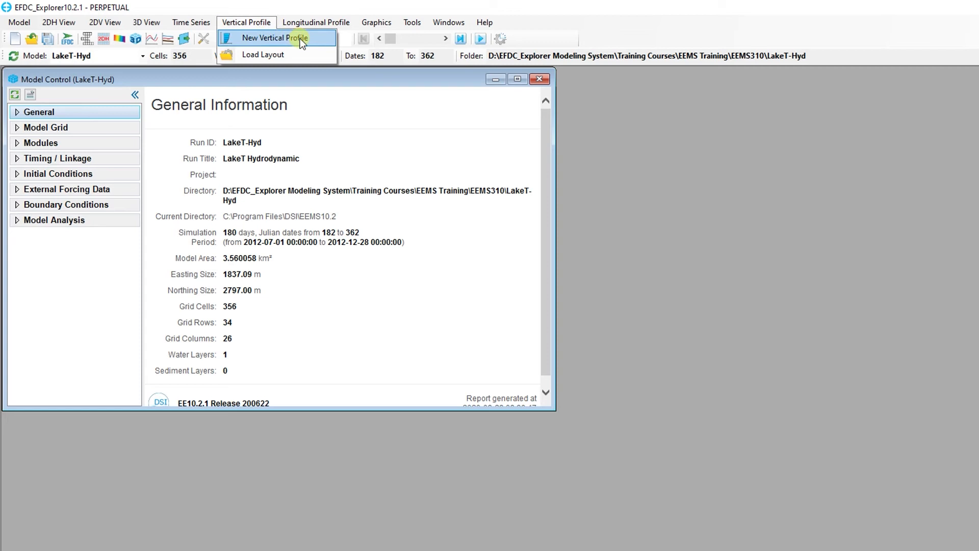
click(275, 37)
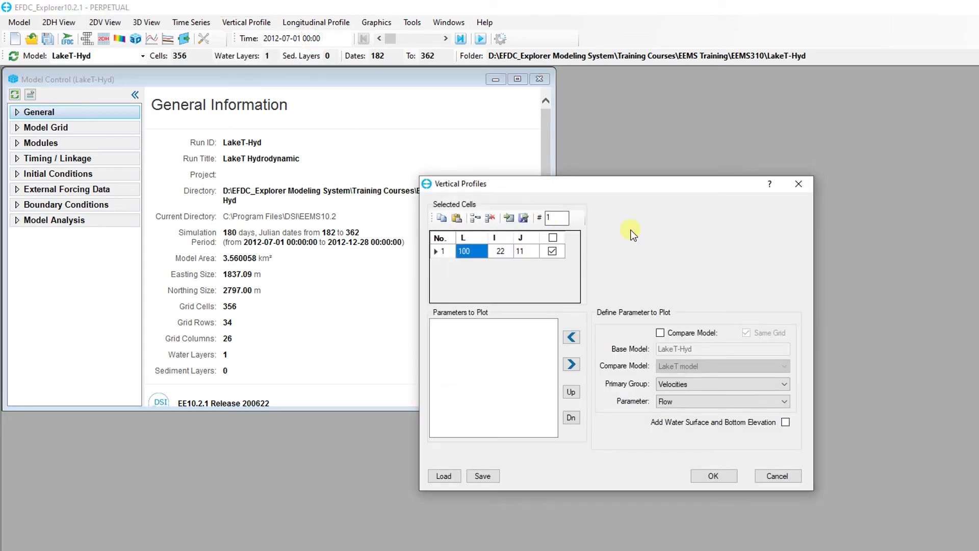
click(777, 475)
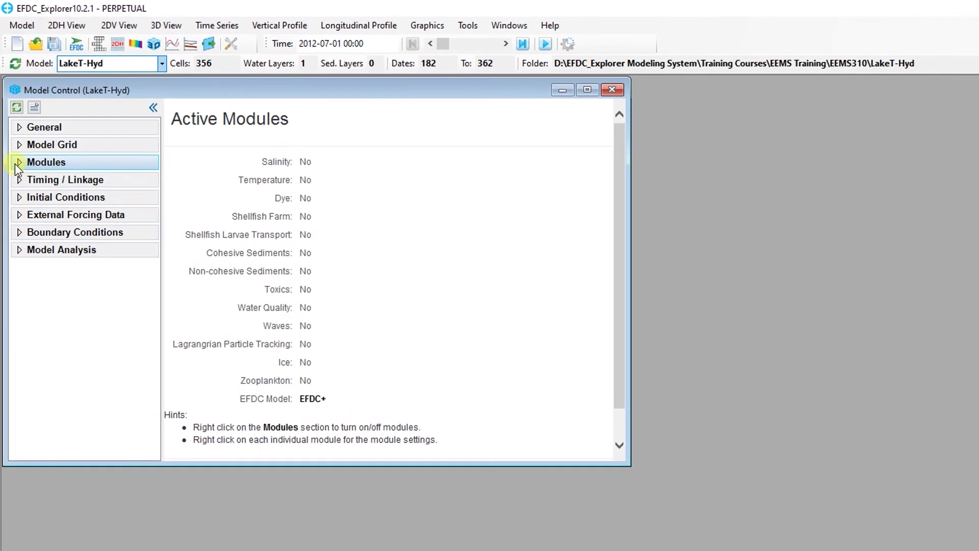
Step: Tick the Temperature module in the module settings and apply
click(19, 162)
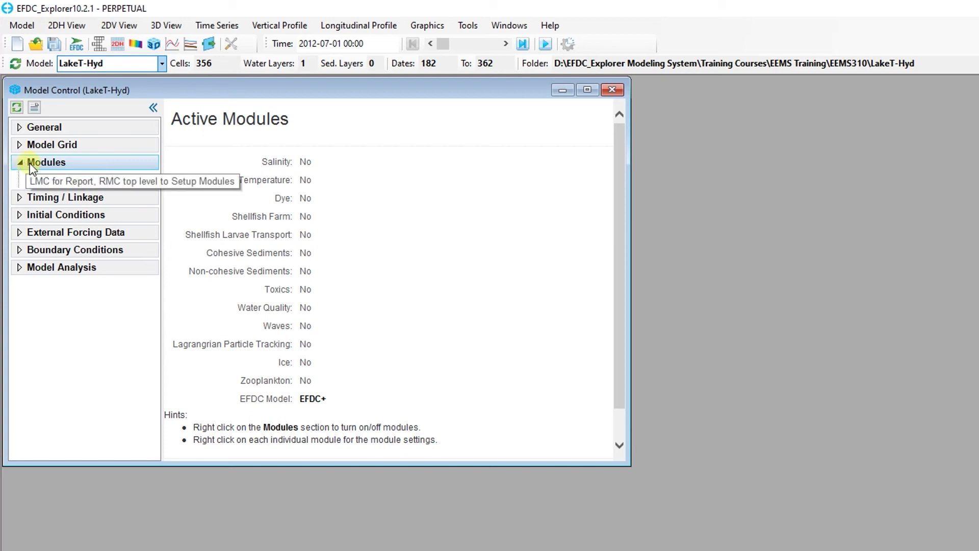
right_click(47, 162)
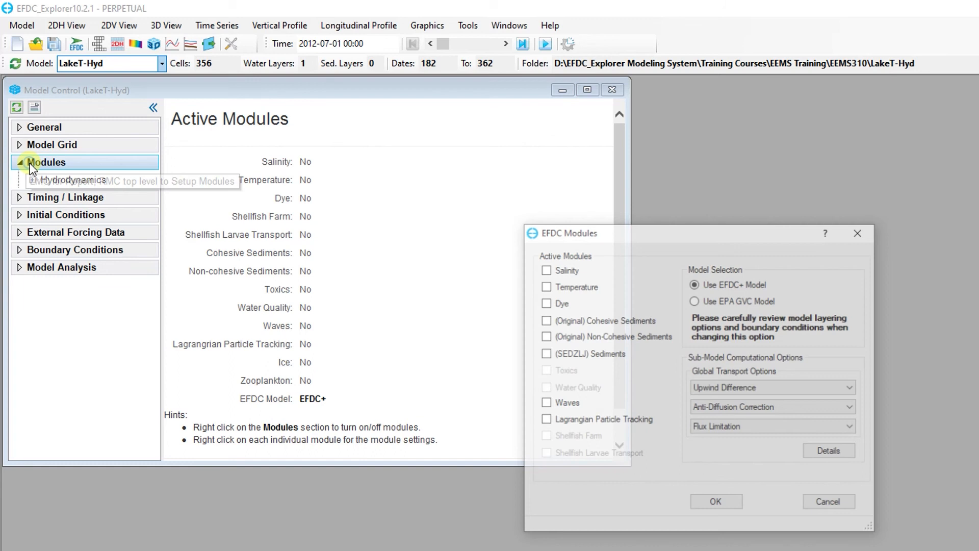
click(544, 286)
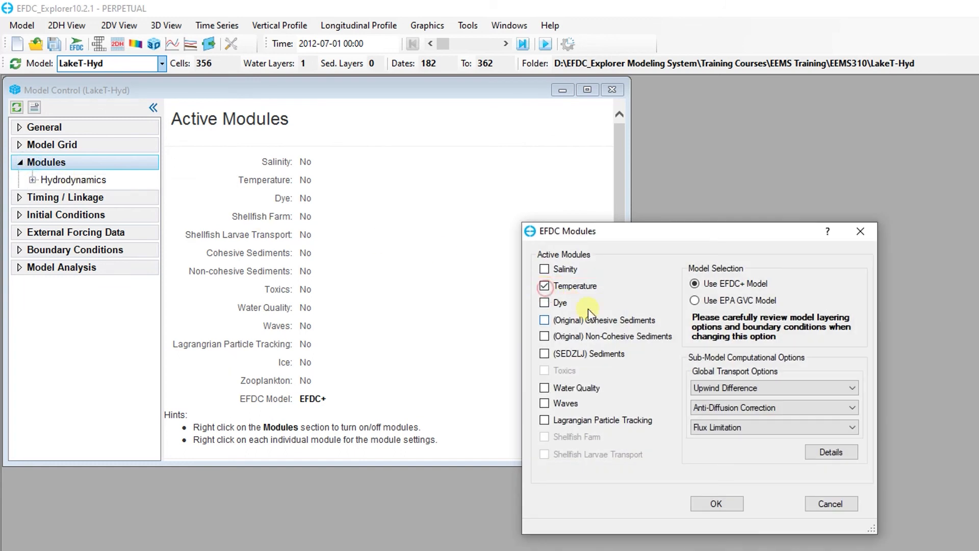
click(715, 503)
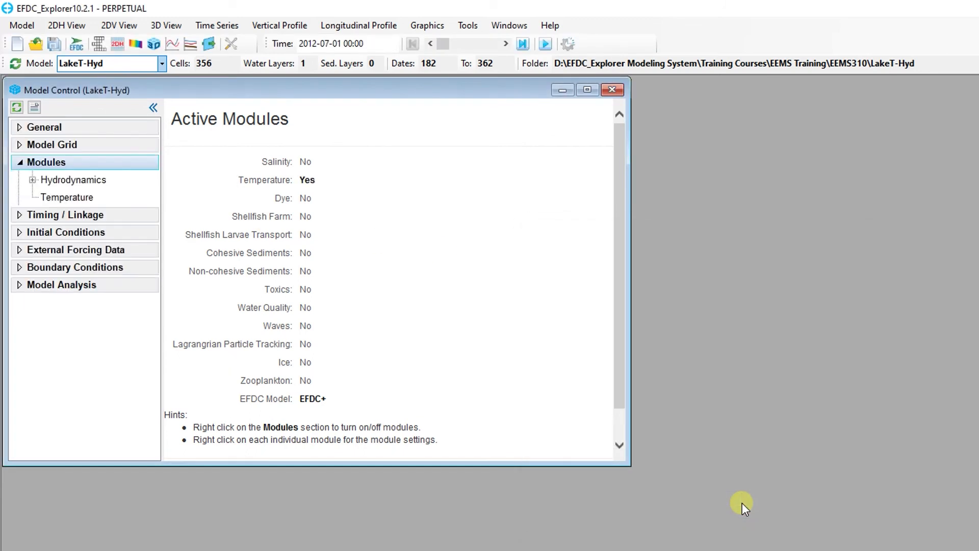
mouse_move(66, 197)
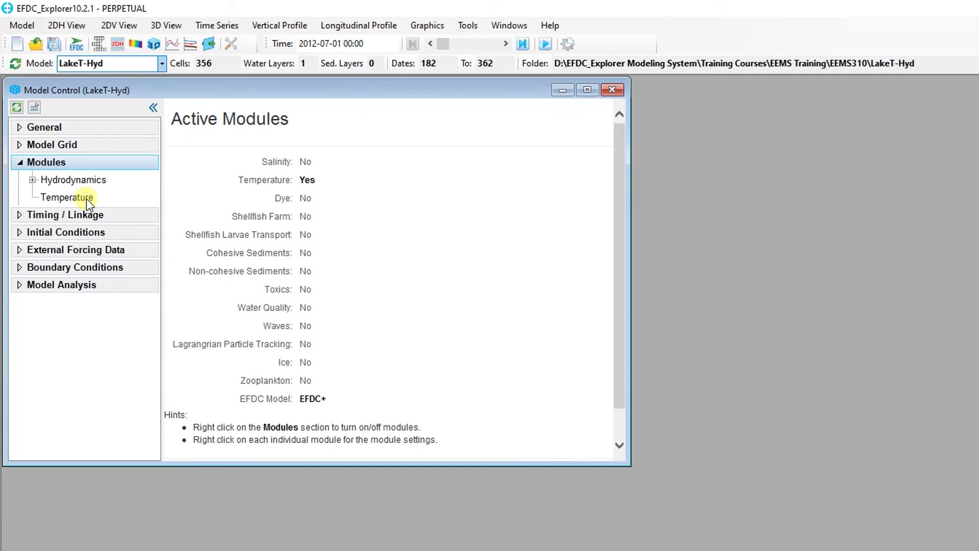
Step: Review Temperature settings on the Initial Conditions and Boundary Conditions tabs
click(66, 198)
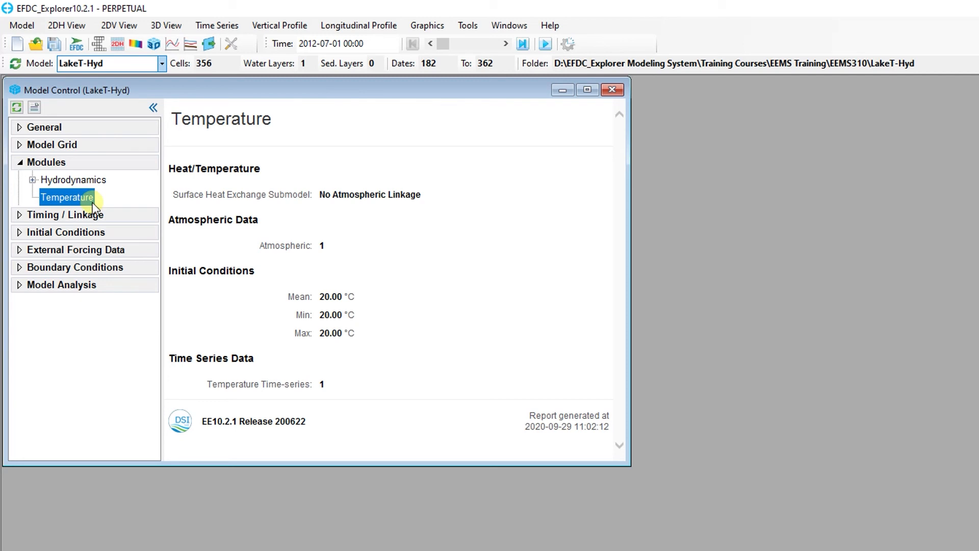
right_click(66, 197)
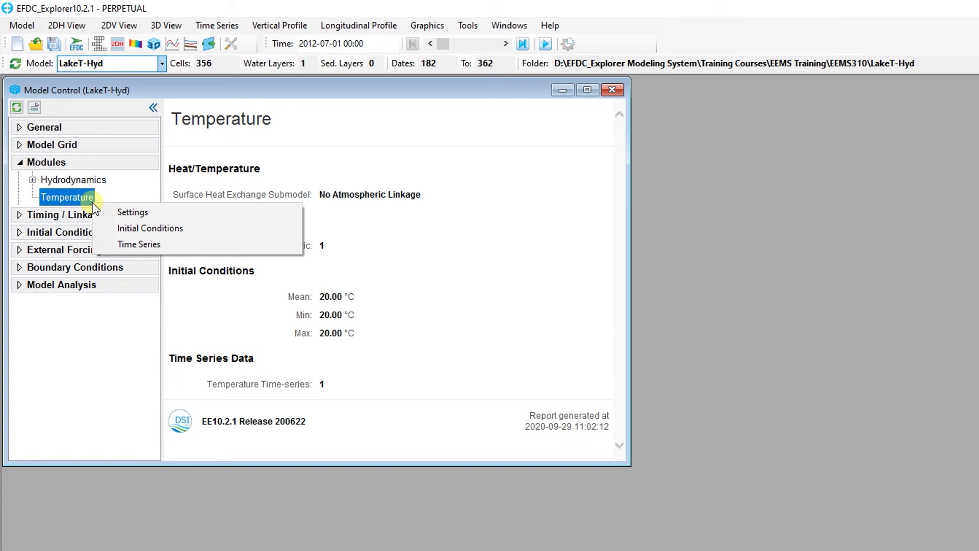
click(131, 211)
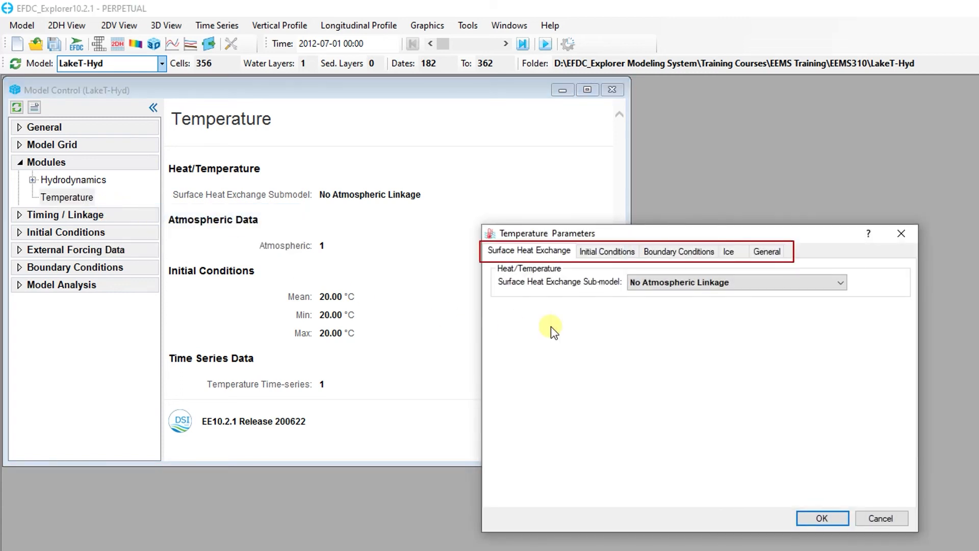
mouse_move(493, 269)
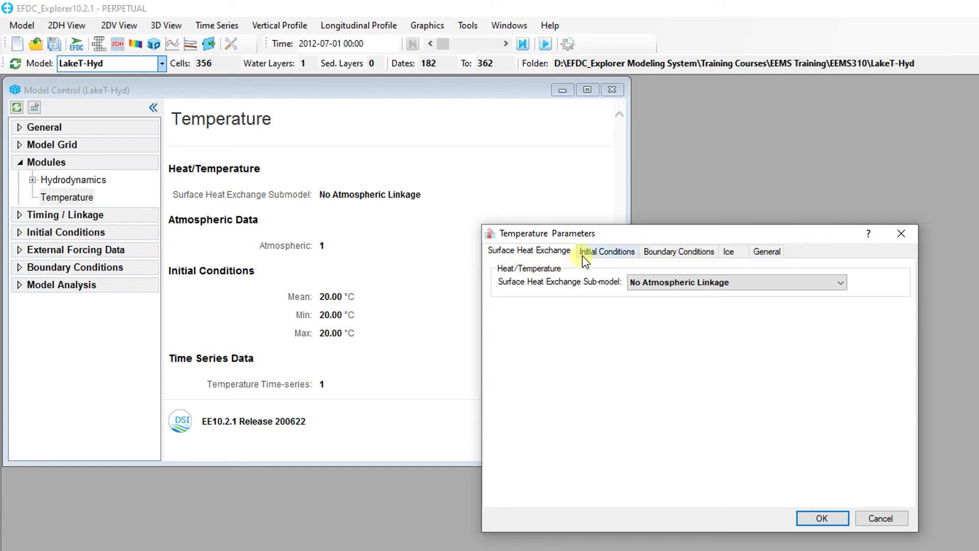
click(678, 251)
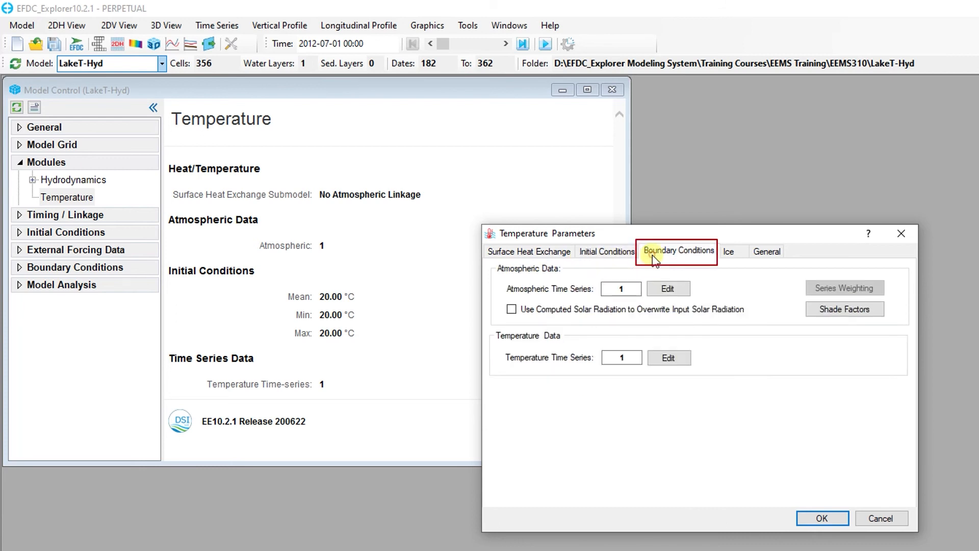
click(766, 250)
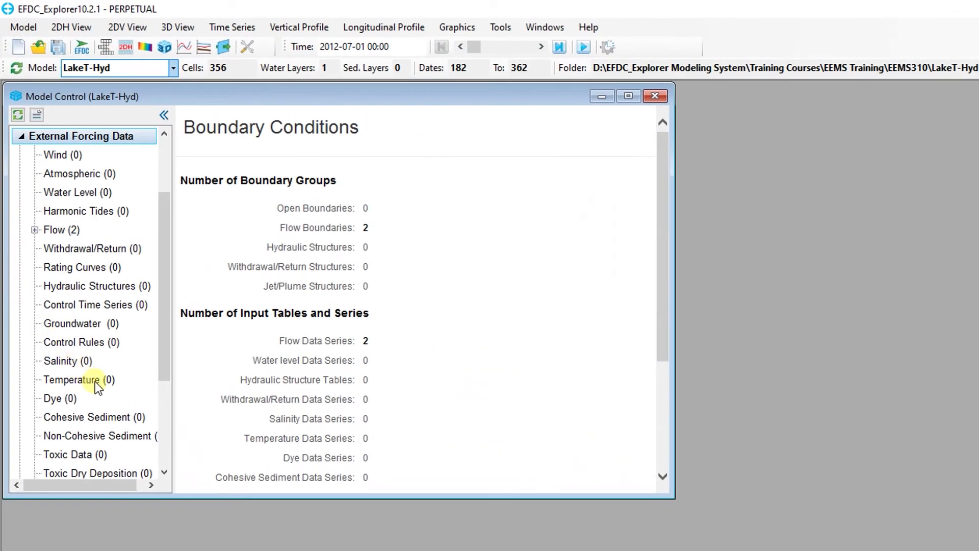
Step: Start a new, empty temperature boundary data series
click(75, 379)
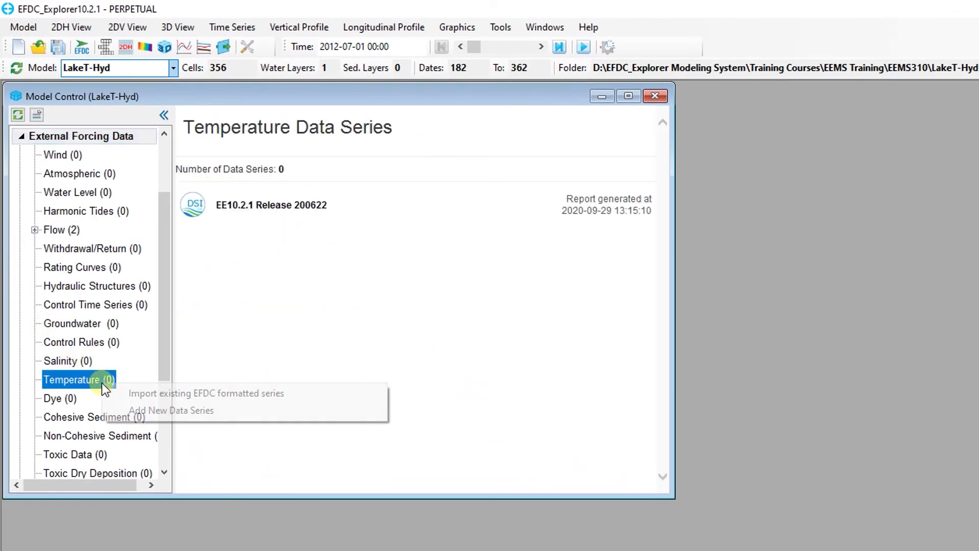
click(171, 410)
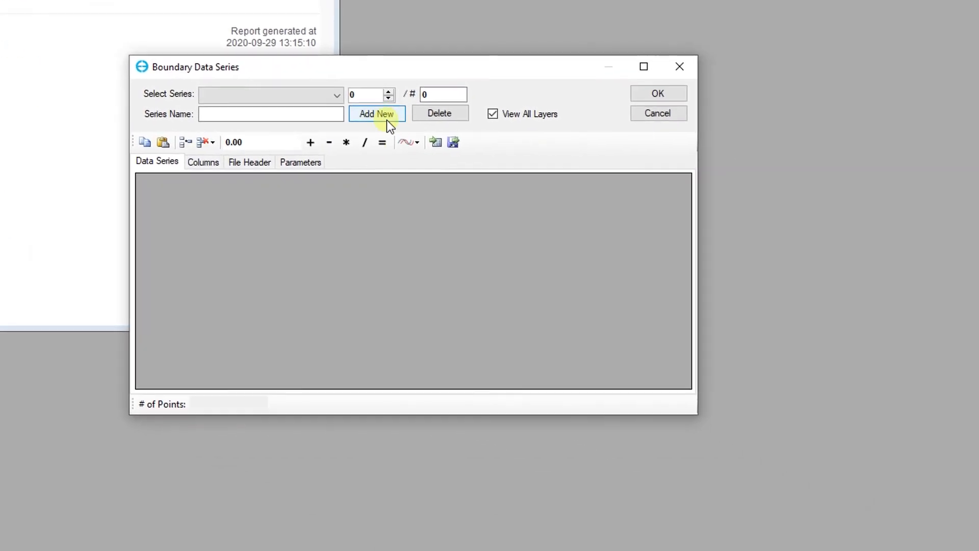
click(376, 114)
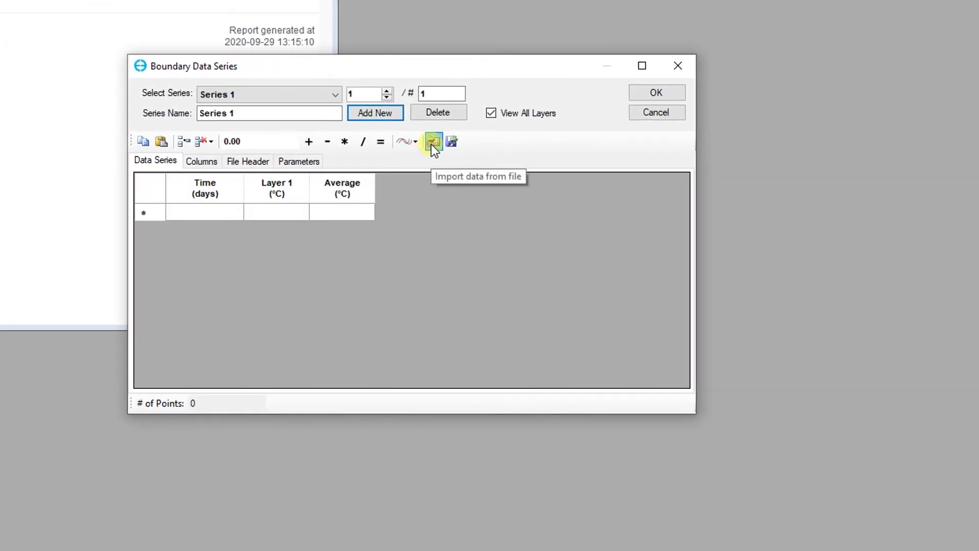
Step: Import Temperature.dat into the series and accept it as Temperature
click(432, 142)
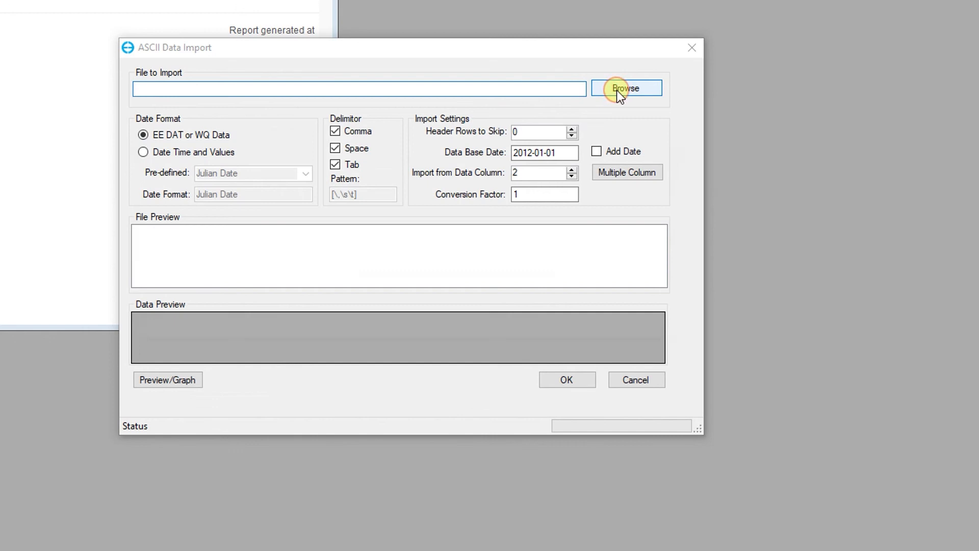
click(625, 87)
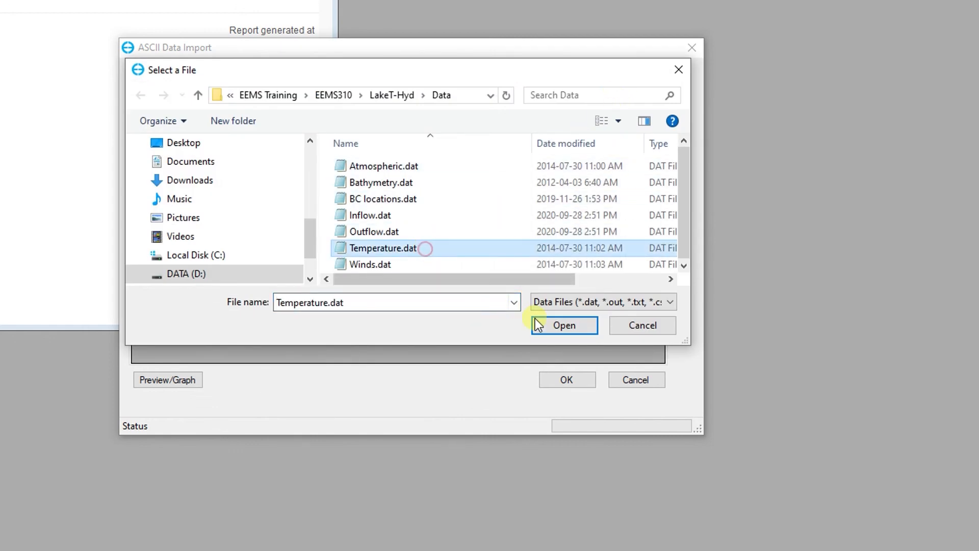
click(563, 325)
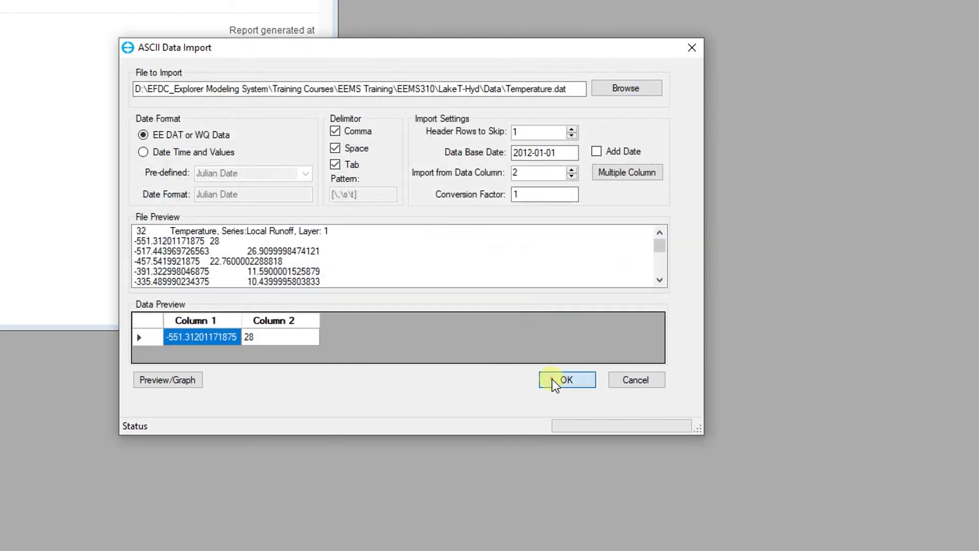
click(565, 379)
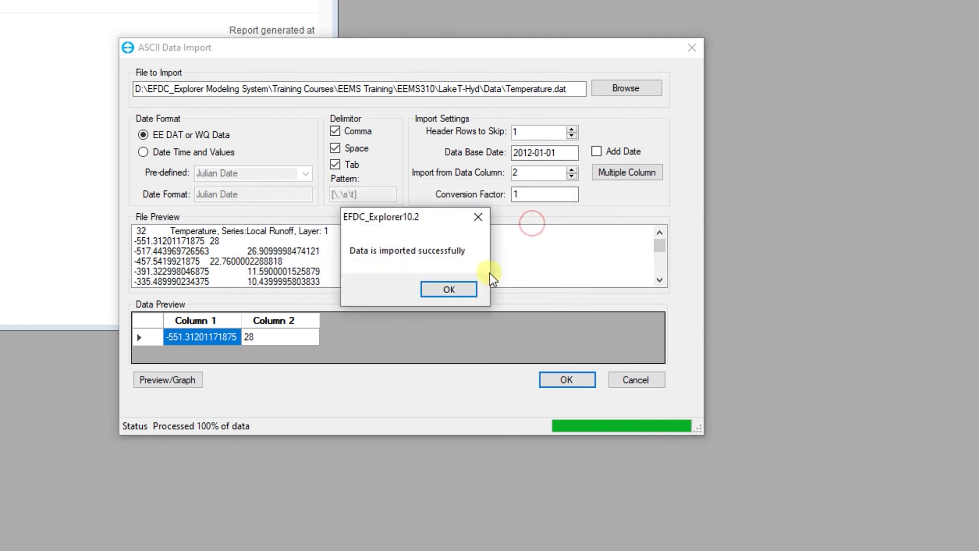
click(447, 289)
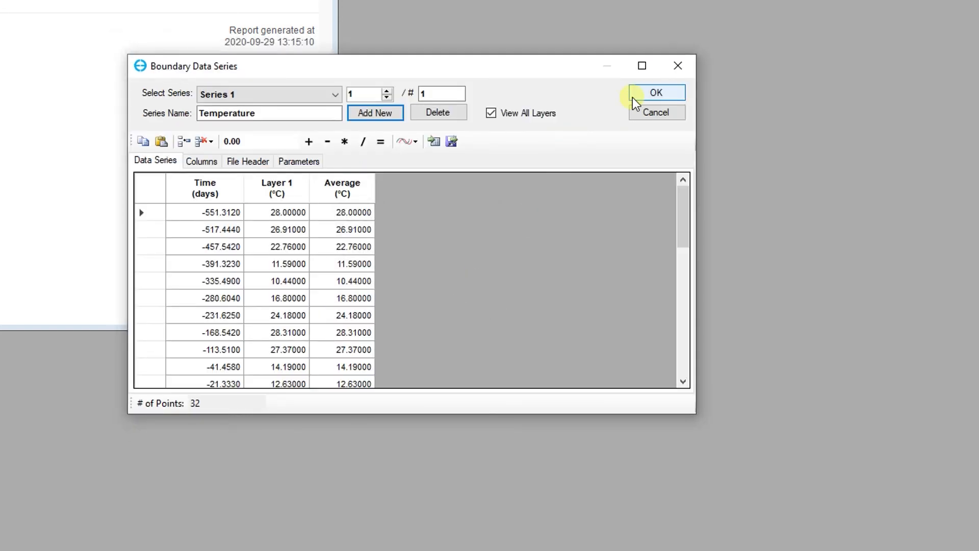
click(655, 92)
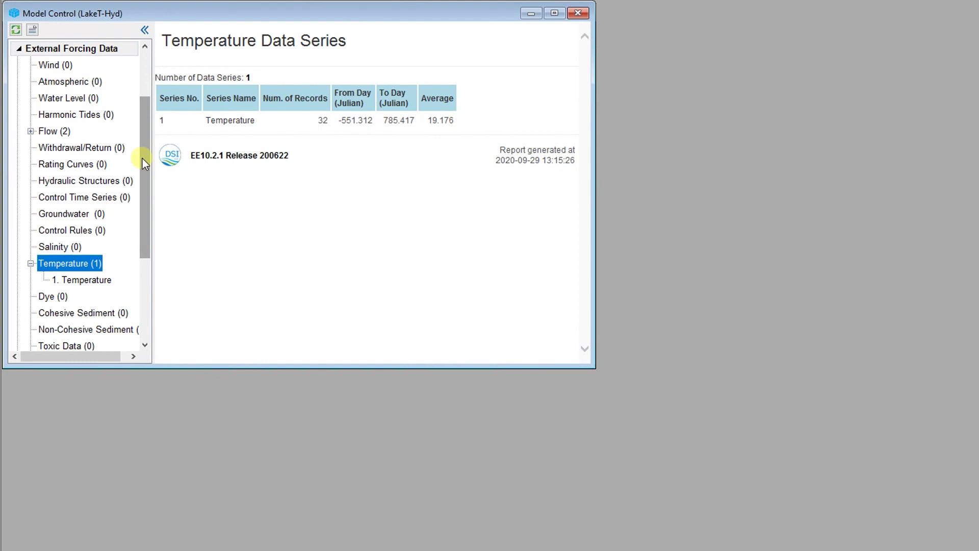
Step: Edit the Inflow boundary and choose Temperature as its temperature data series
scroll(down, 3)
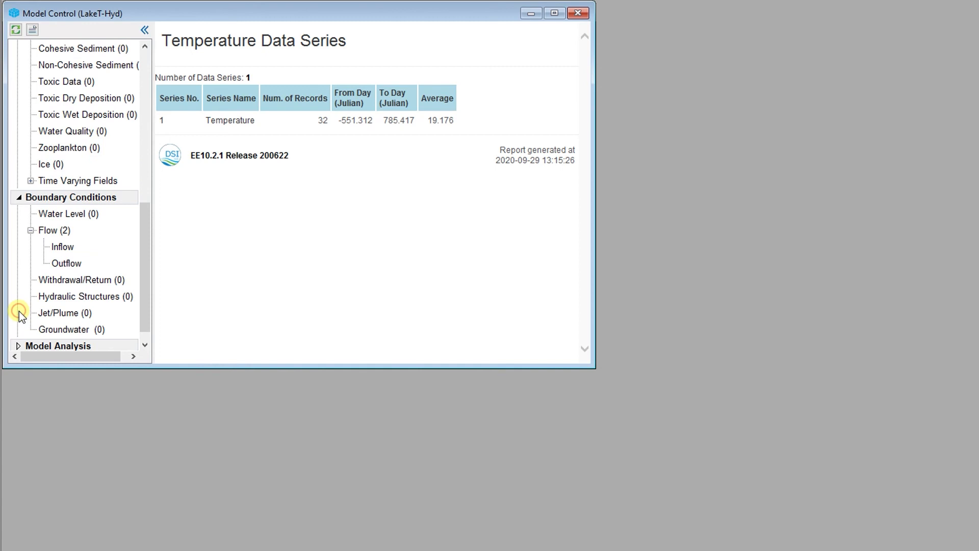
click(61, 246)
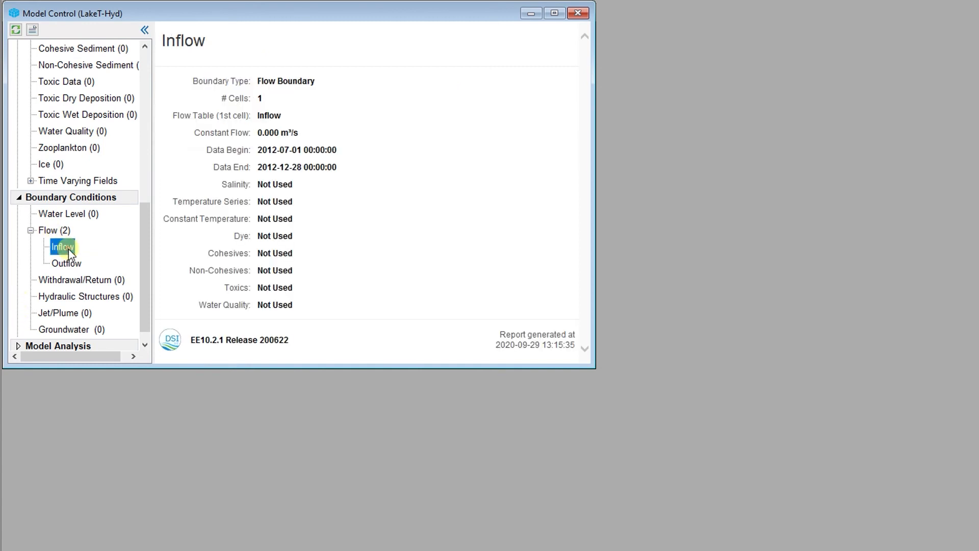
double_click(60, 245)
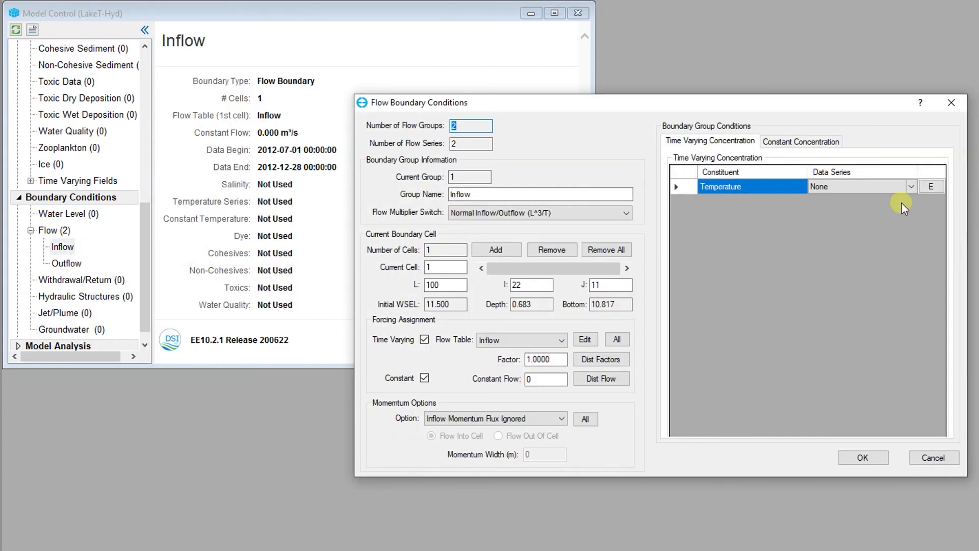
click(910, 186)
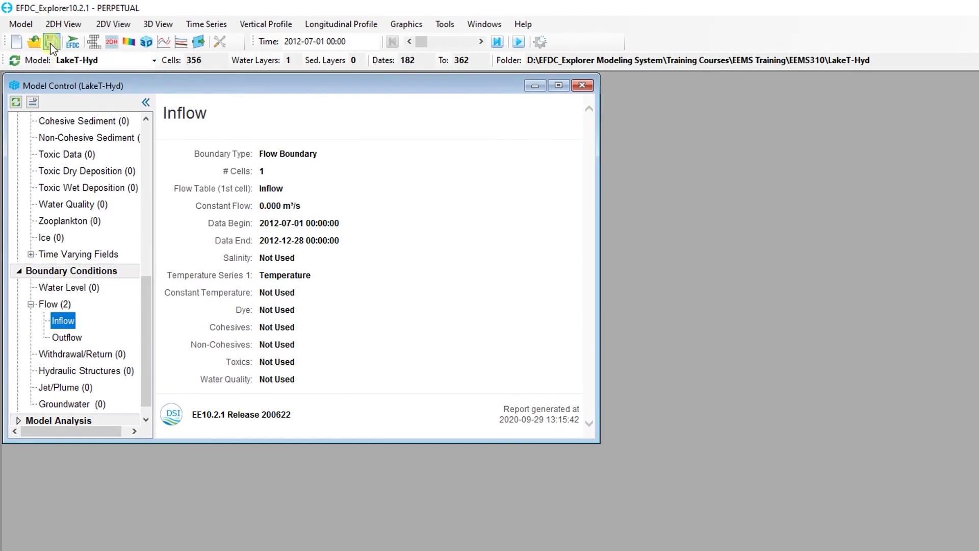
Step: Save the LakeT-Hyd model, confirming the model files are written
click(52, 41)
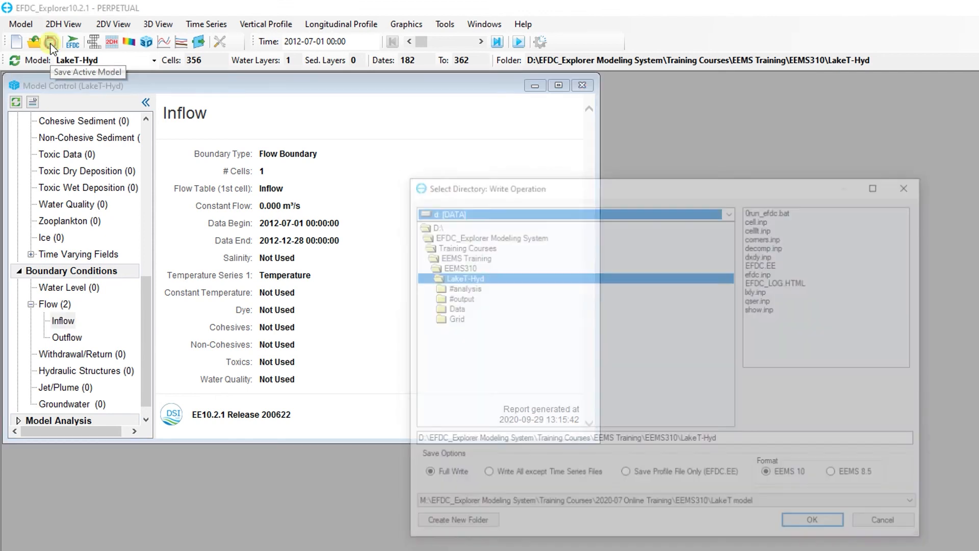
click(811, 518)
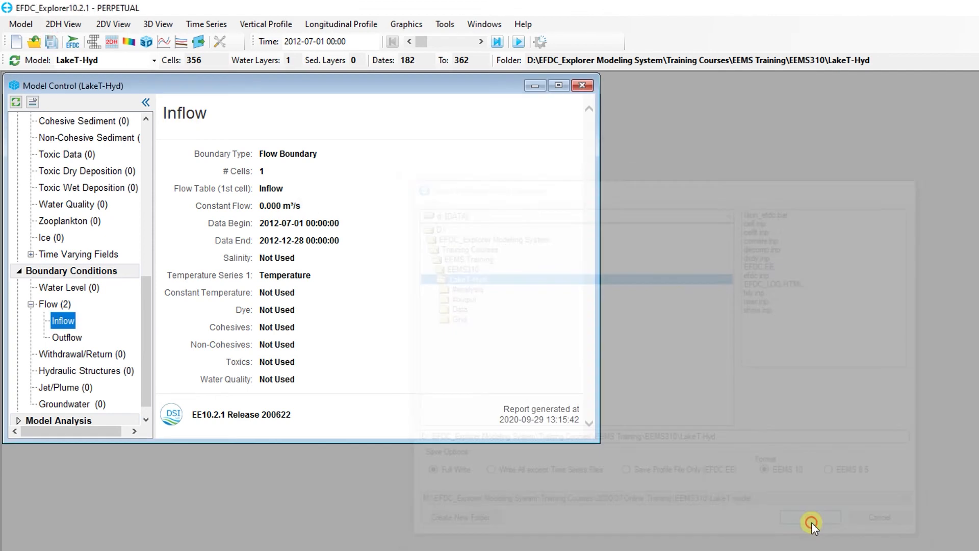
click(810, 517)
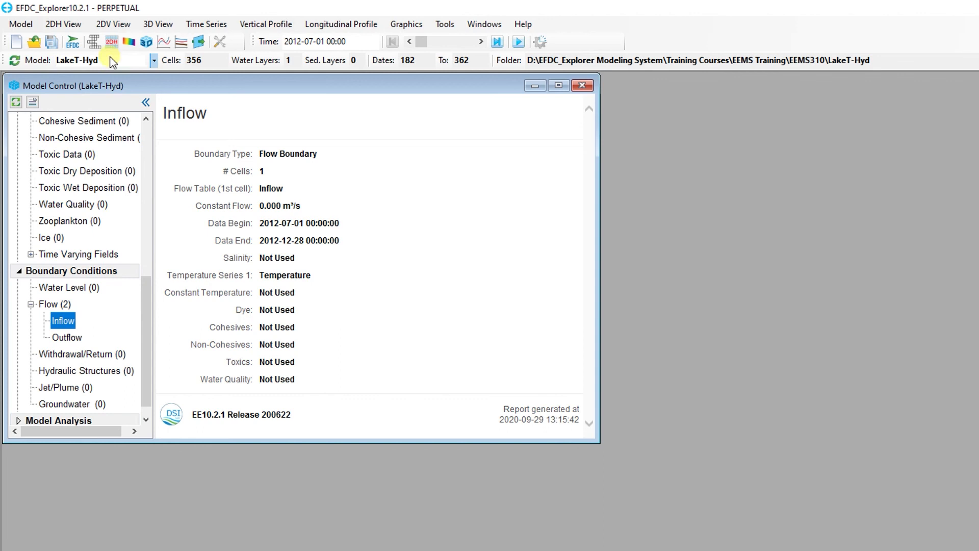
Step: Rerun EFDC+ with overwriting of the existing model outputs enabled
click(73, 41)
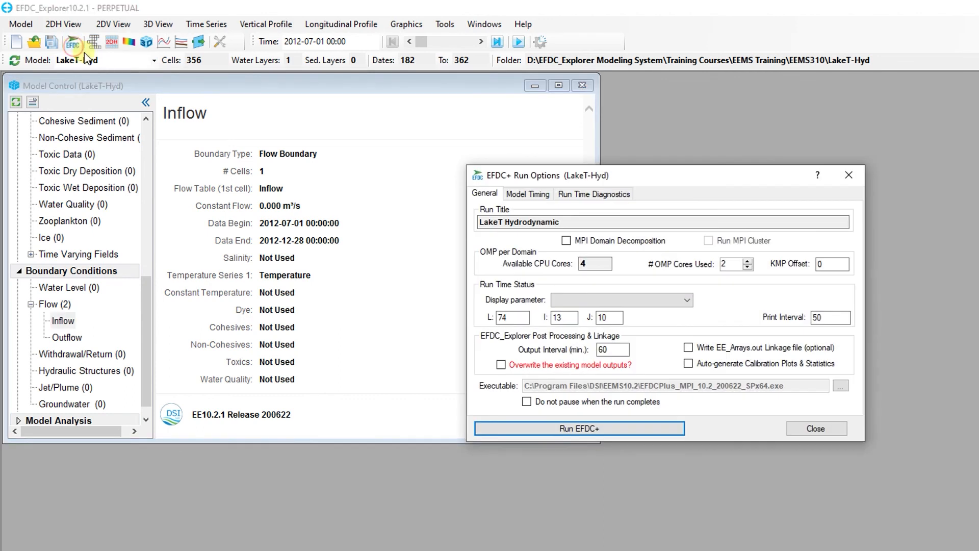
mouse_move(649, 372)
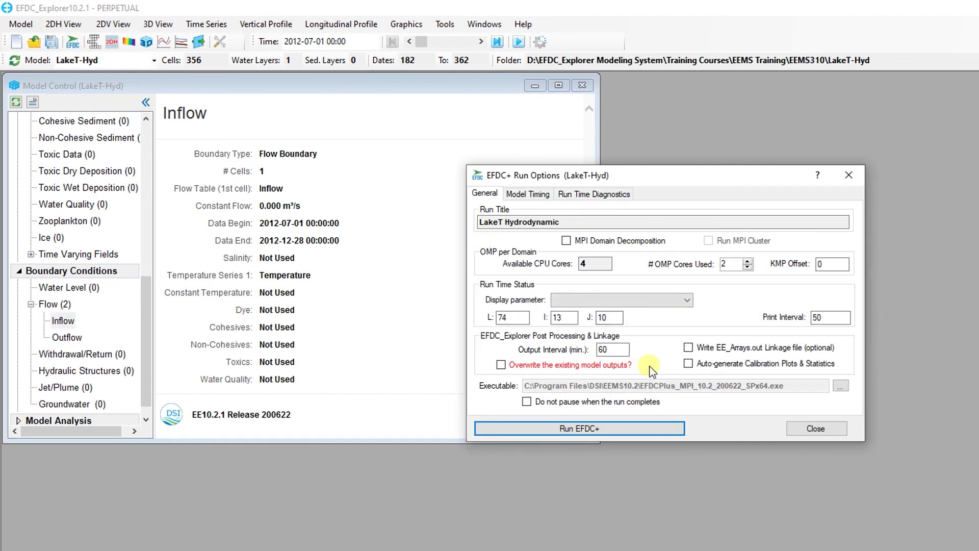
click(500, 365)
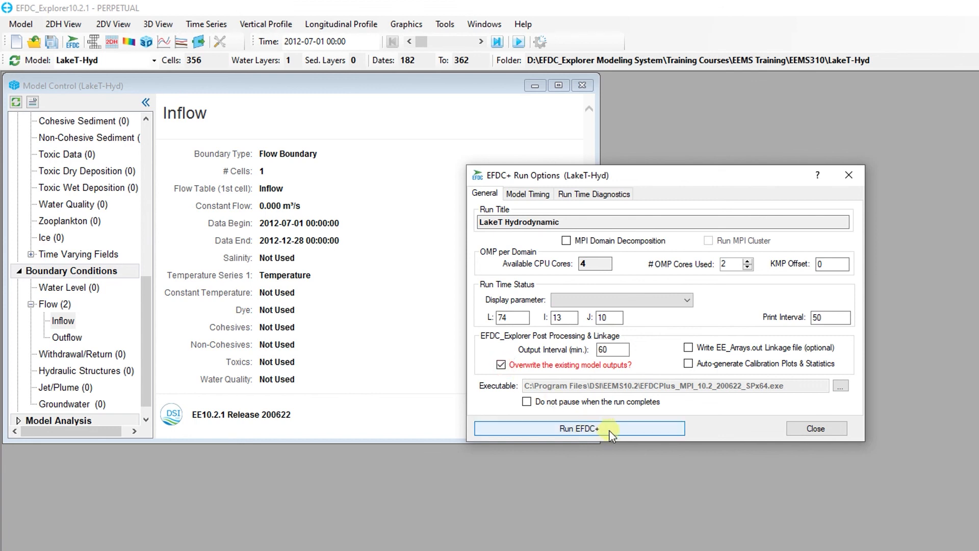
click(578, 429)
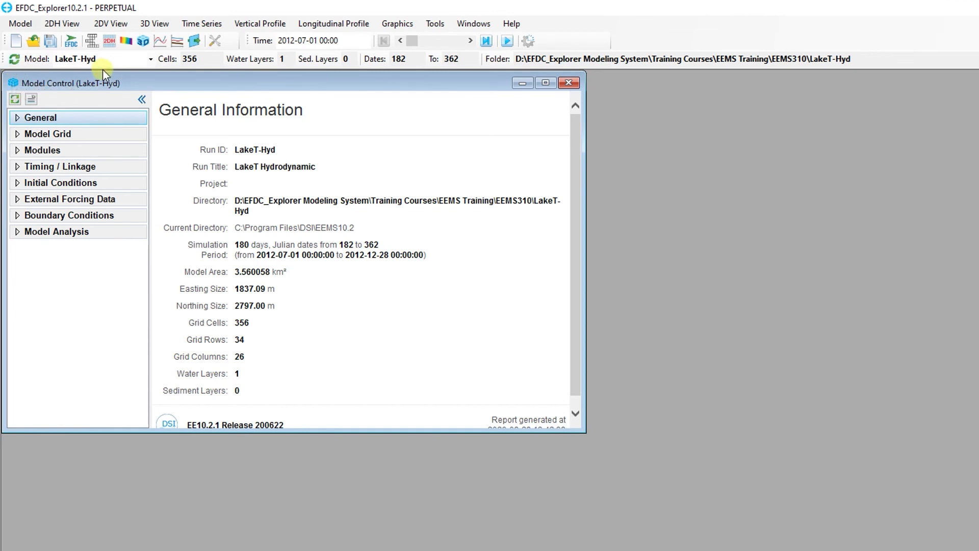
Step: Map Water Column Temperature in a new plan view at 2012-12-27, then pick cell 9,28
click(94, 59)
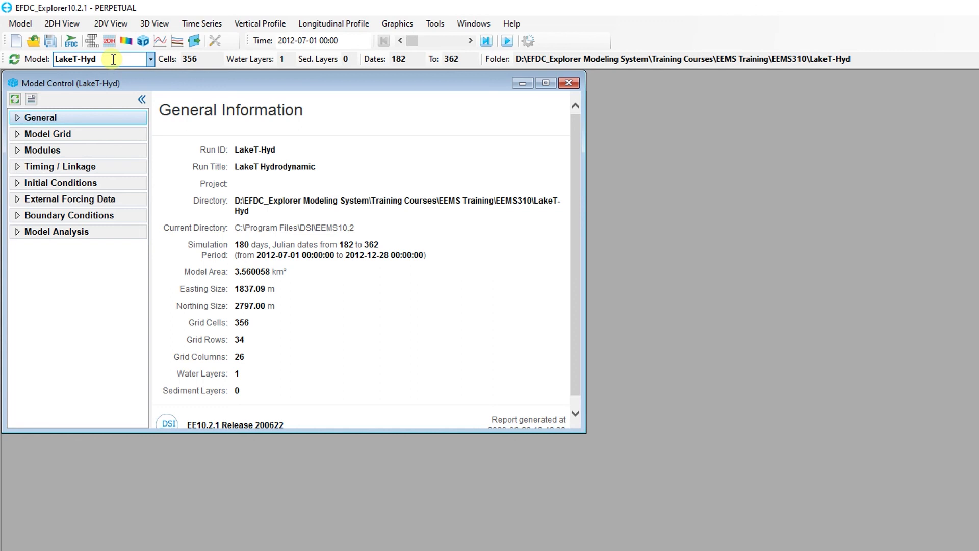
click(109, 41)
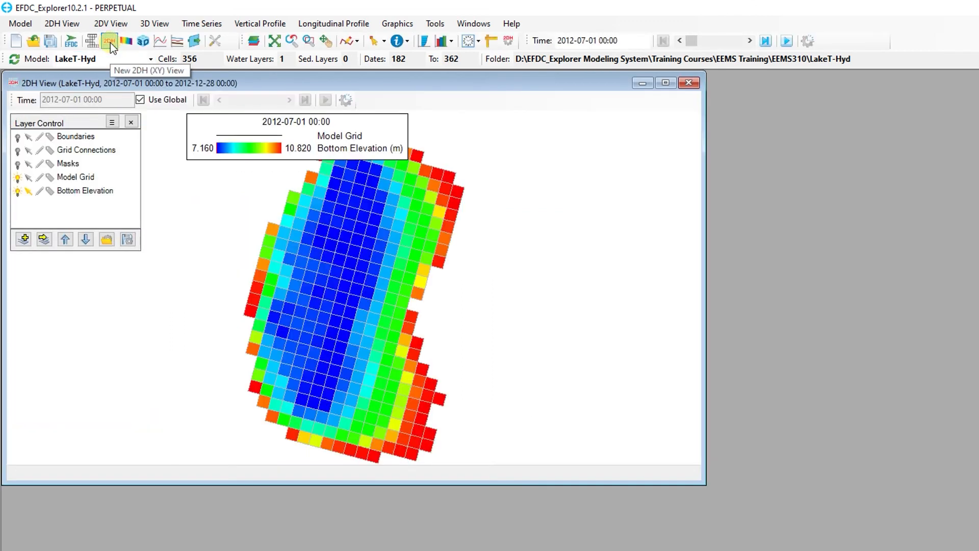
click(109, 41)
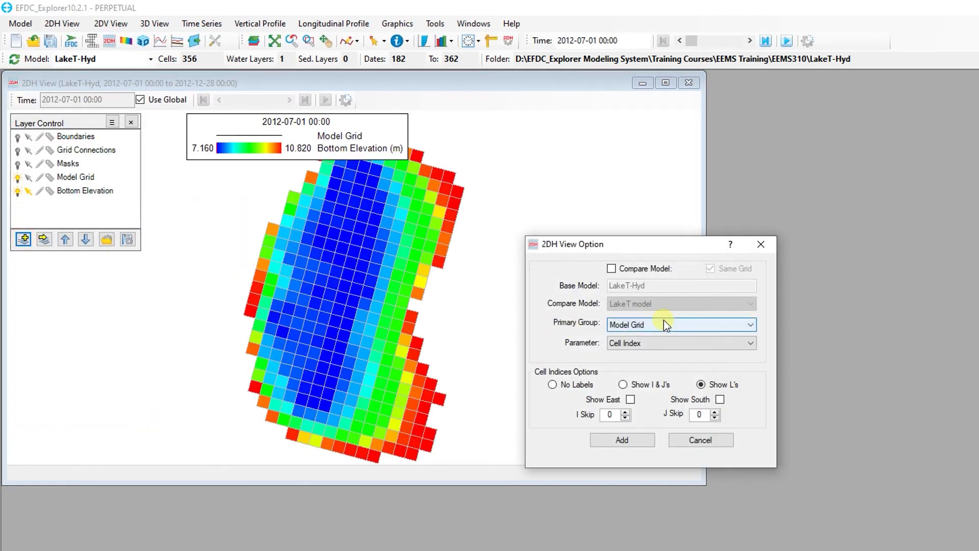
click(680, 324)
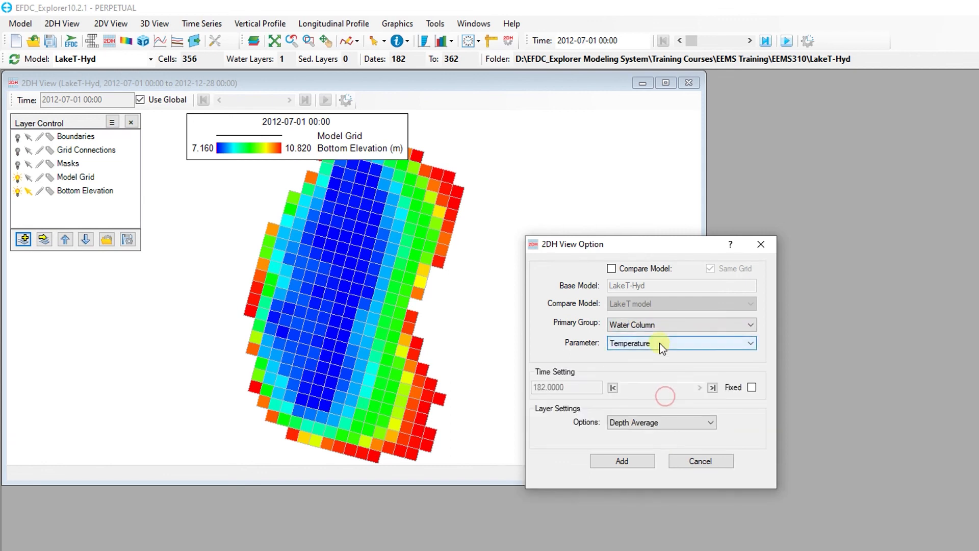
click(620, 461)
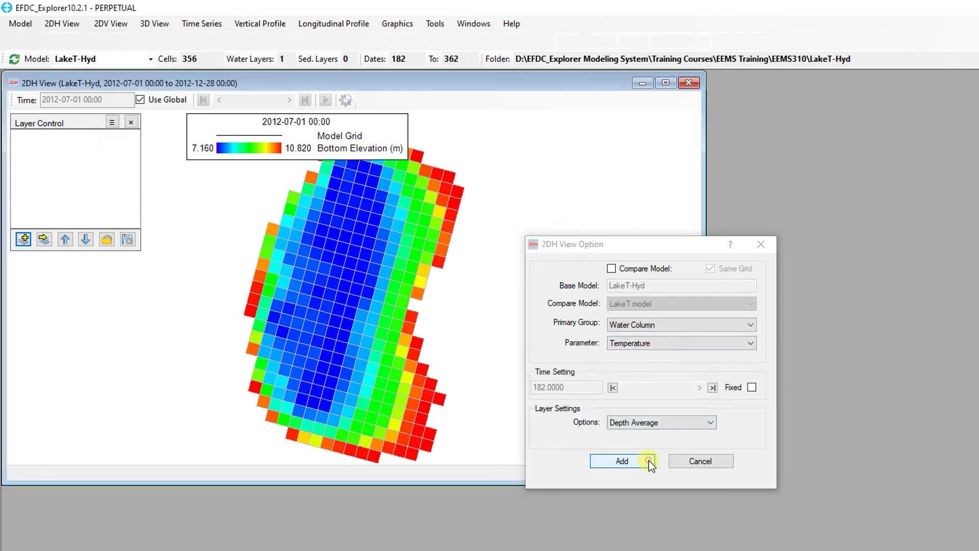
click(621, 461)
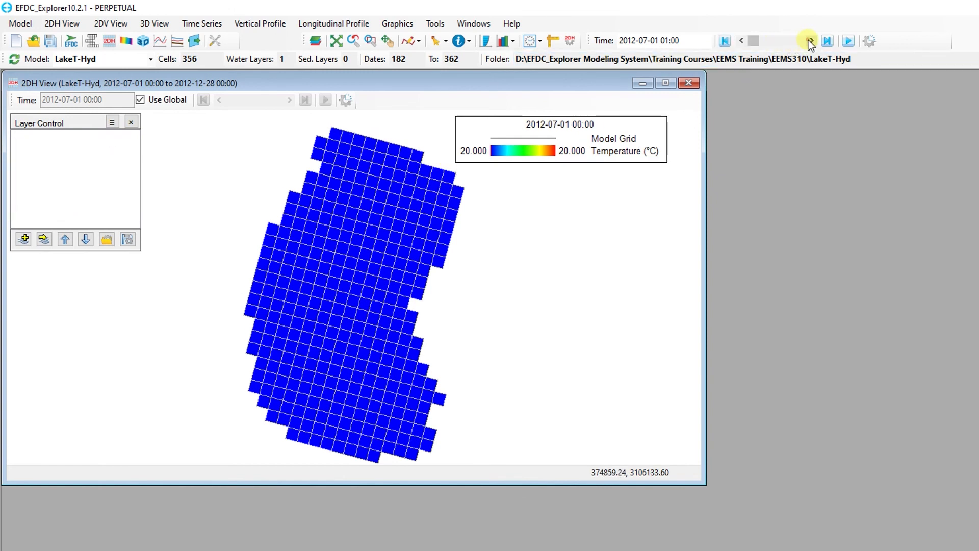
click(848, 40)
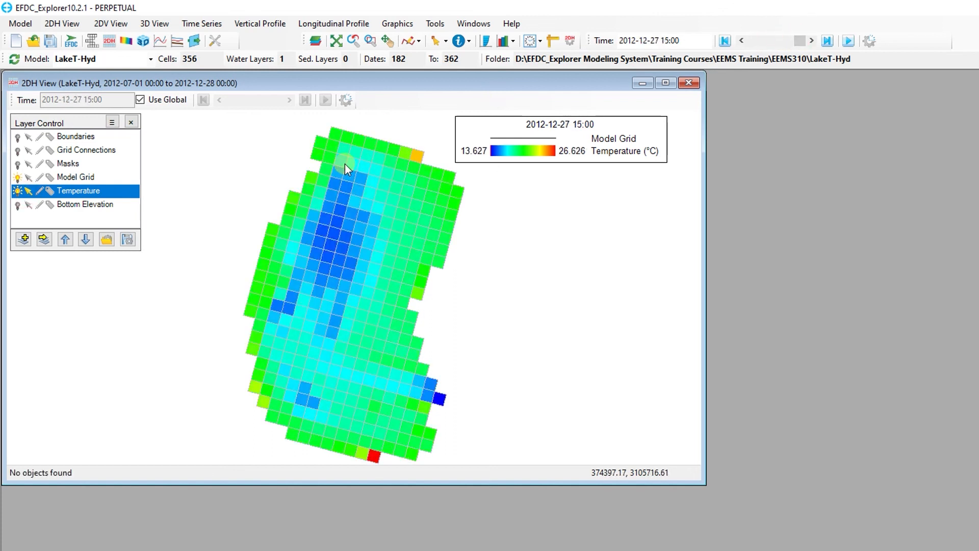
click(340, 162)
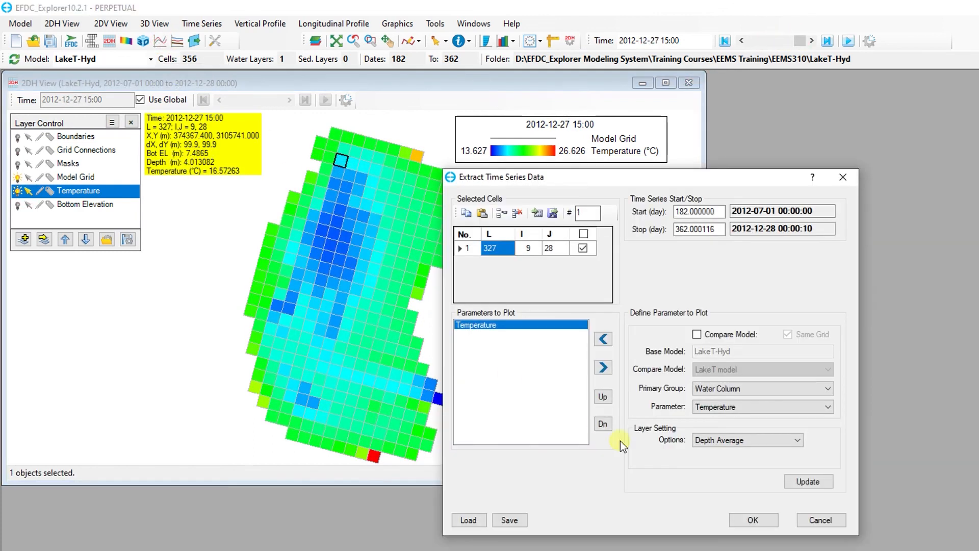
Step: Plot the depth-averaged Temperature longitudinal profile along I = 9
click(751, 520)
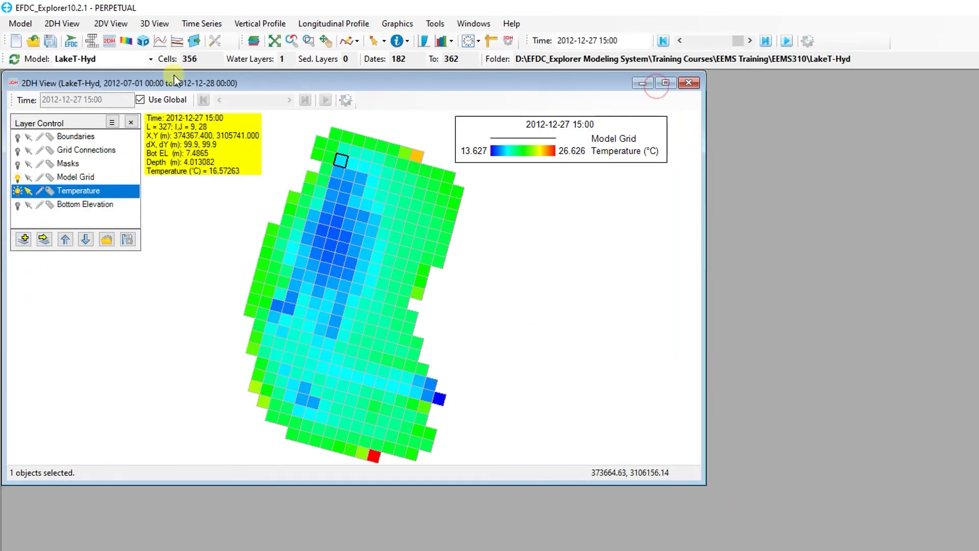
mouse_move(177, 41)
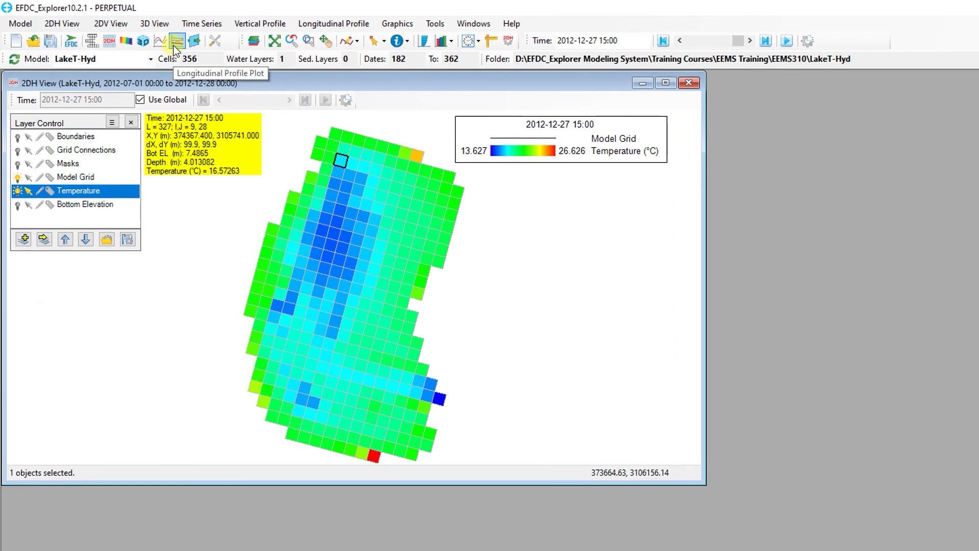
click(177, 41)
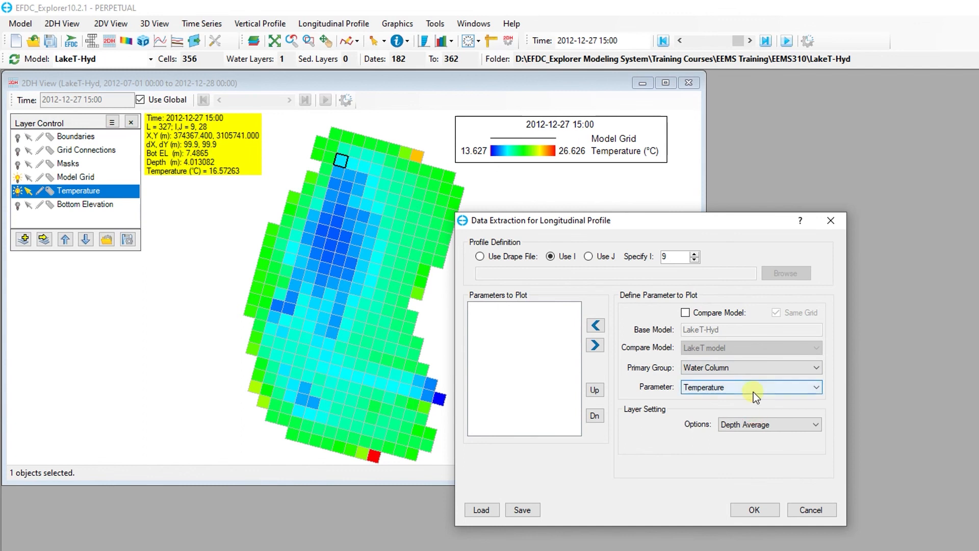
click(753, 510)
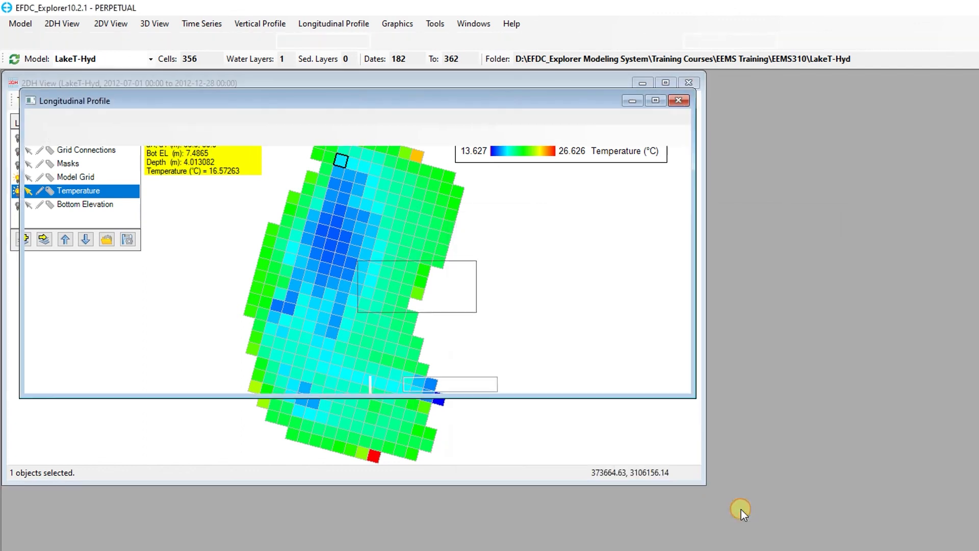